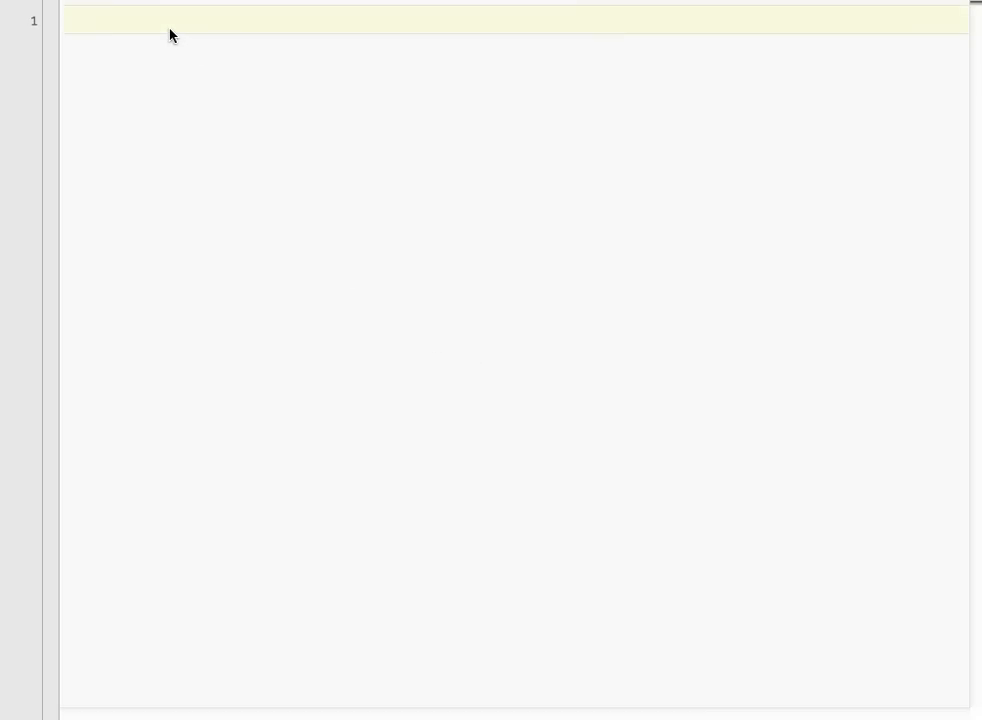
- Write the '#Space Invaders – Part 1' and '#Set up the screen' comment lines
text(#Spa)
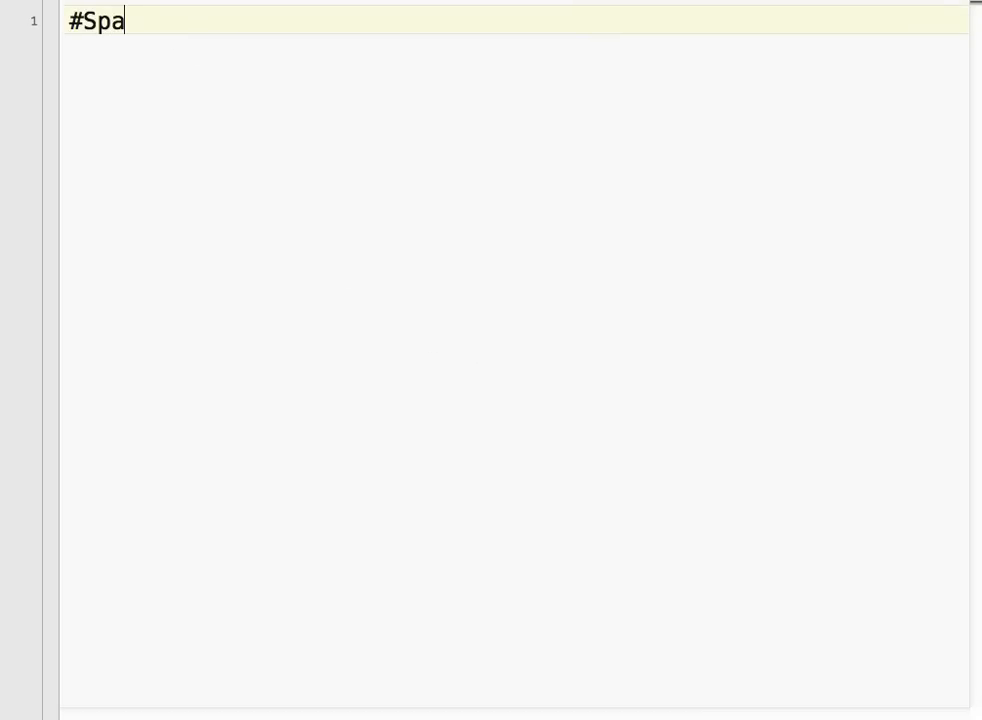
text(ce Inva)
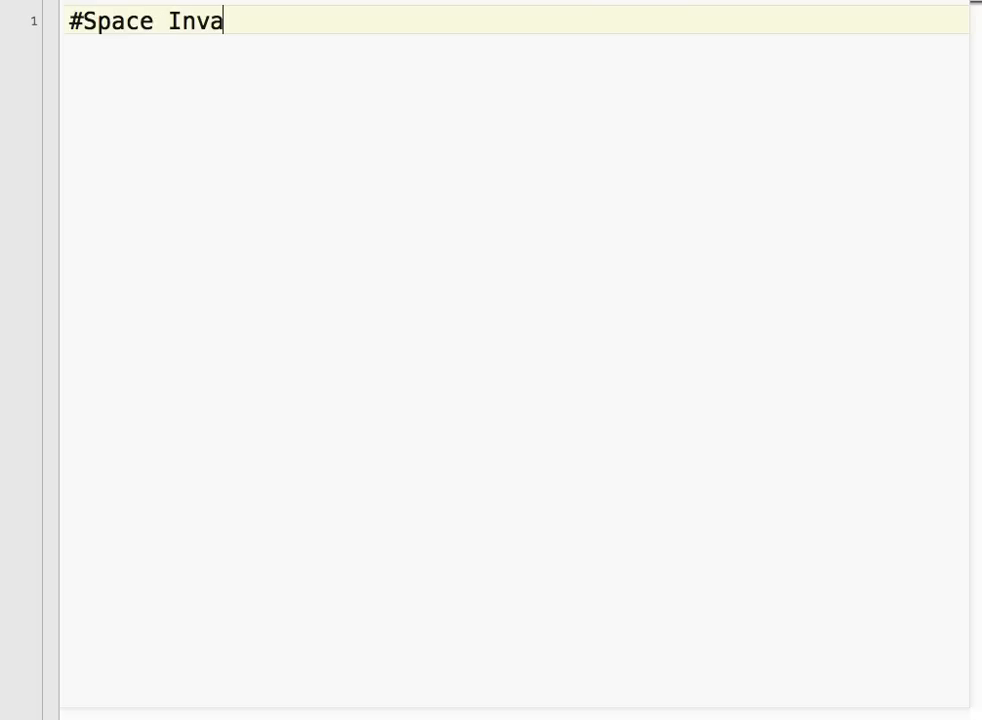
text(ders – Part 1)
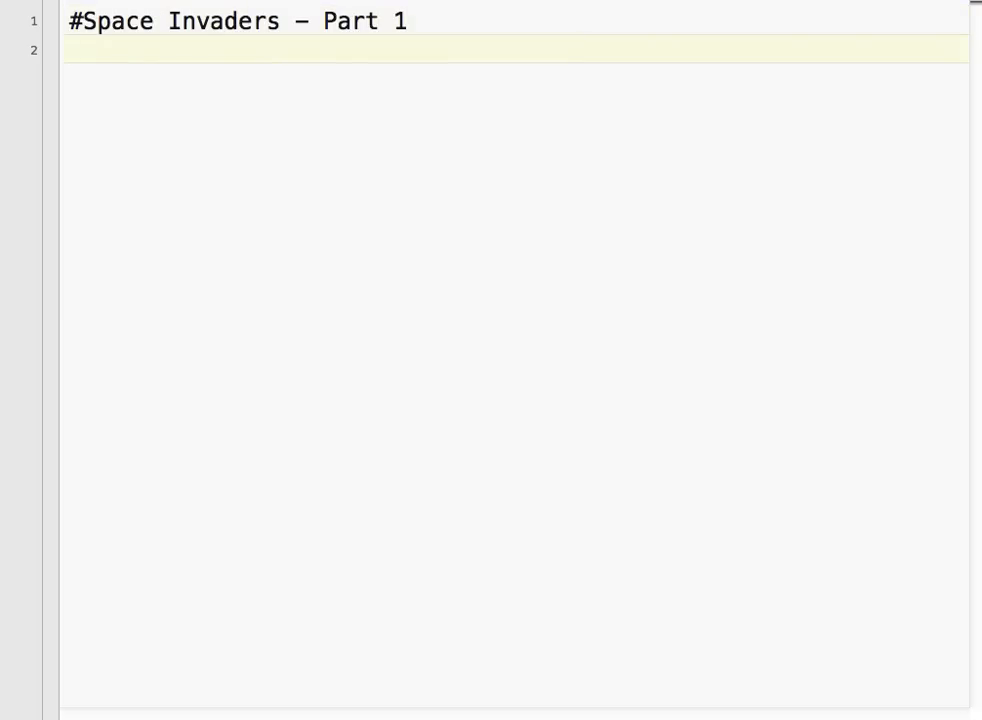
text(#Set up the)
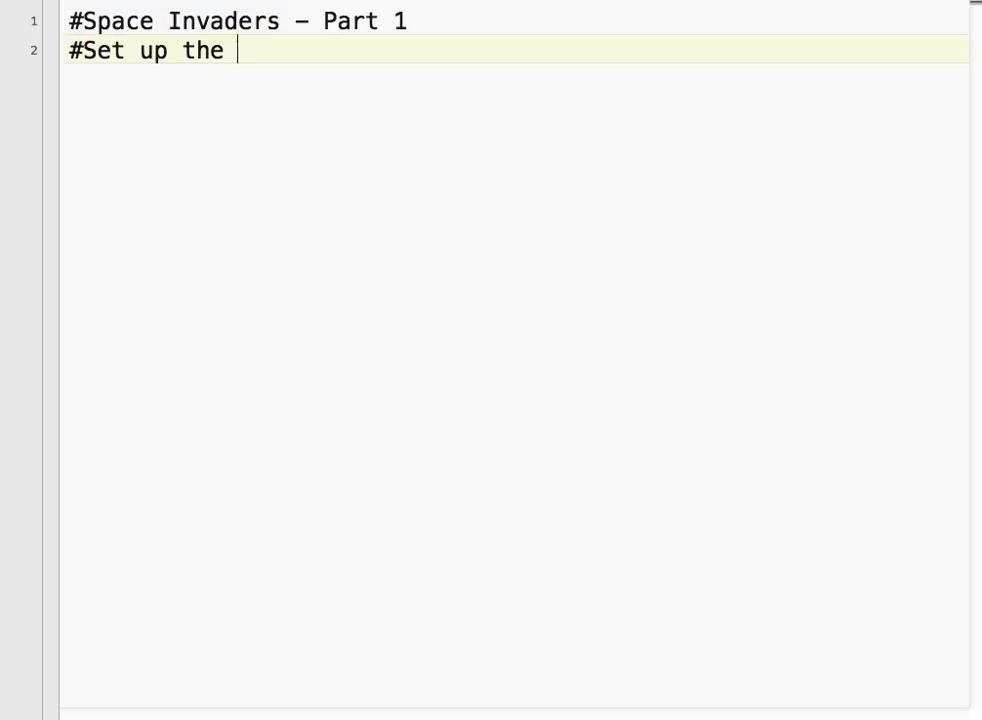
text(screen)
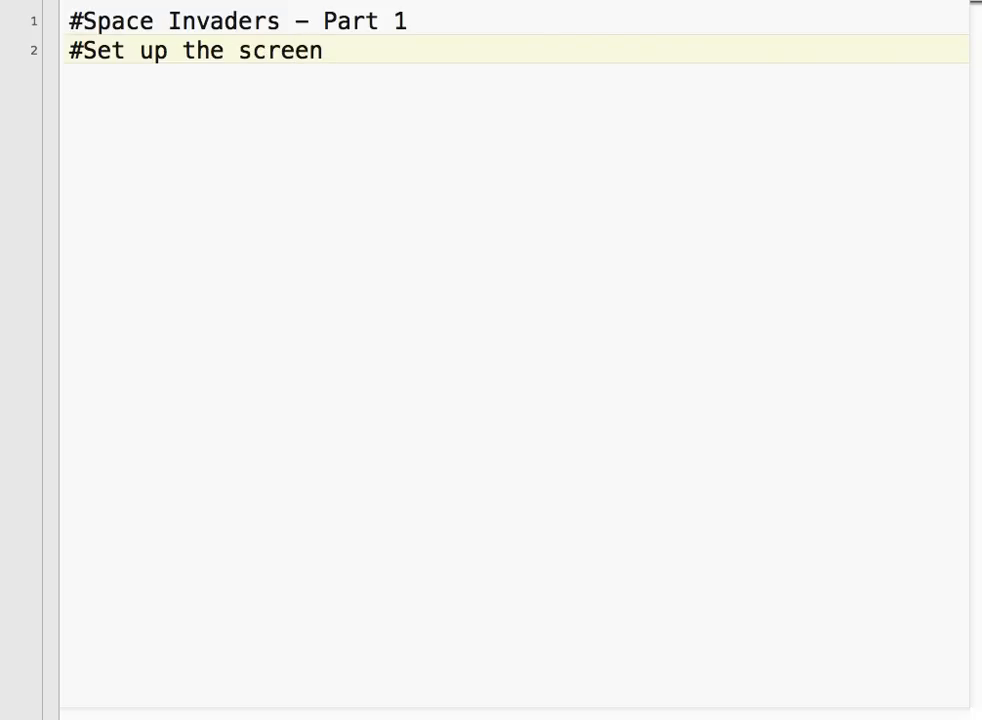
- Add the '#Python 2.7 on Mac' comment line
text(#)
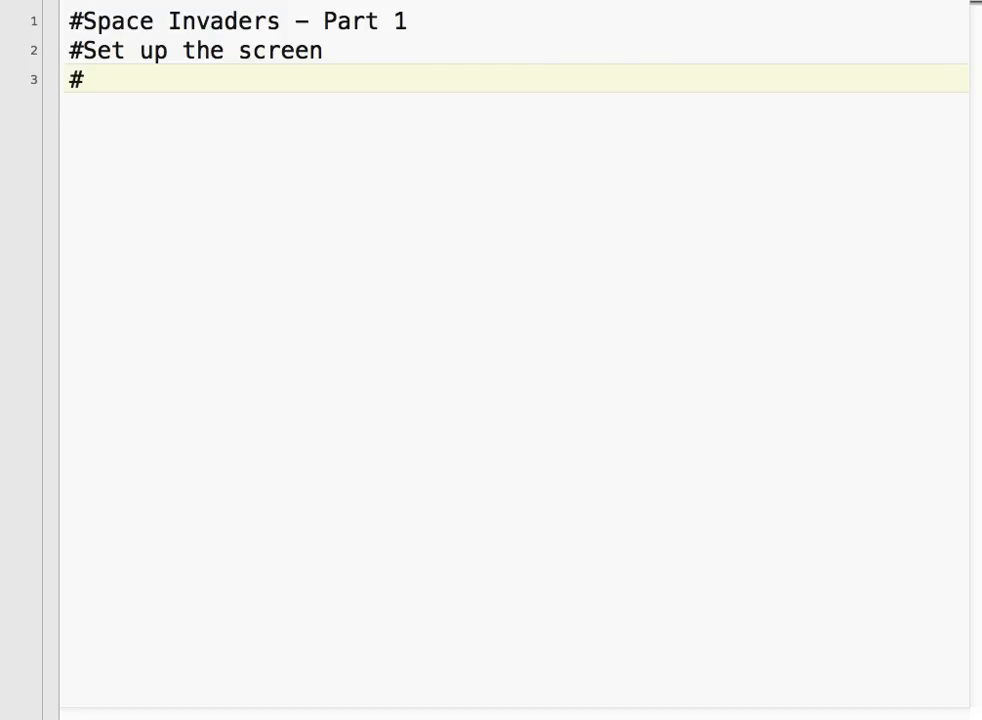
text(P)
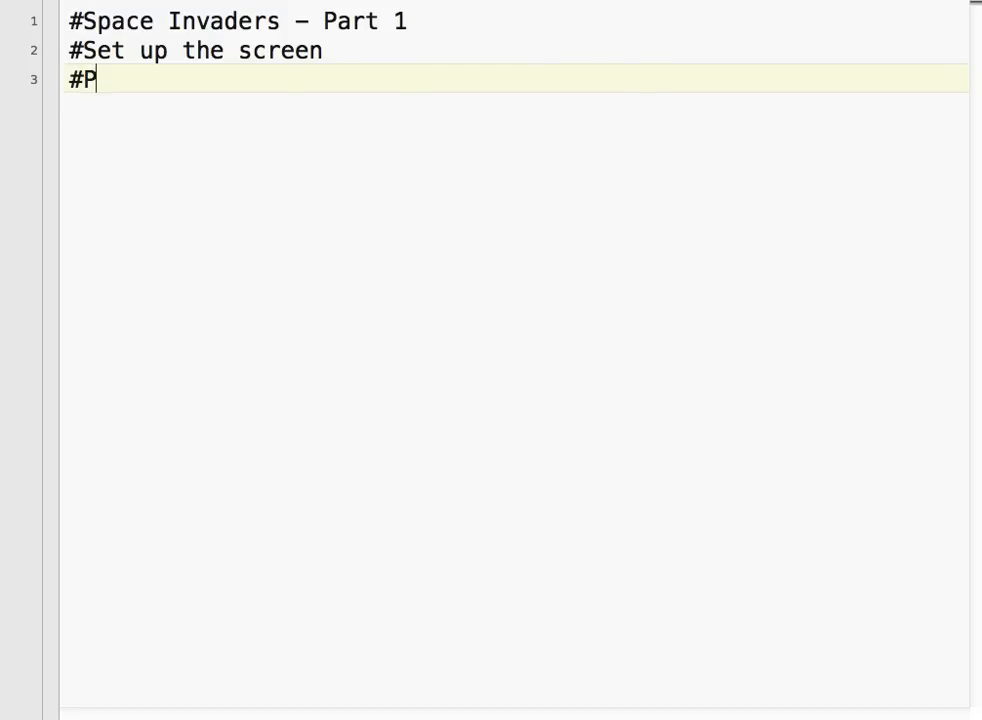
text(ython 2)
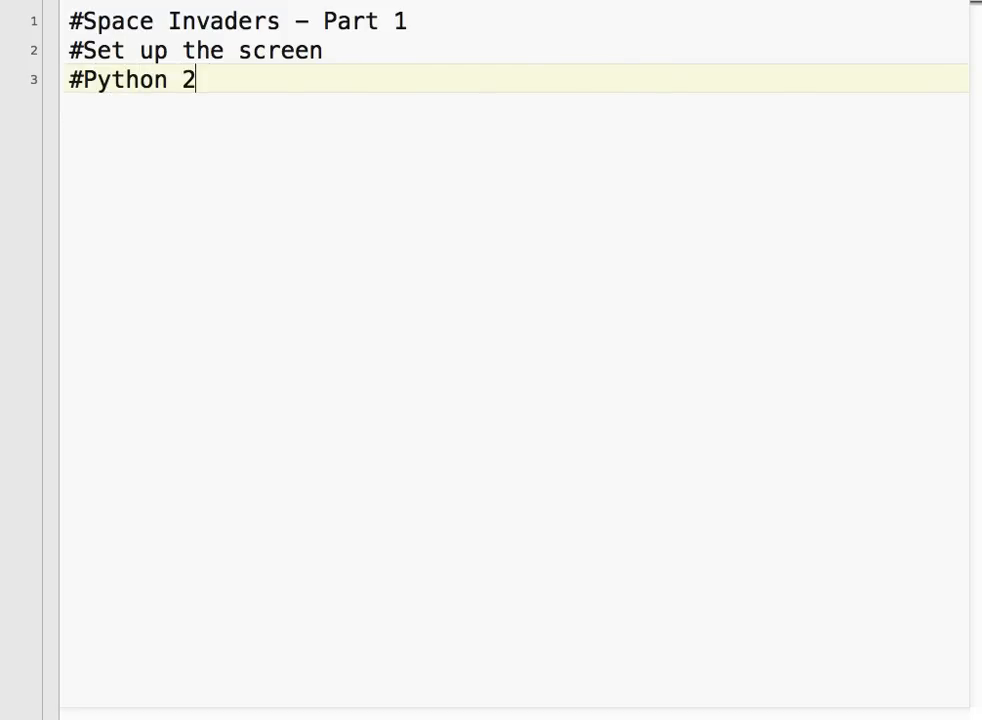
text(.7 on M)
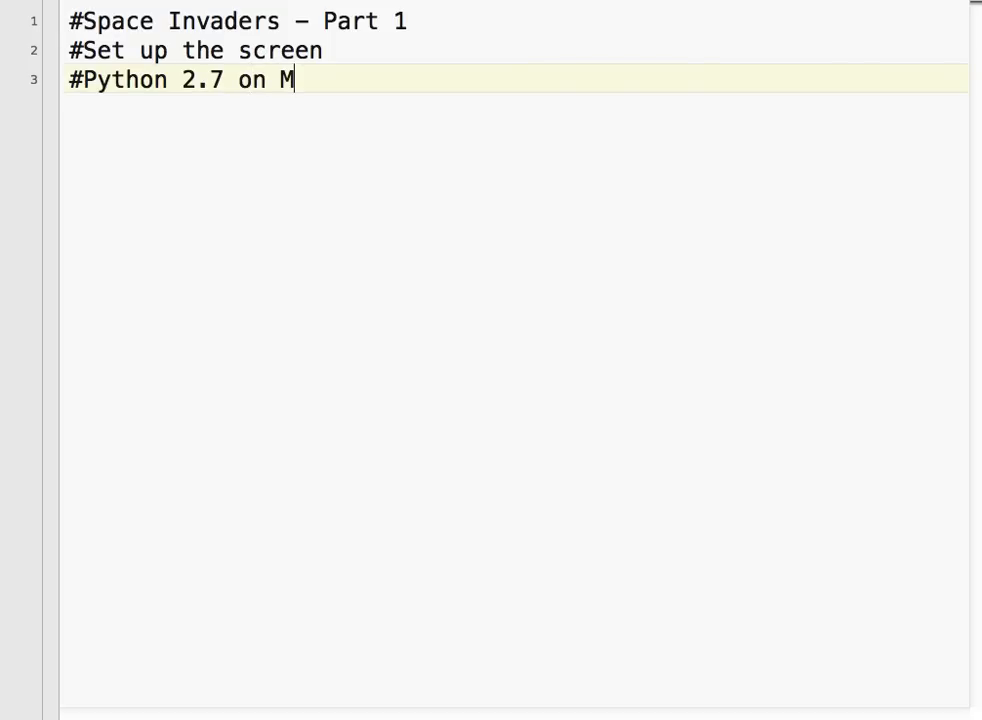
text(ac)
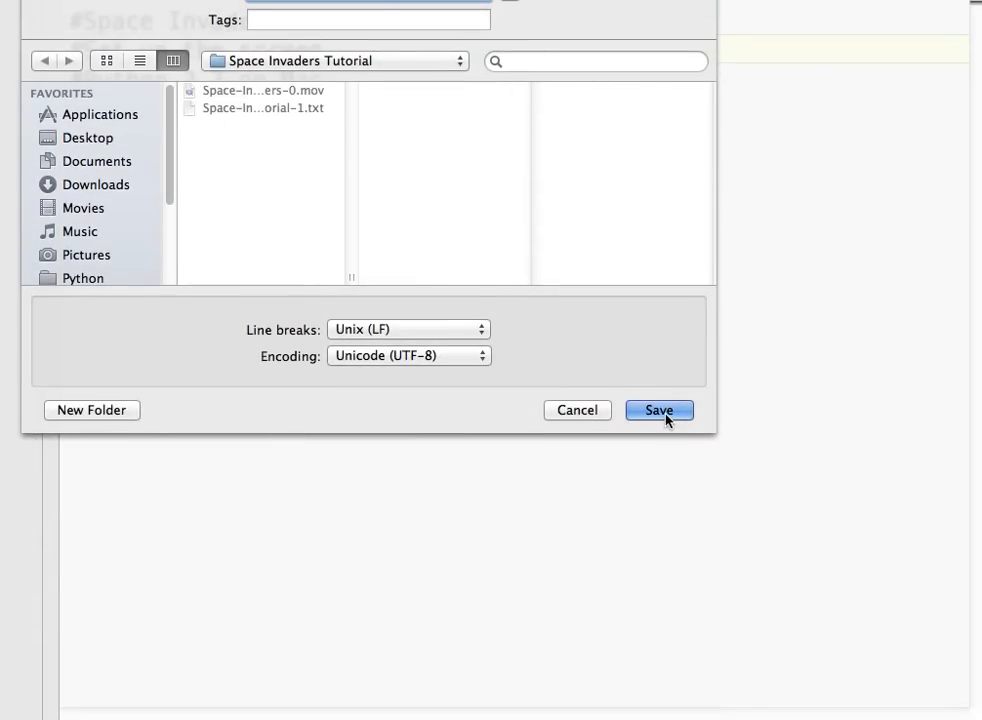
- Save the script into the Space Invaders Tutorial folder
click(658, 410)
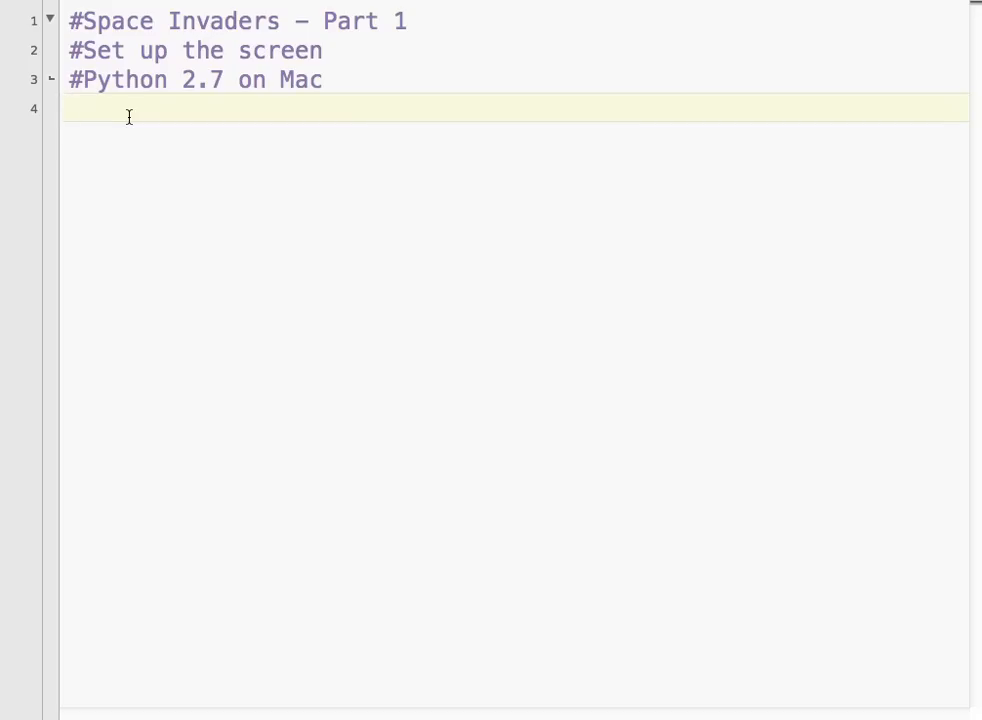
- Import turtle and os and add a '#Set up the screen' comment
text(import turtle)
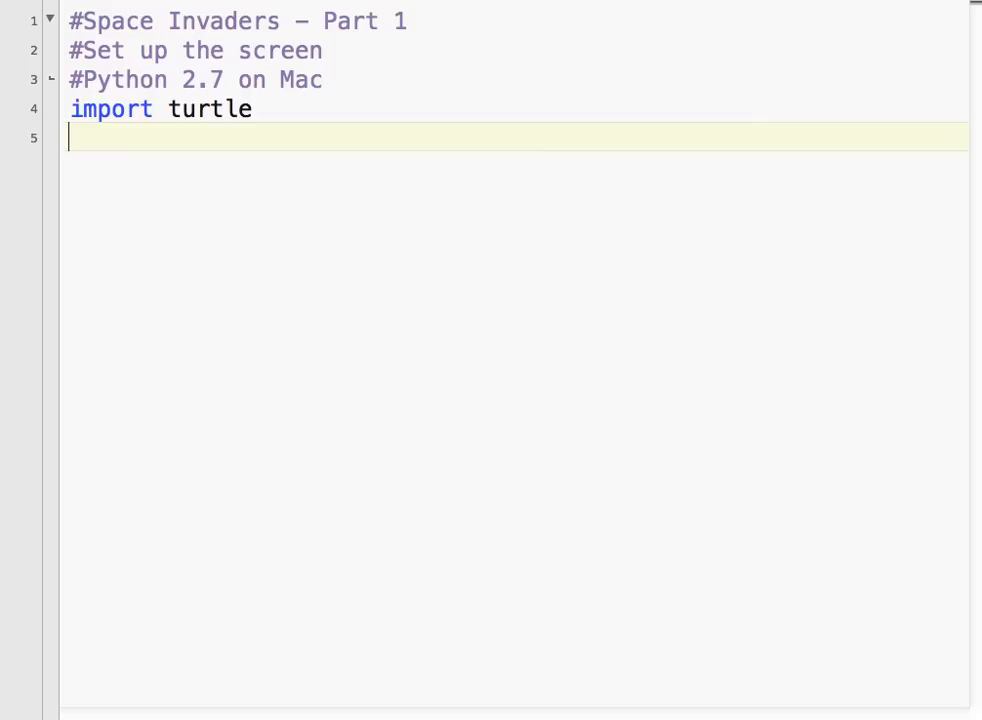
text(import os)
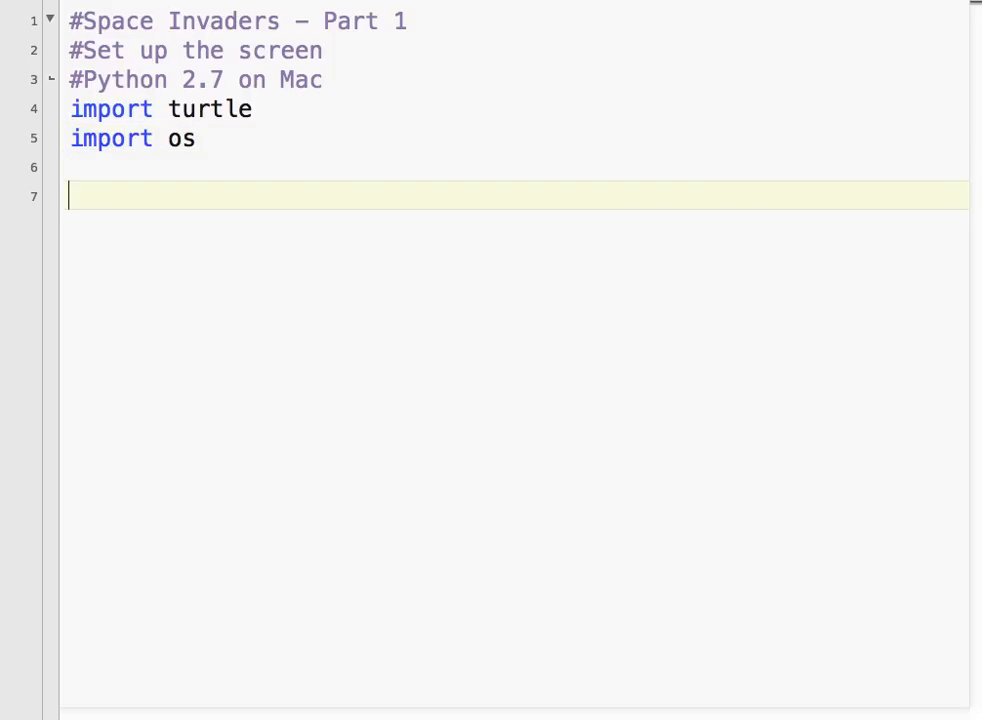
text(#Set)
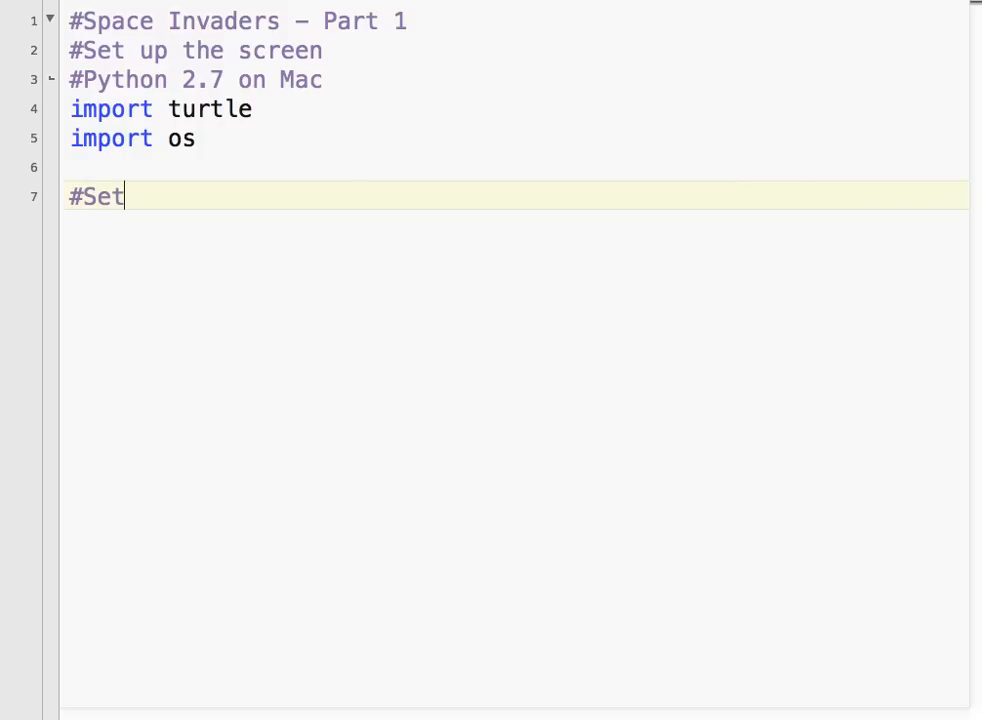
text(up the screen)
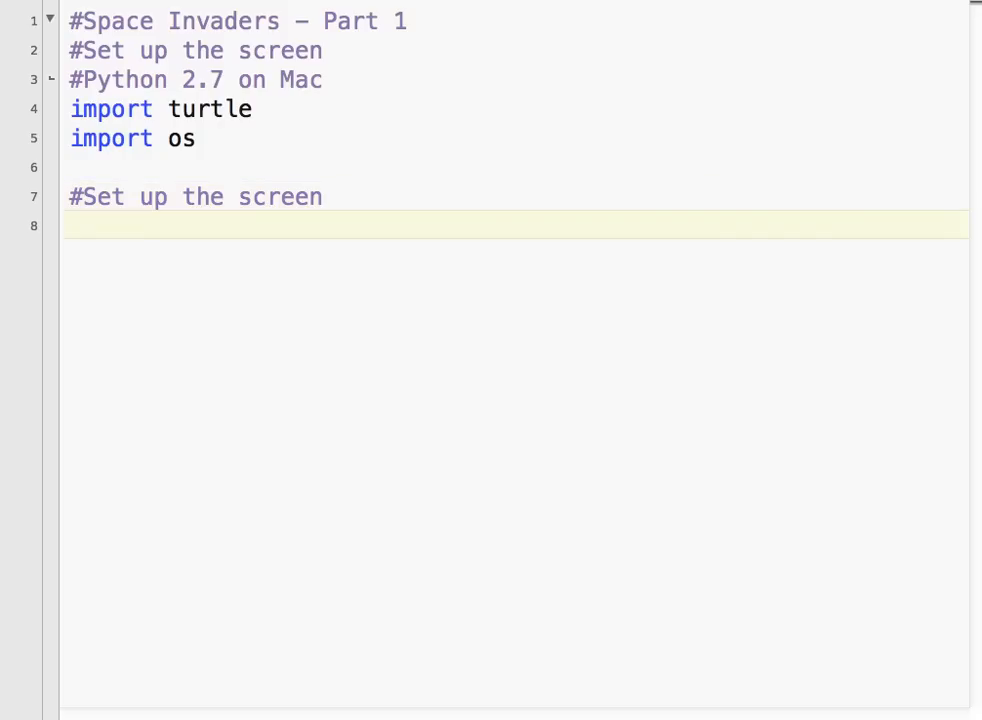
- Create wn = turtle.Screen() and set its background colour to black
text(wn =)
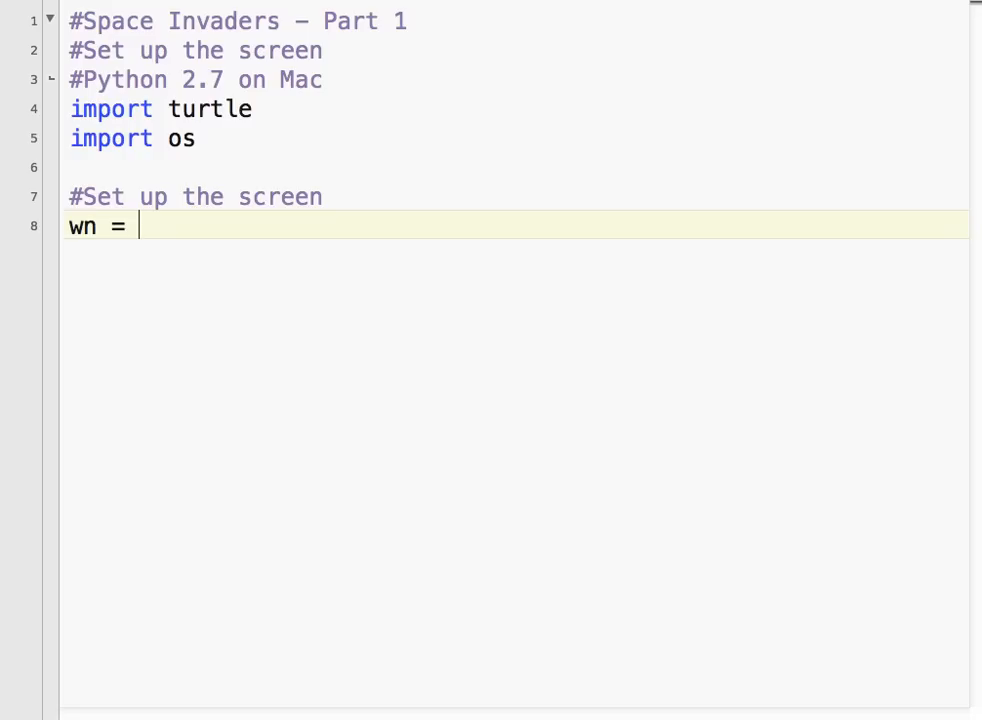
text(turtle.)
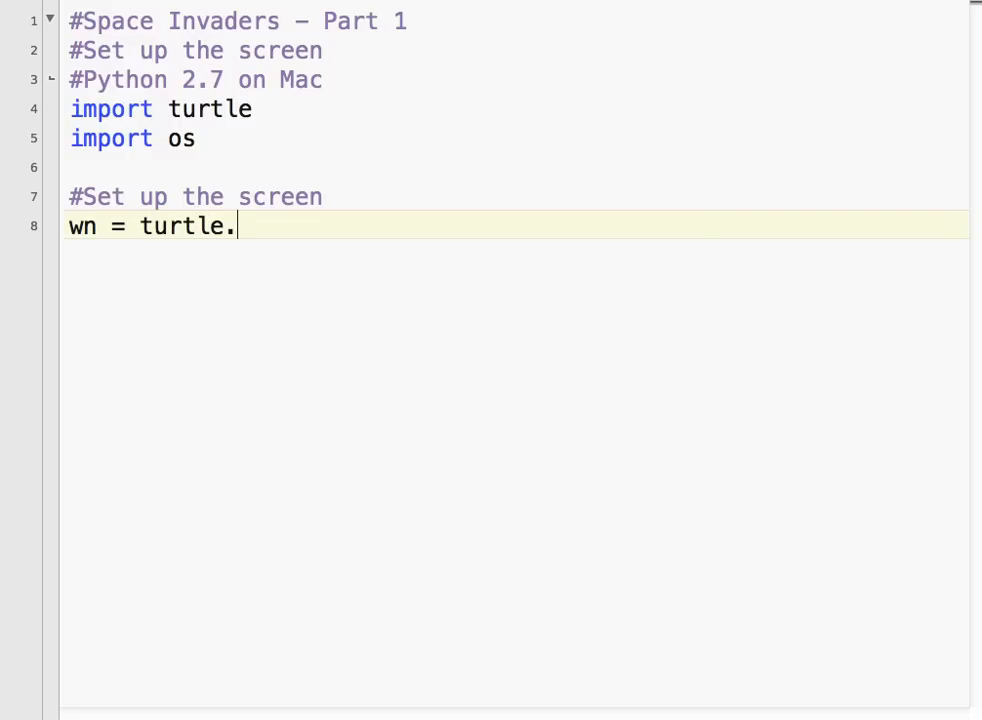
text(Screen()
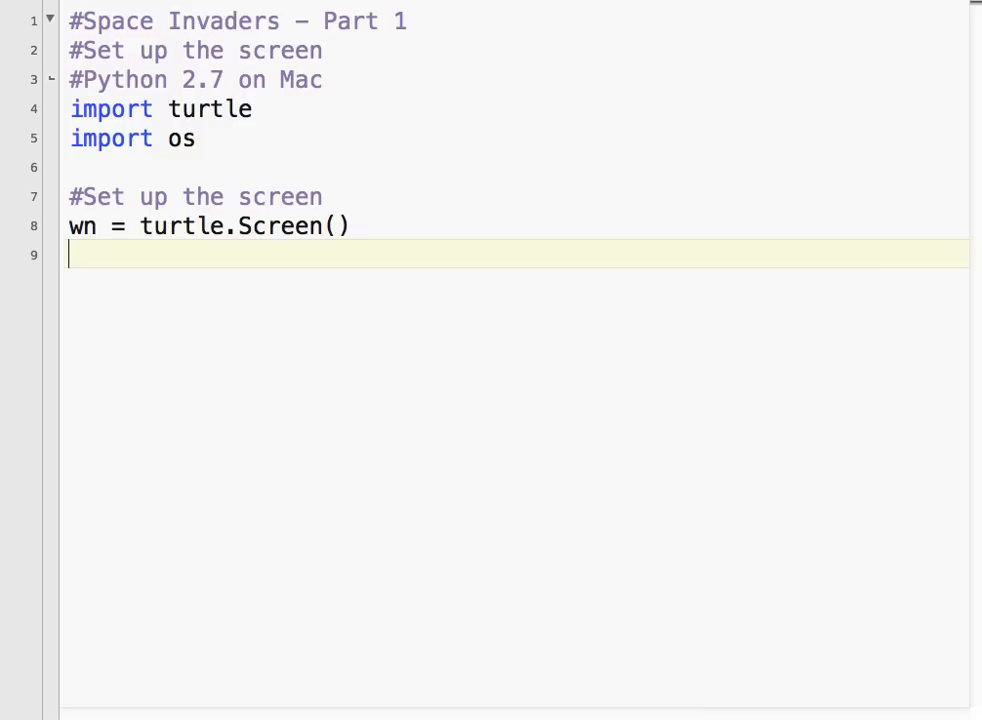
text(wn.bg)
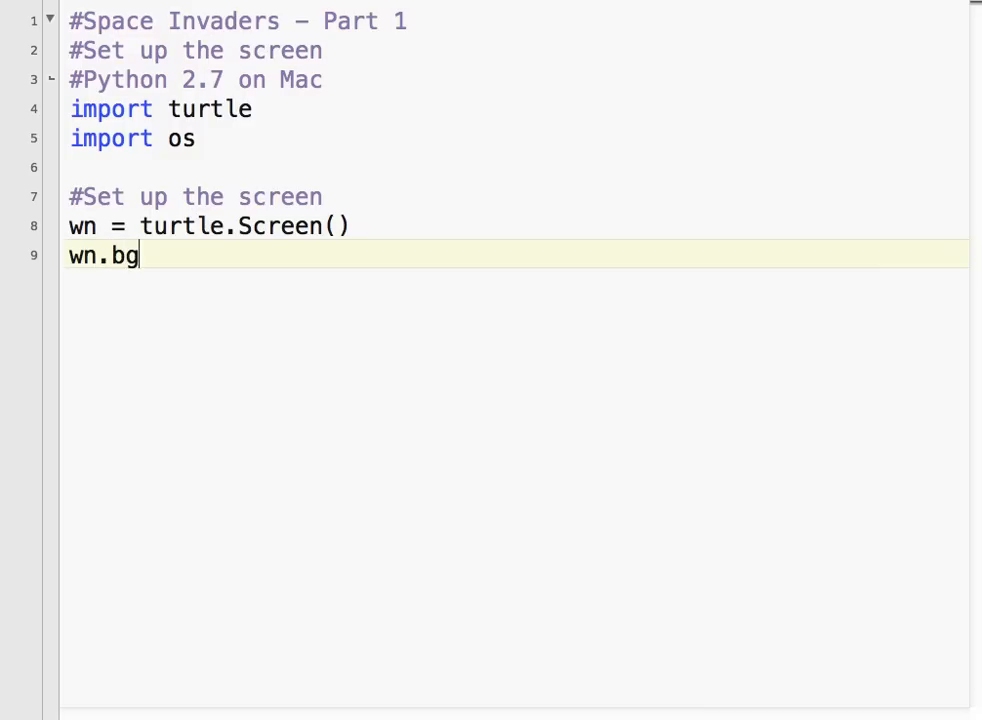
text(color("c)
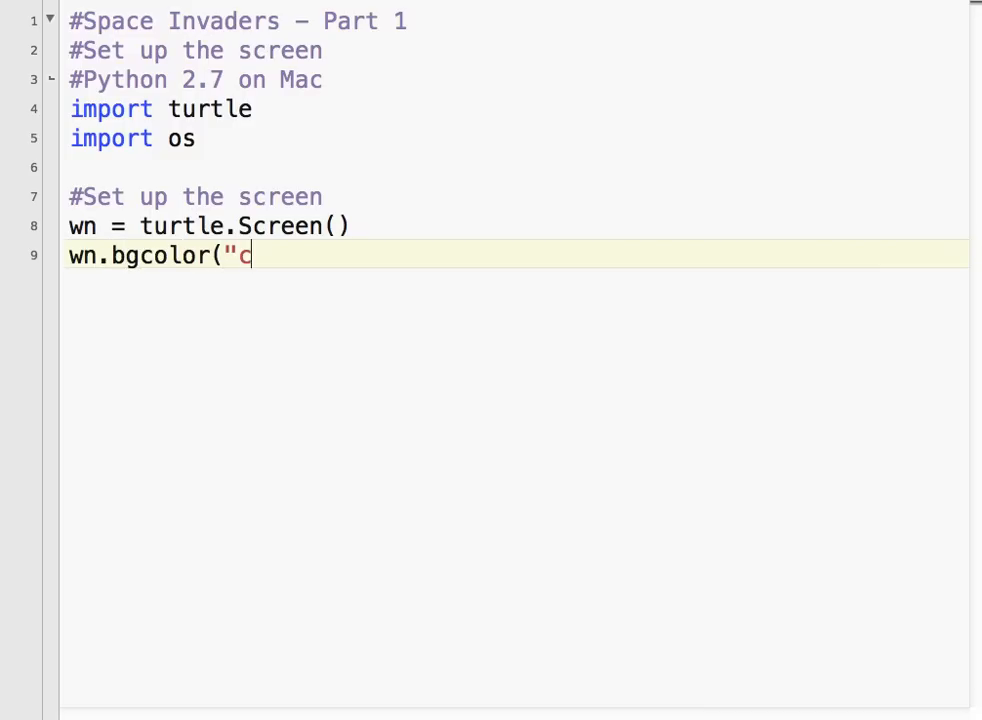
text(lack")
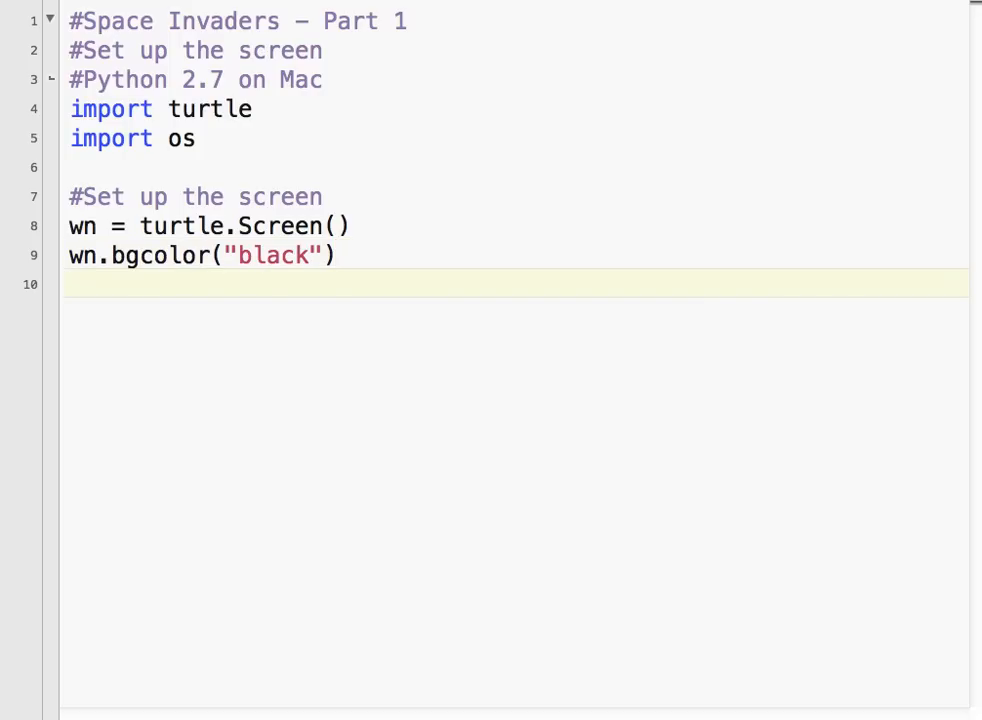
- Title the window 'Space Invaders' with wn.title
text(wn.title)
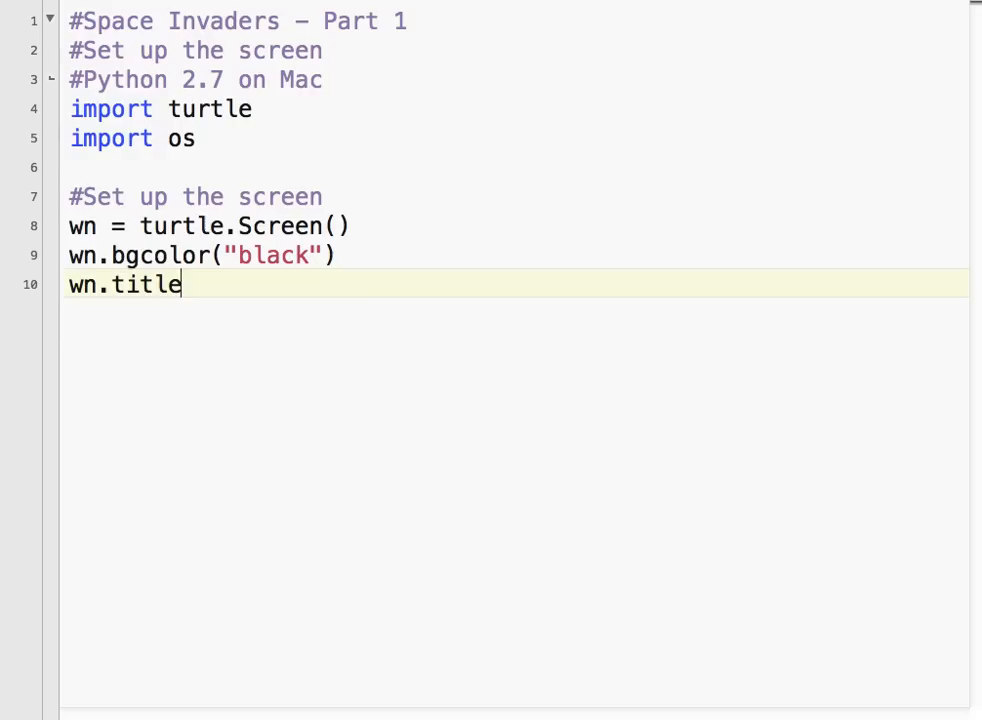
text(("Space)
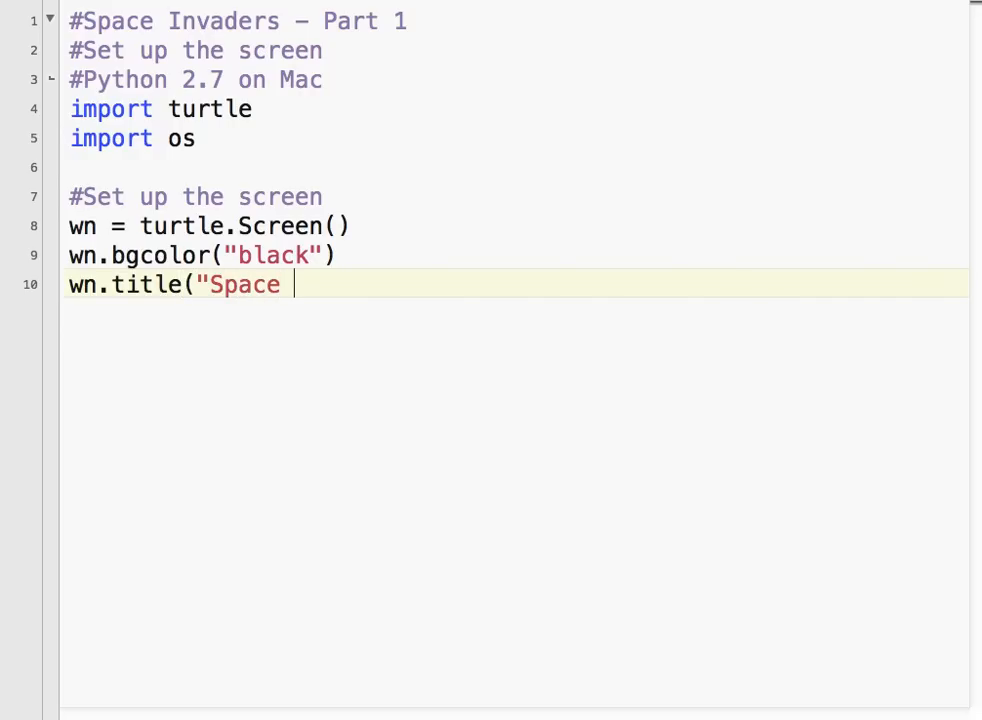
text(Invaders)
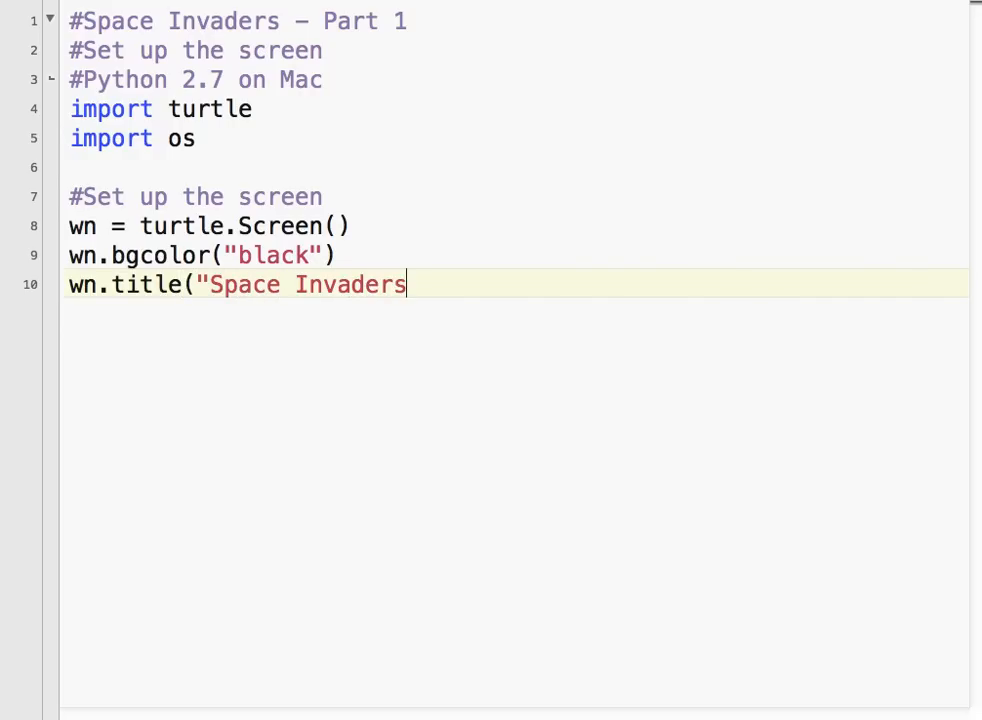
text("))
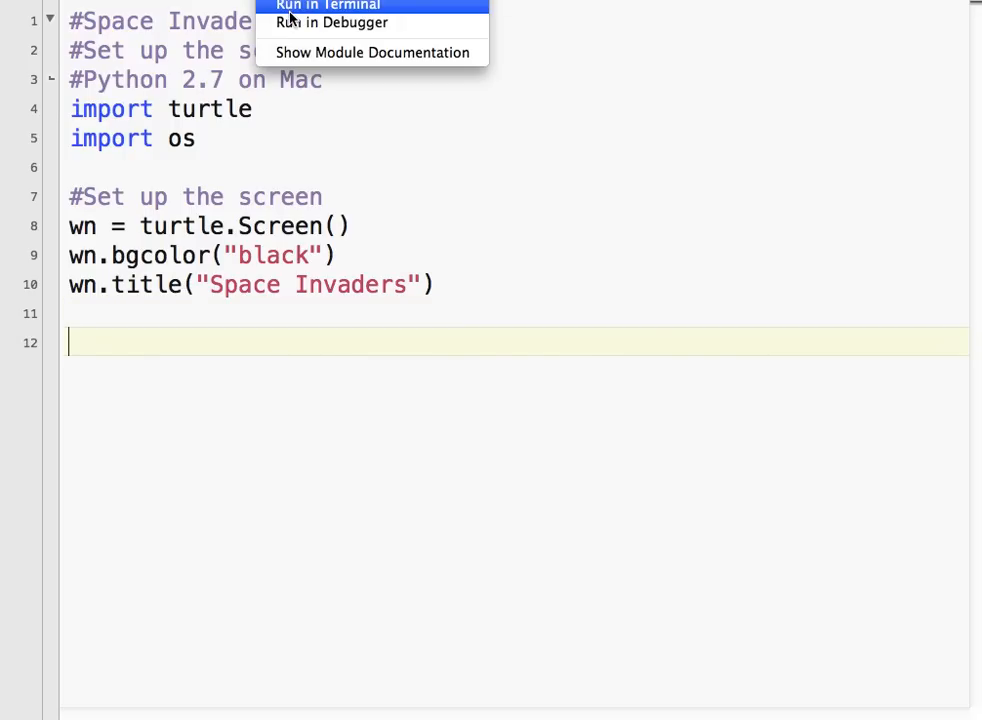
- Run the script in Terminal until the process completes
click(328, 4)
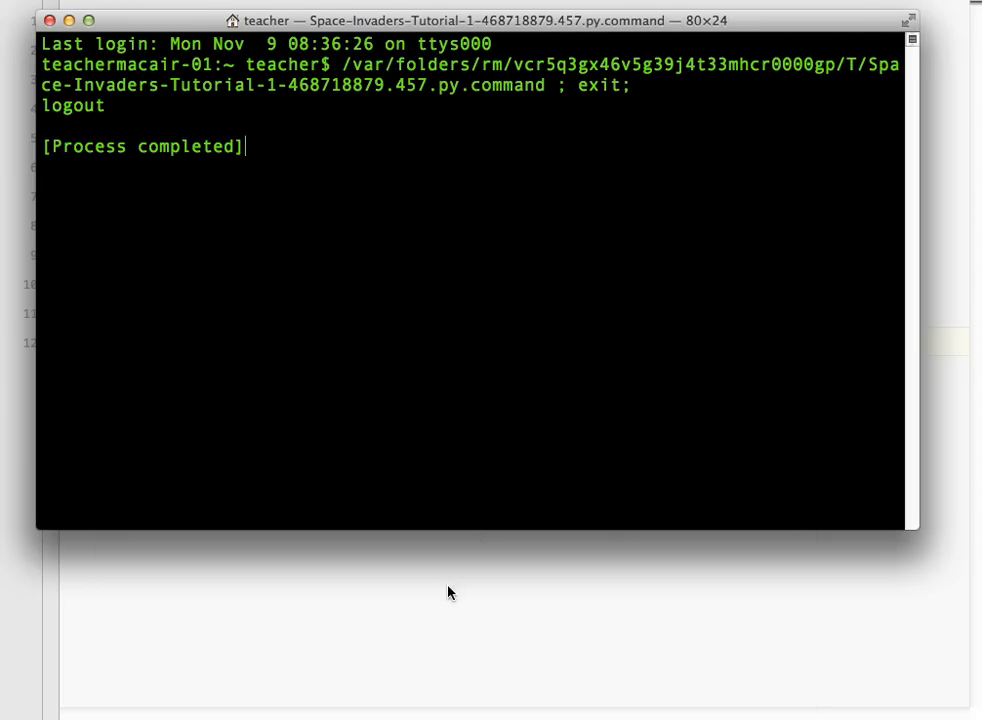
mouse_move(432, 604)
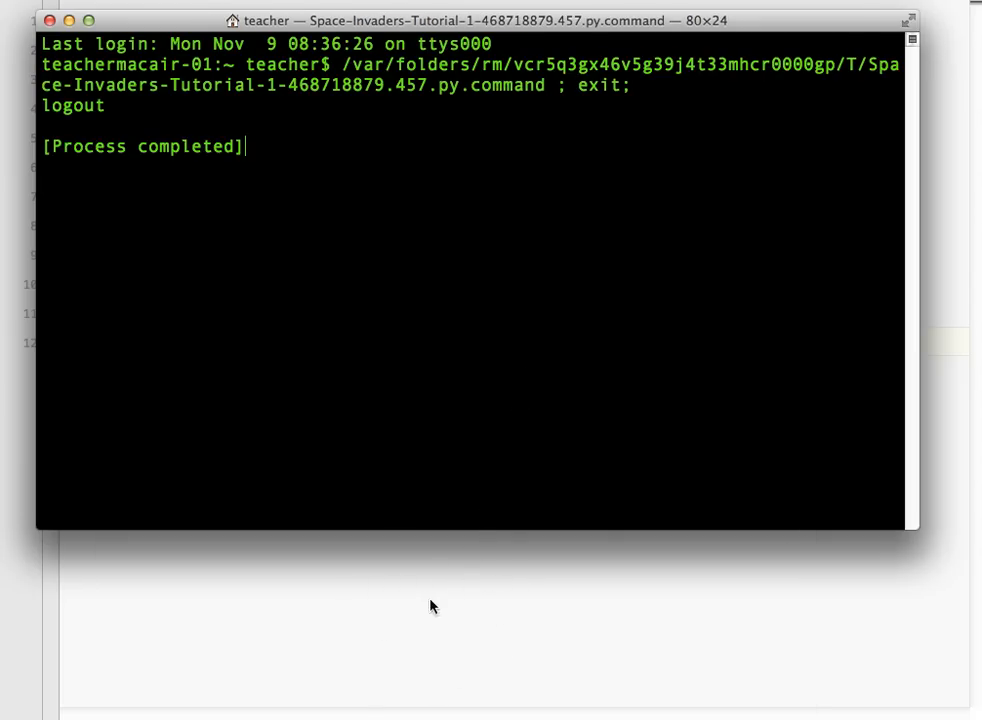
mouse_move(140, 240)
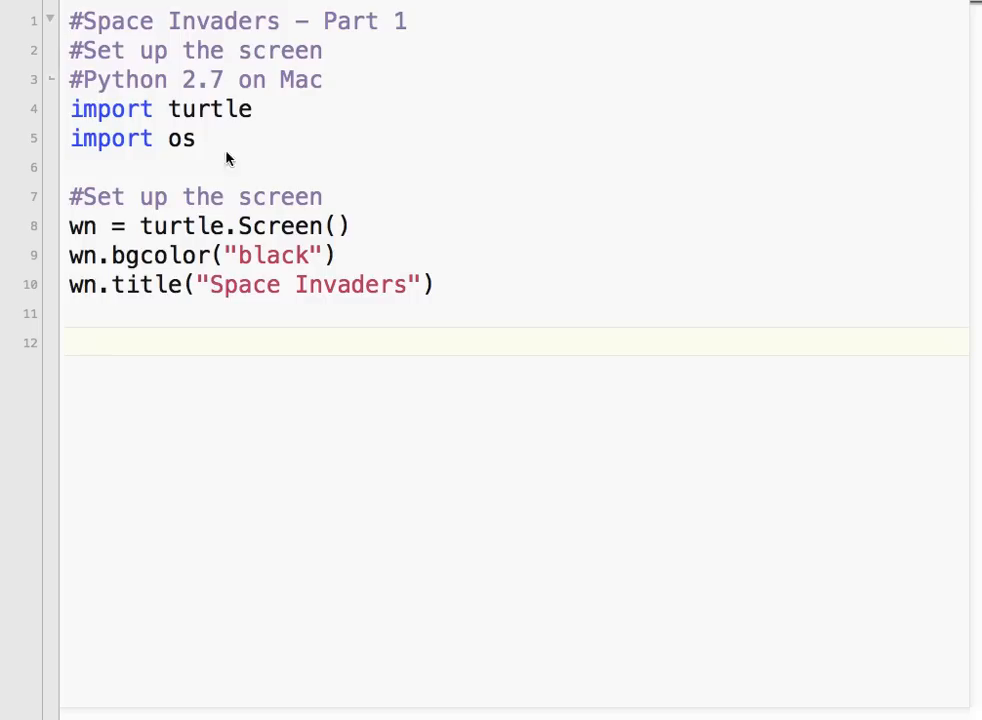
mouse_move(196, 212)
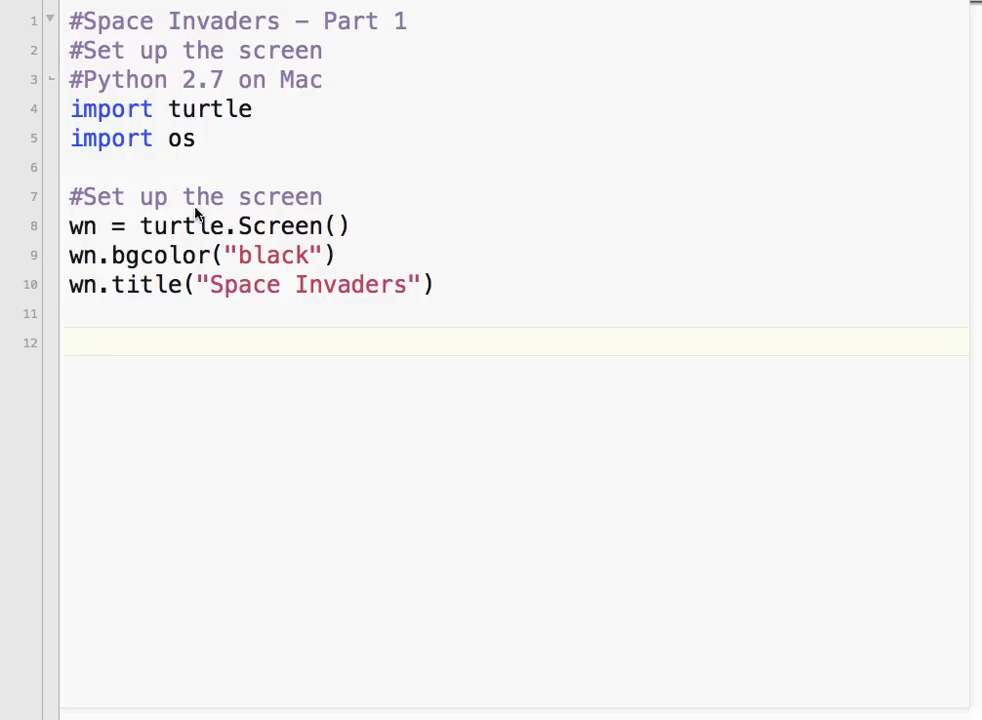
mouse_move(208, 256)
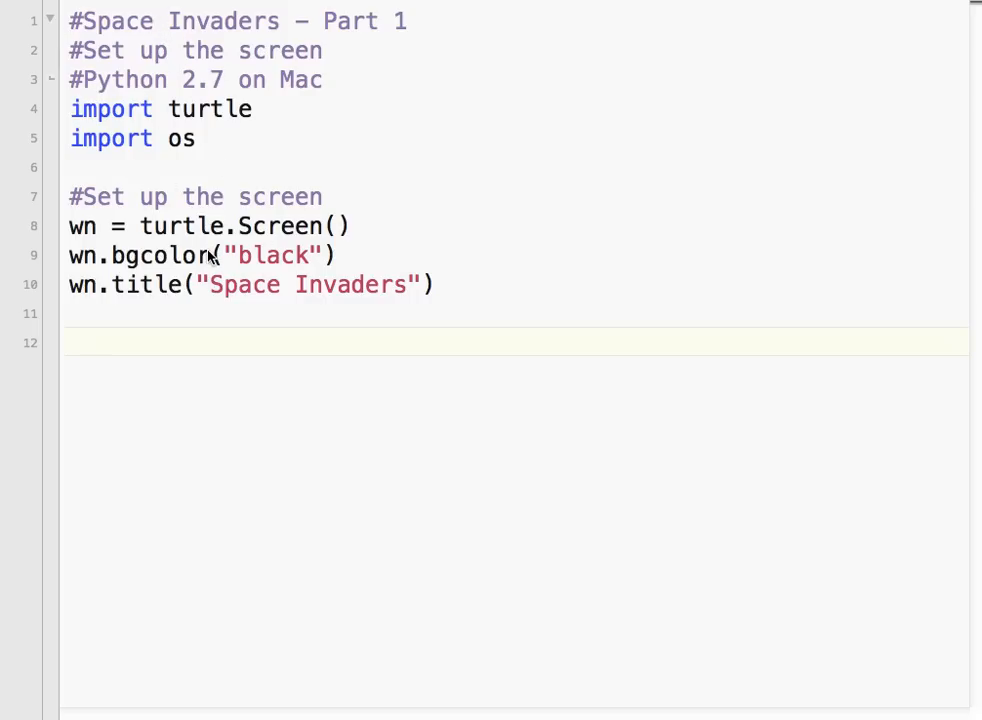
mouse_move(84, 336)
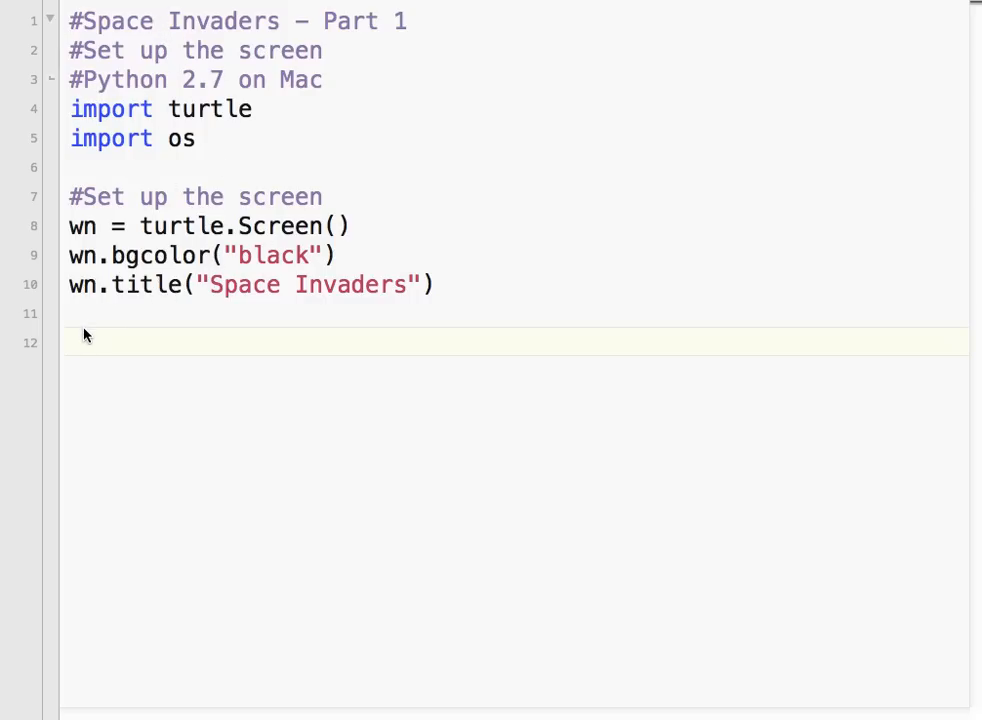
- End the script with delay = raw_input("Press enter to finsh.") to keep the window open
click(82, 344)
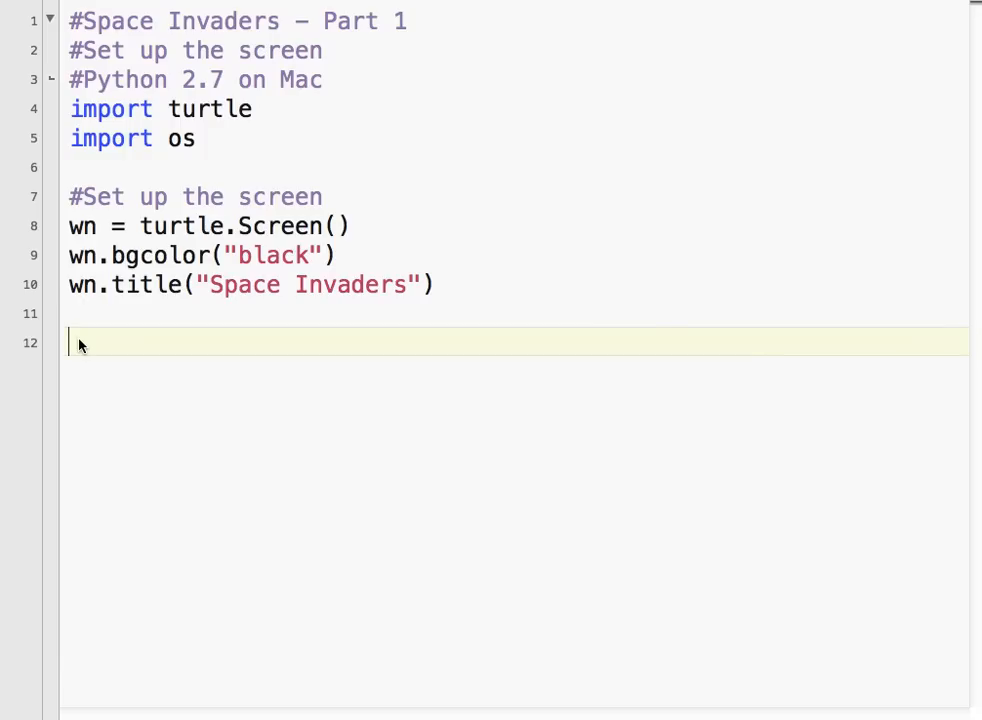
key(Return)
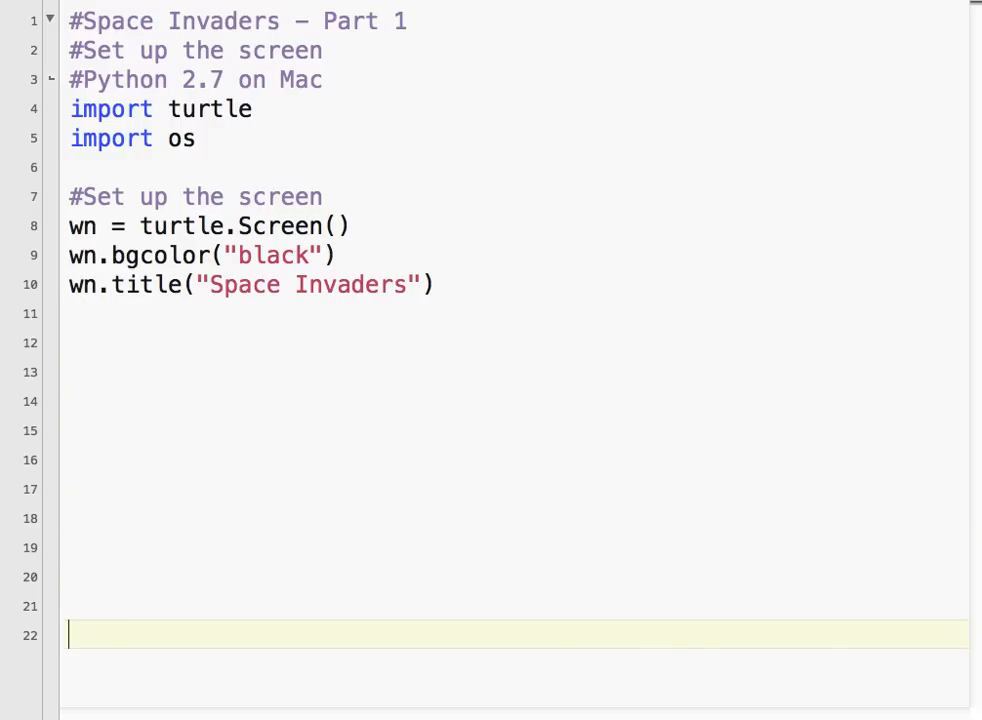
text(dela)
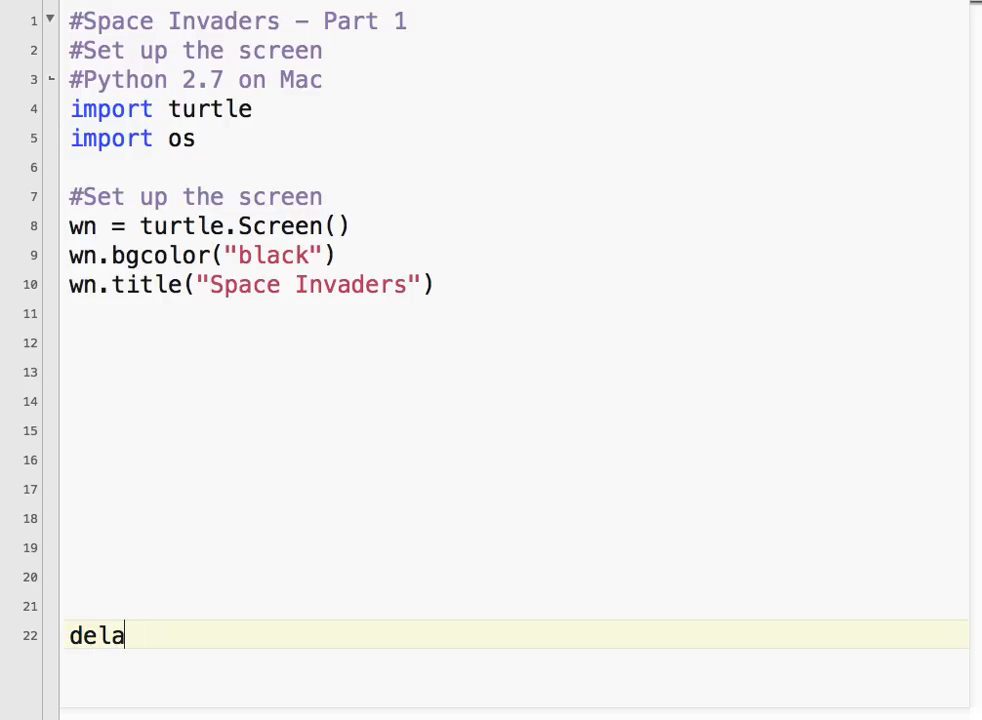
text(y =)
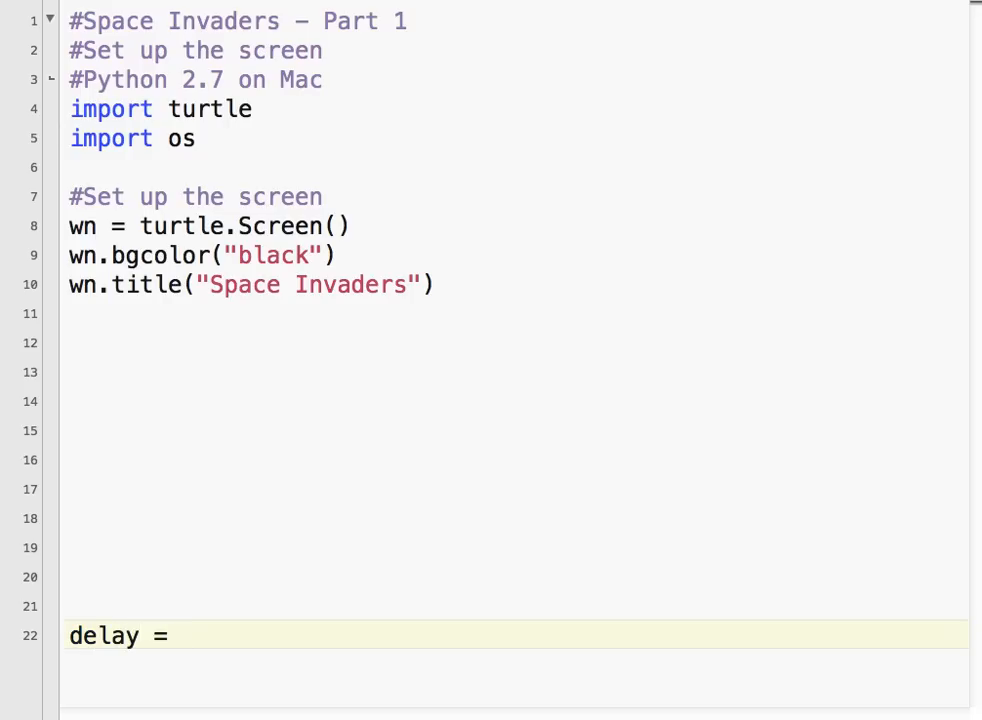
text(raw_input)
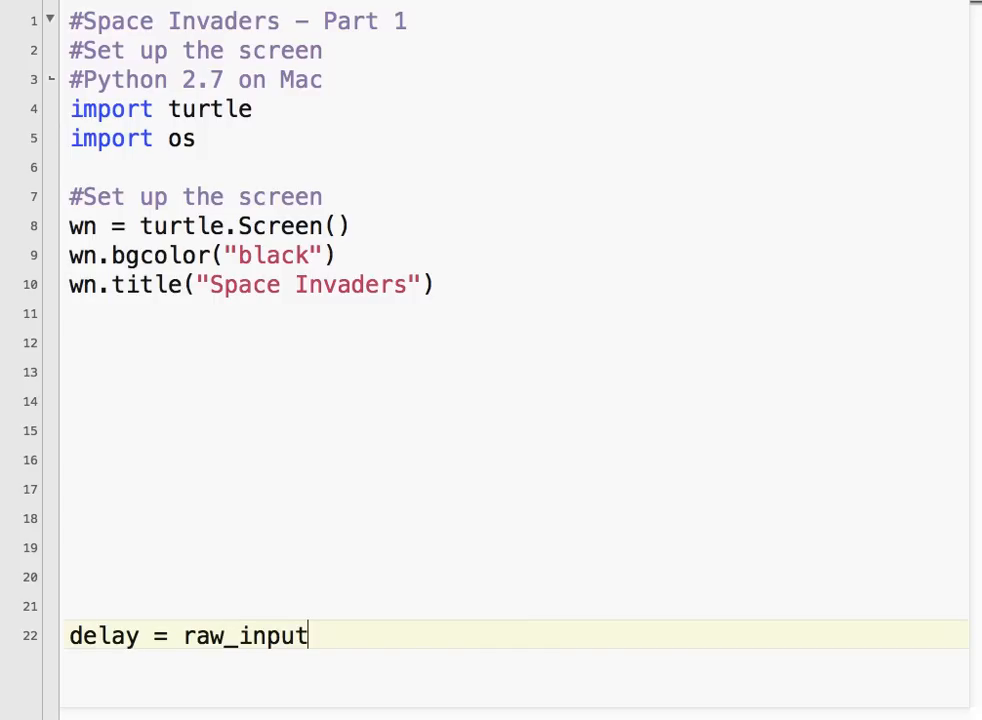
text((")
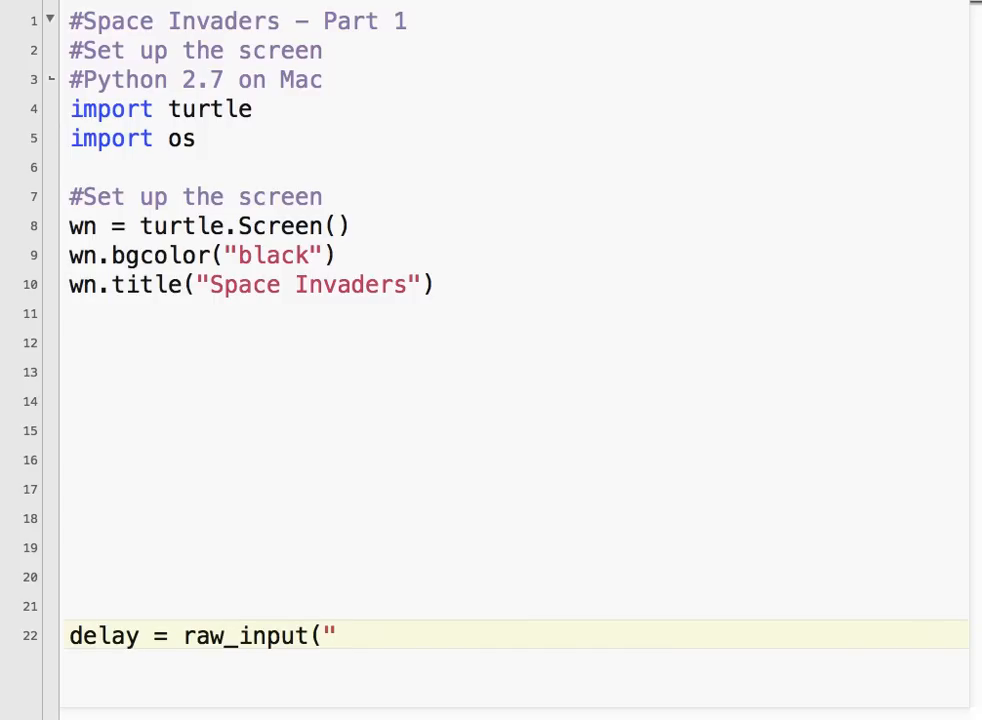
text(Press e)
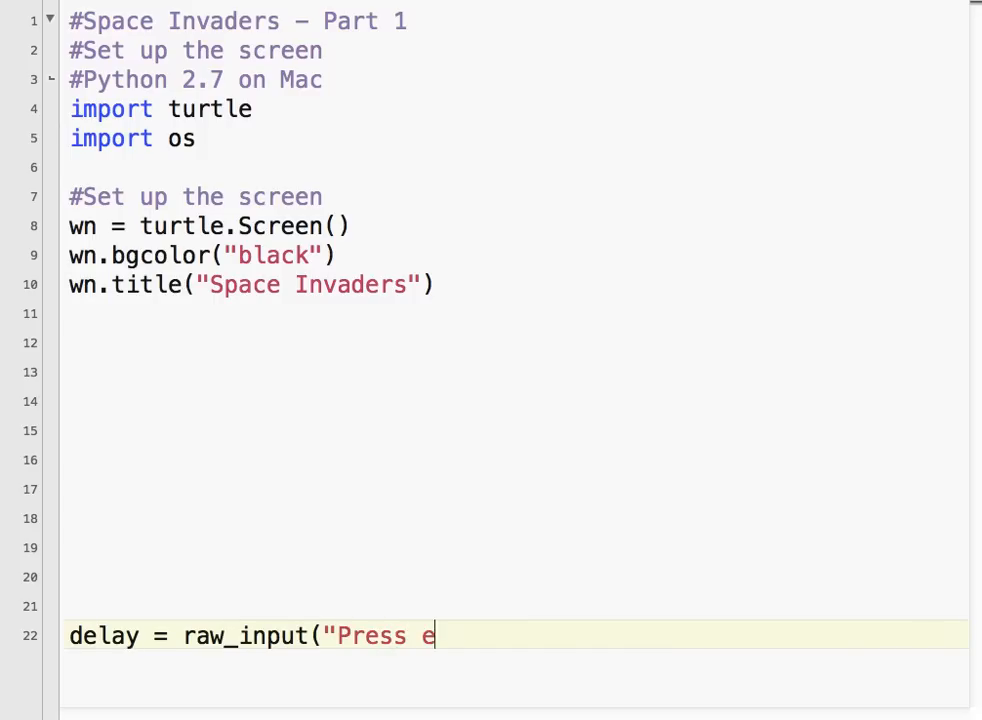
text(nter to finsh)
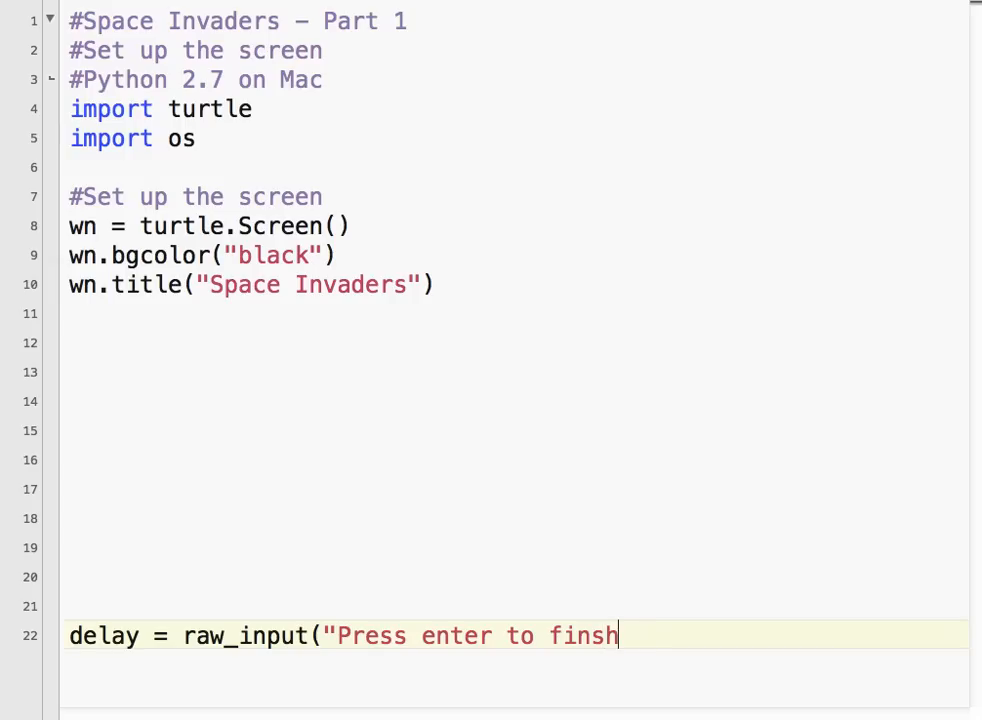
text(.")
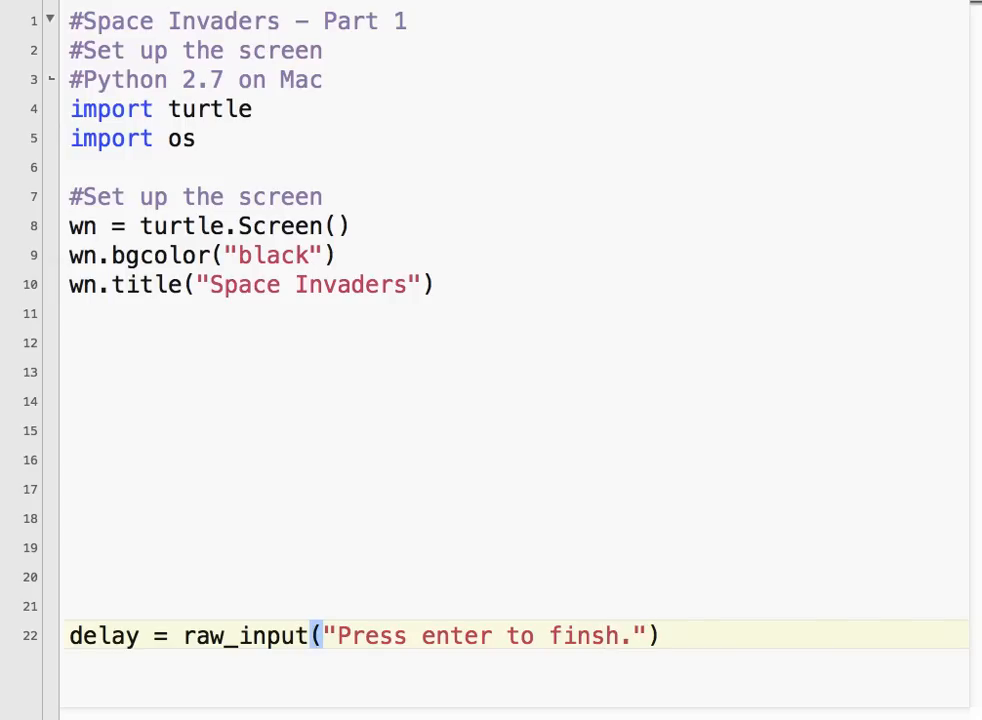
- Run the script, move the black Space Invaders window aside and return to the editor
click(660, 636)
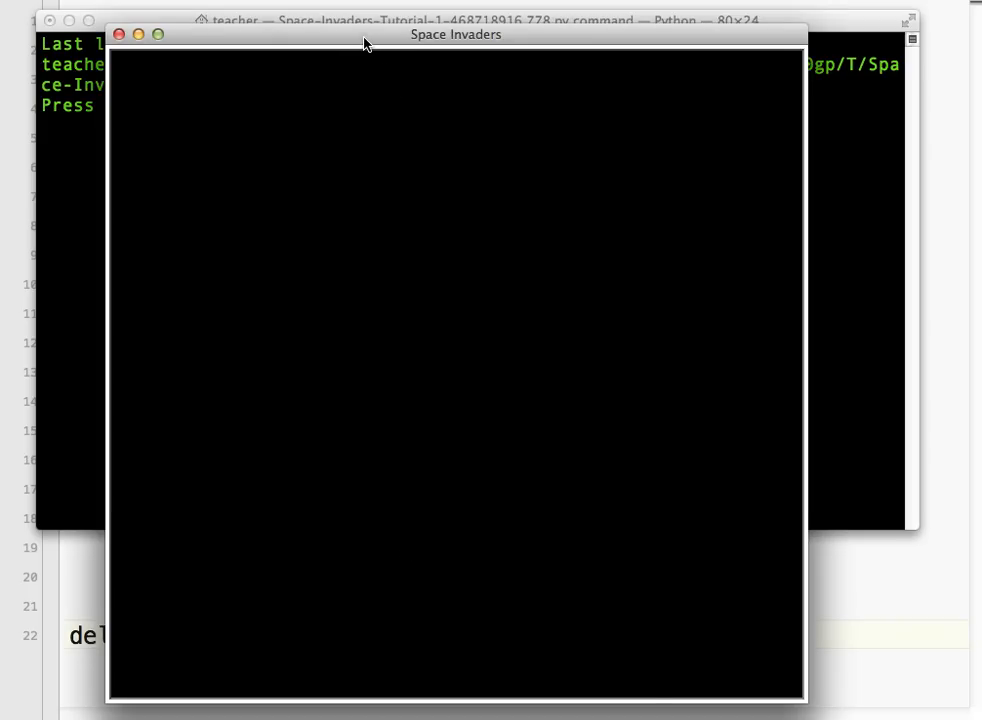
drag(456, 34, 628, 20)
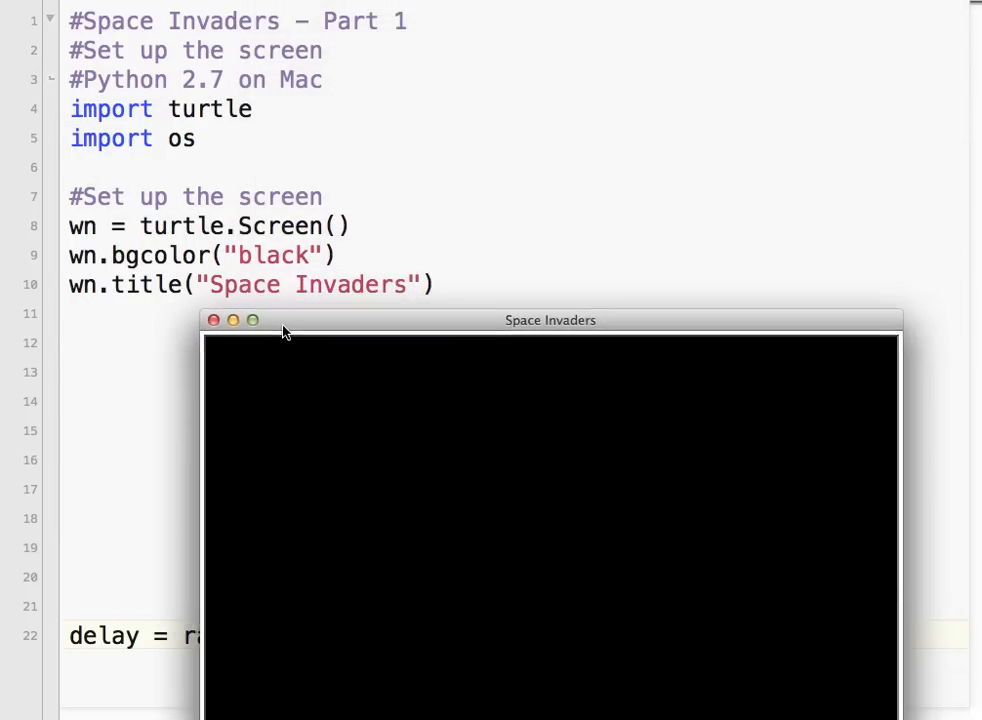
drag(550, 320, 684, 240)
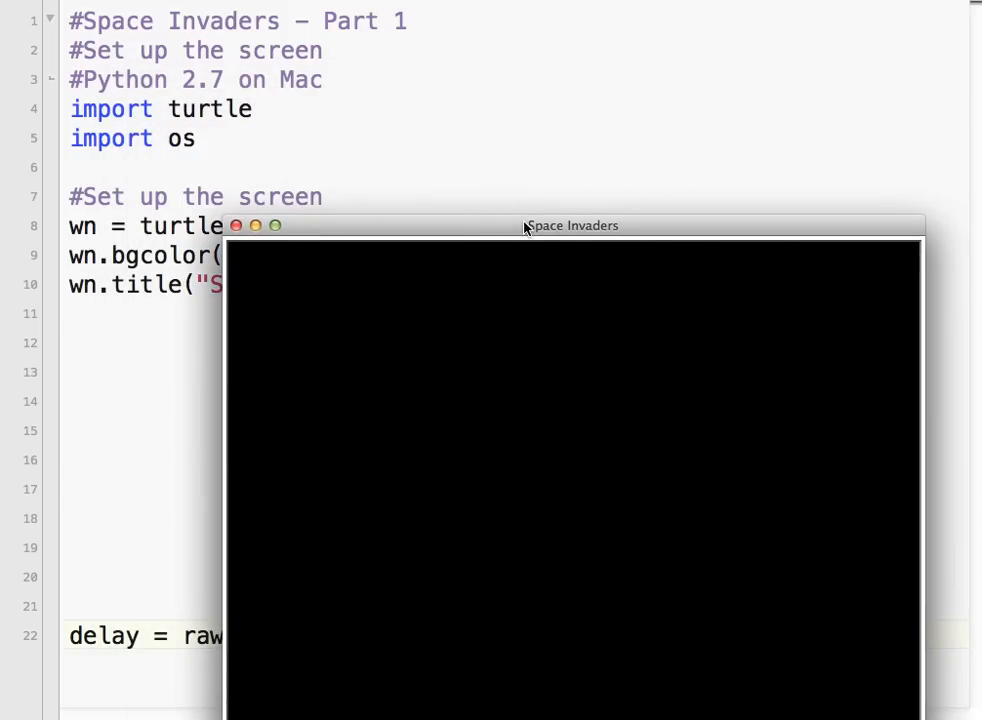
drag(572, 224, 478, 42)
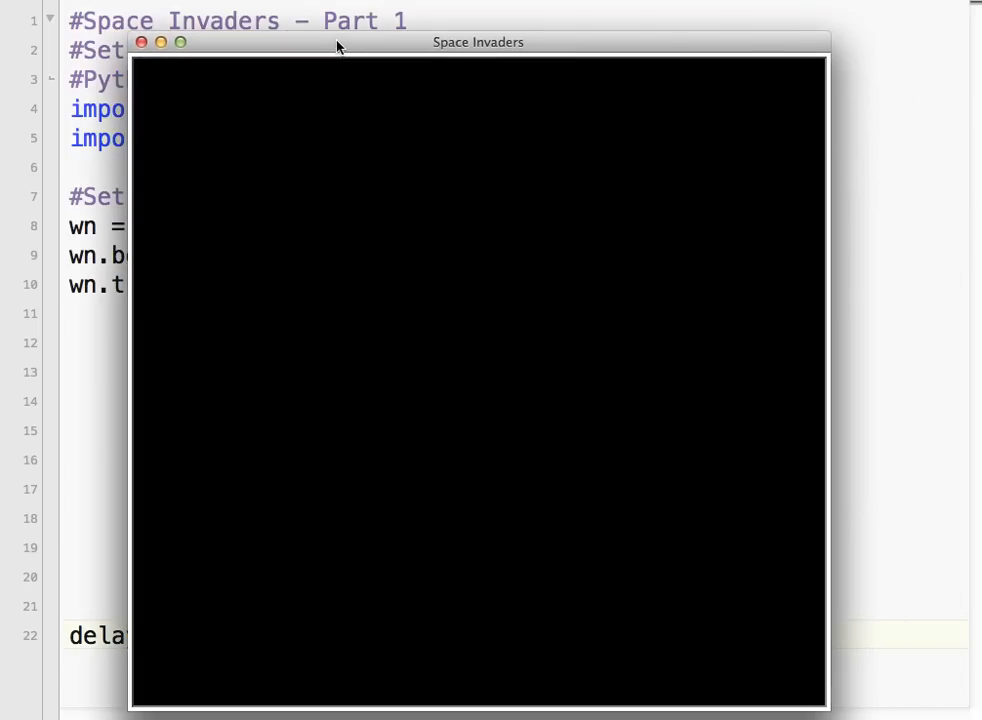
click(140, 42)
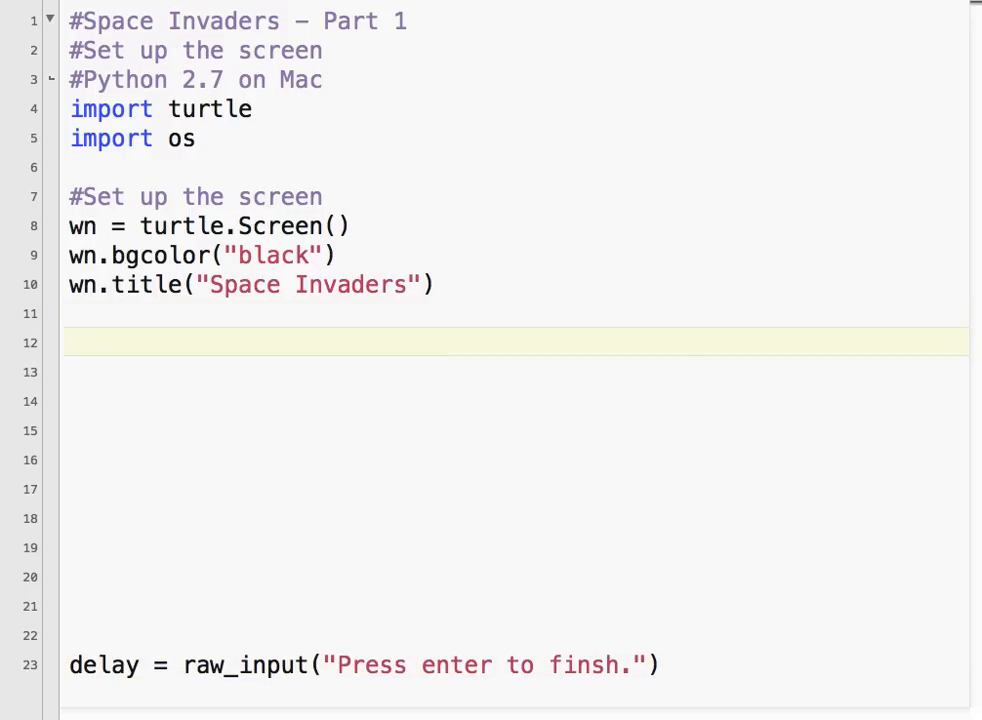
- Start a '#Draw border' section creating border_pen = turtle.Turtle()
text(#Dra)
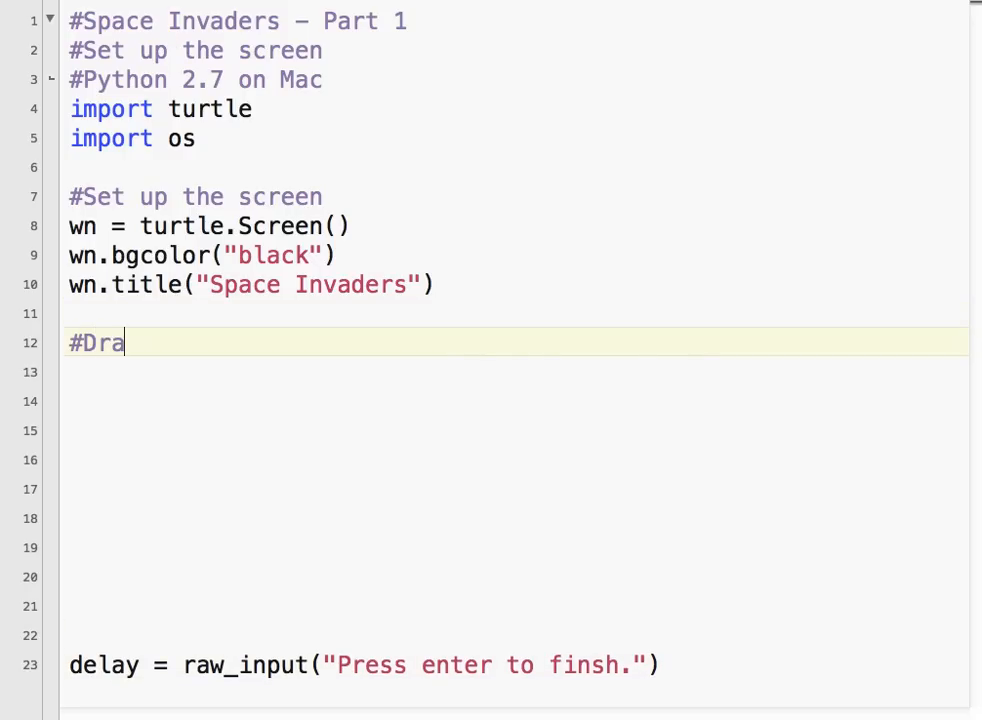
text(w border)
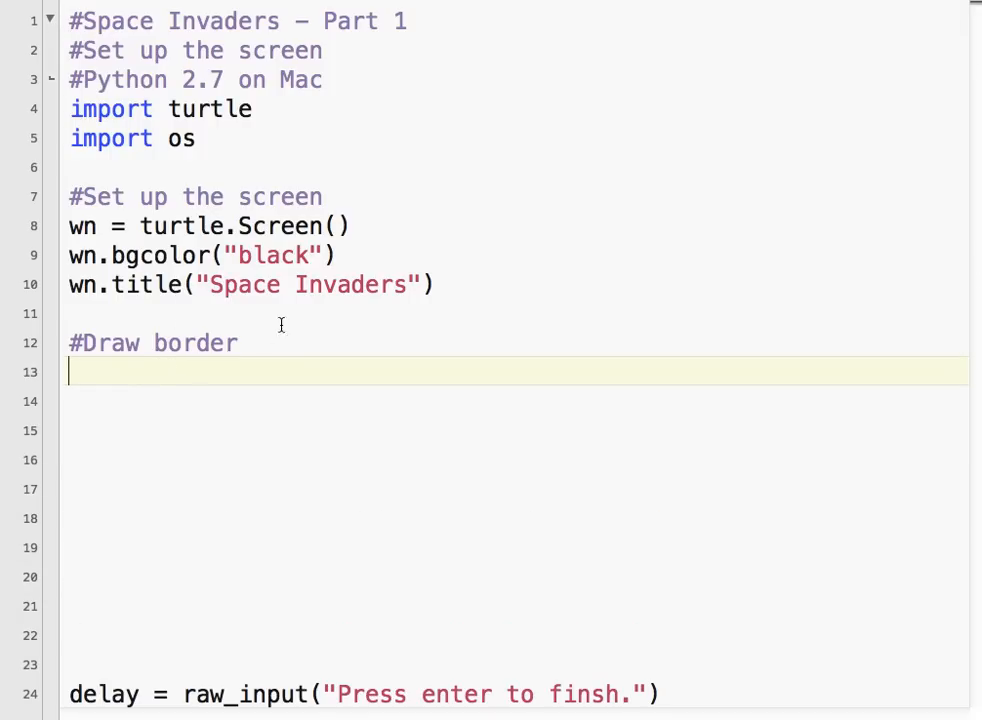
mouse_move(304, 180)
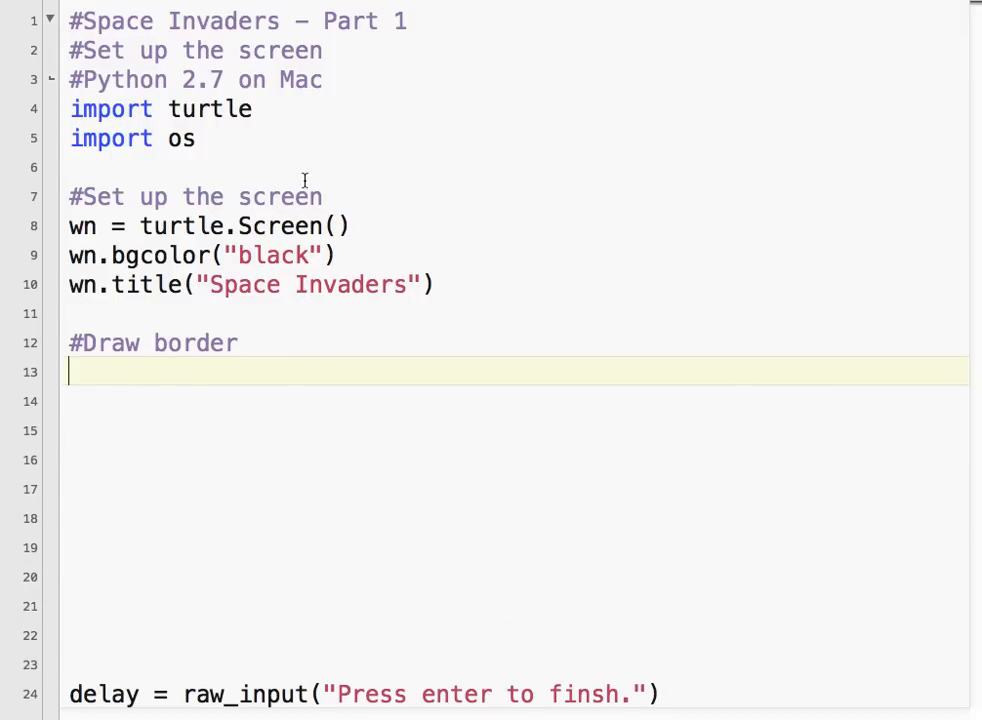
mouse_move(622, 534)
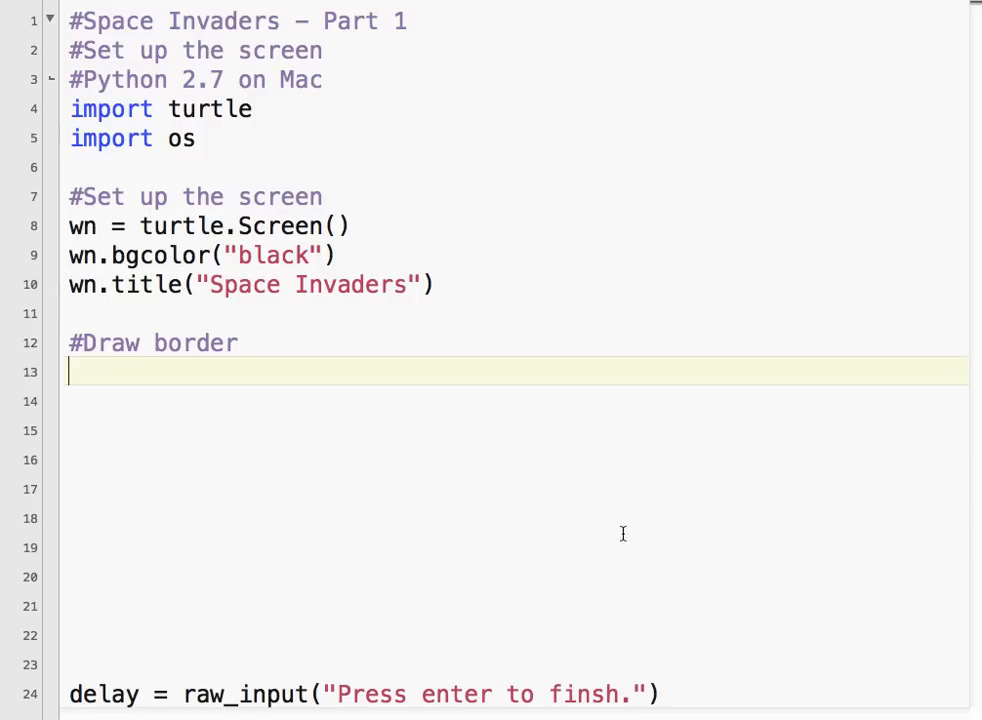
mouse_move(216, 374)
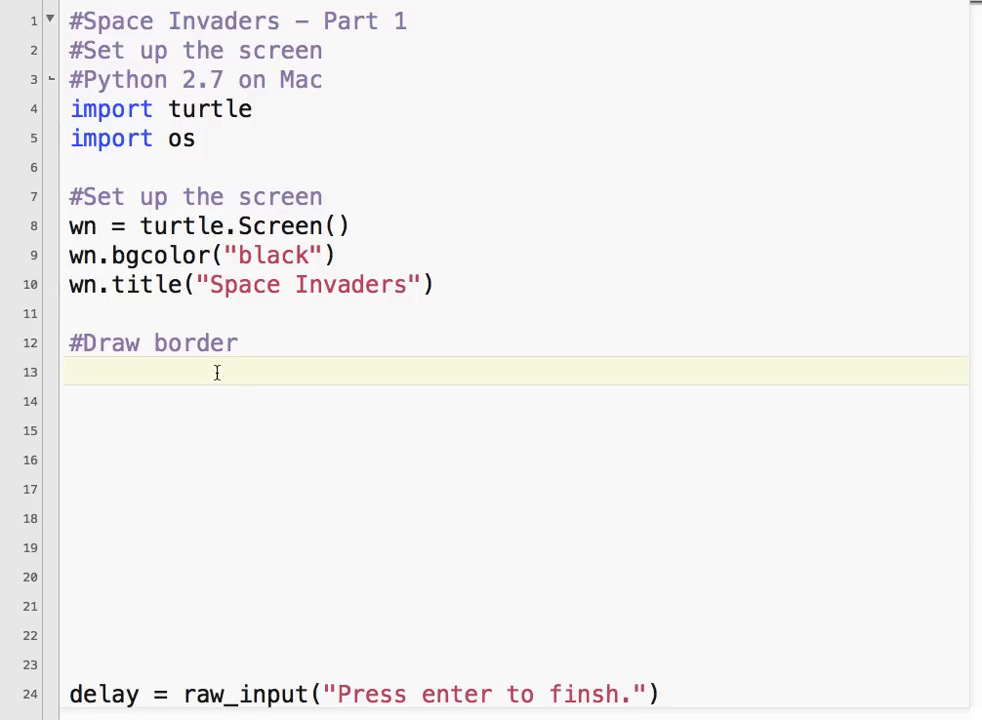
text(b)
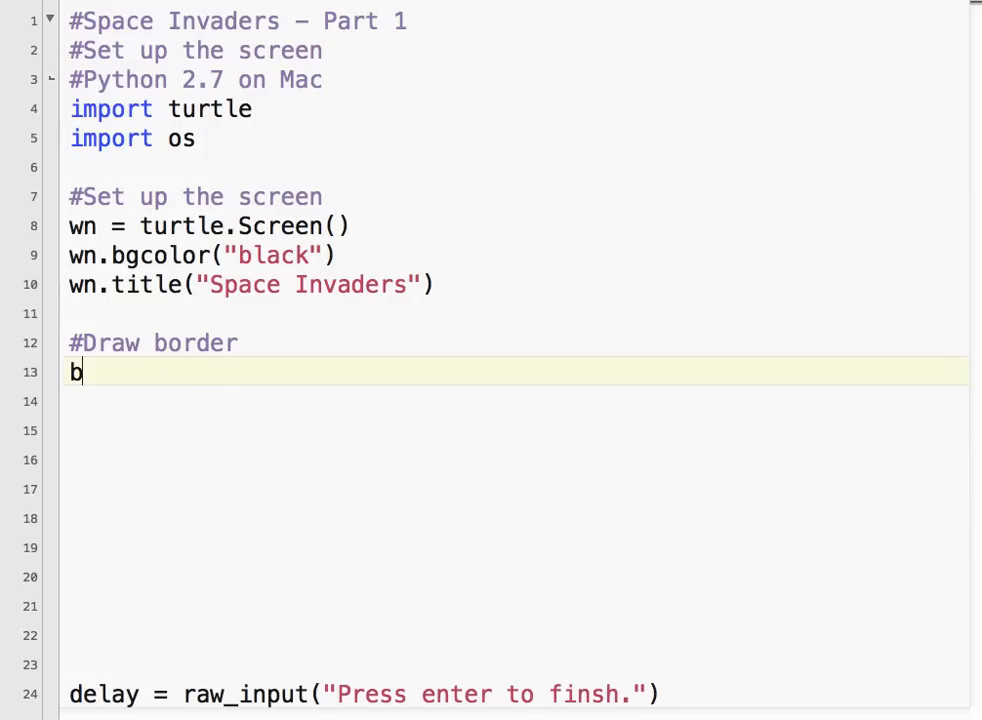
text(order_pen = turtl)
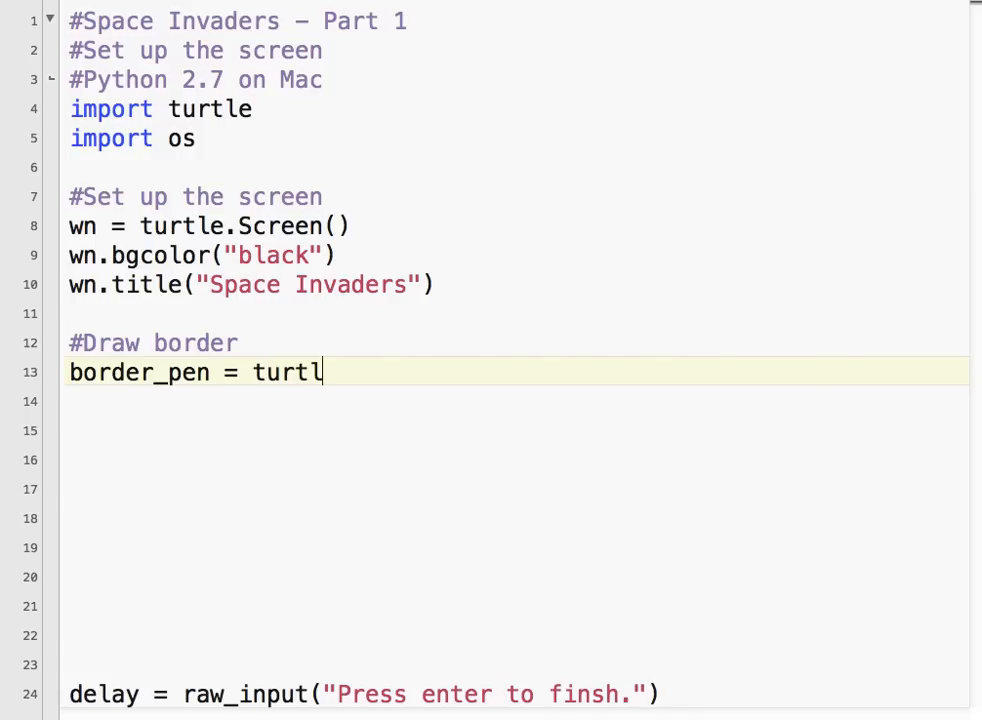
text(e.Turtle()
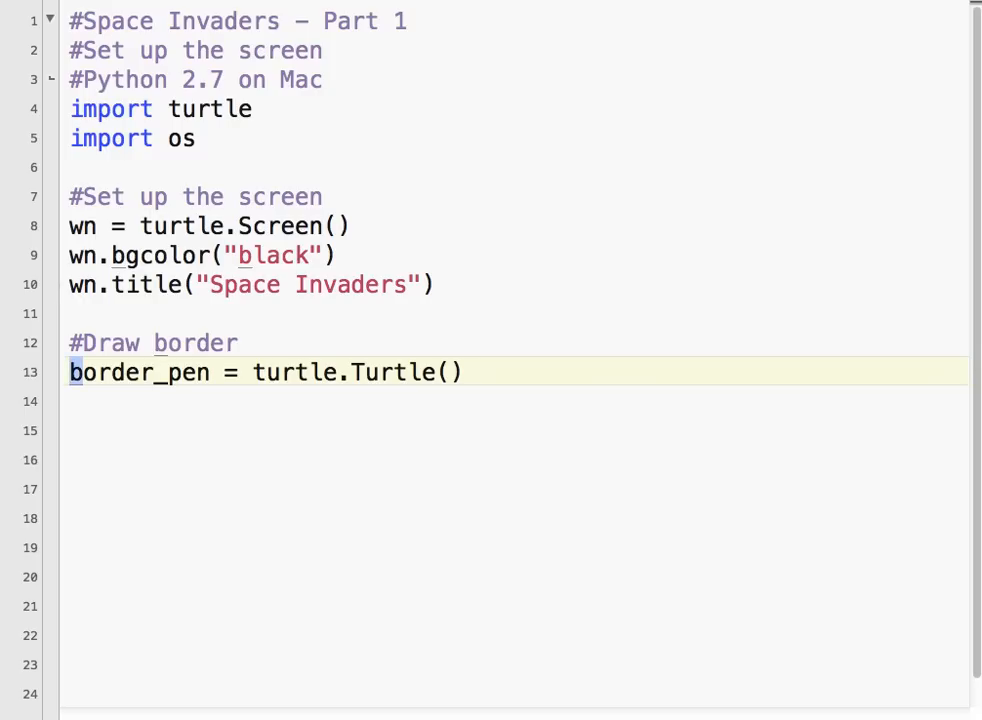
key(Return)
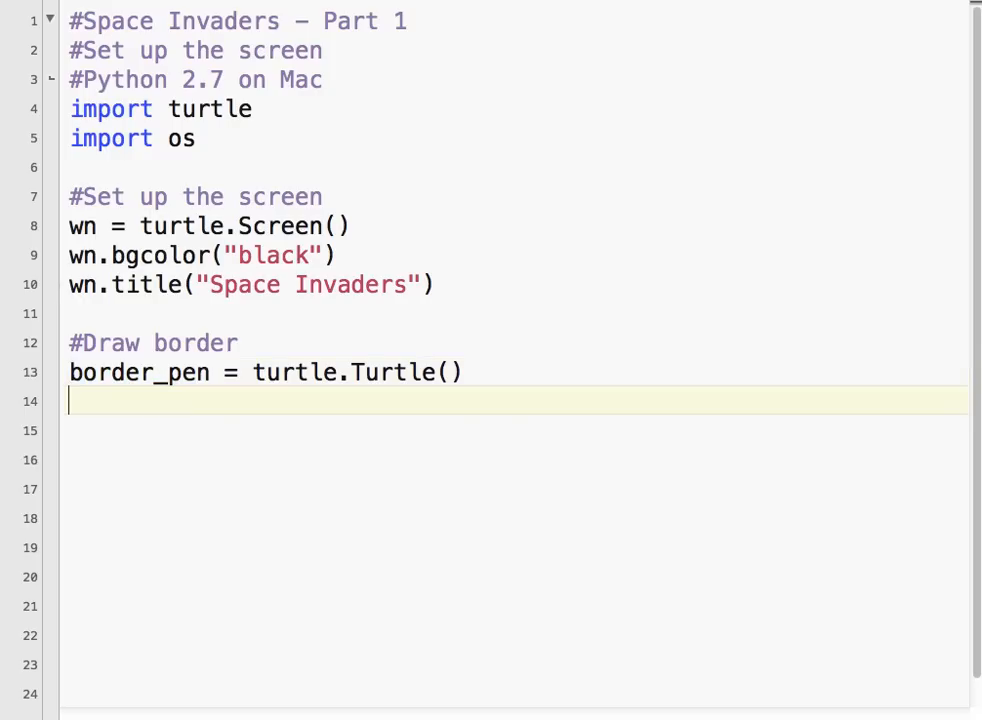
- Give border_pen speed 0, colour white and lift its pen with penup()
text(border_pen.spee)
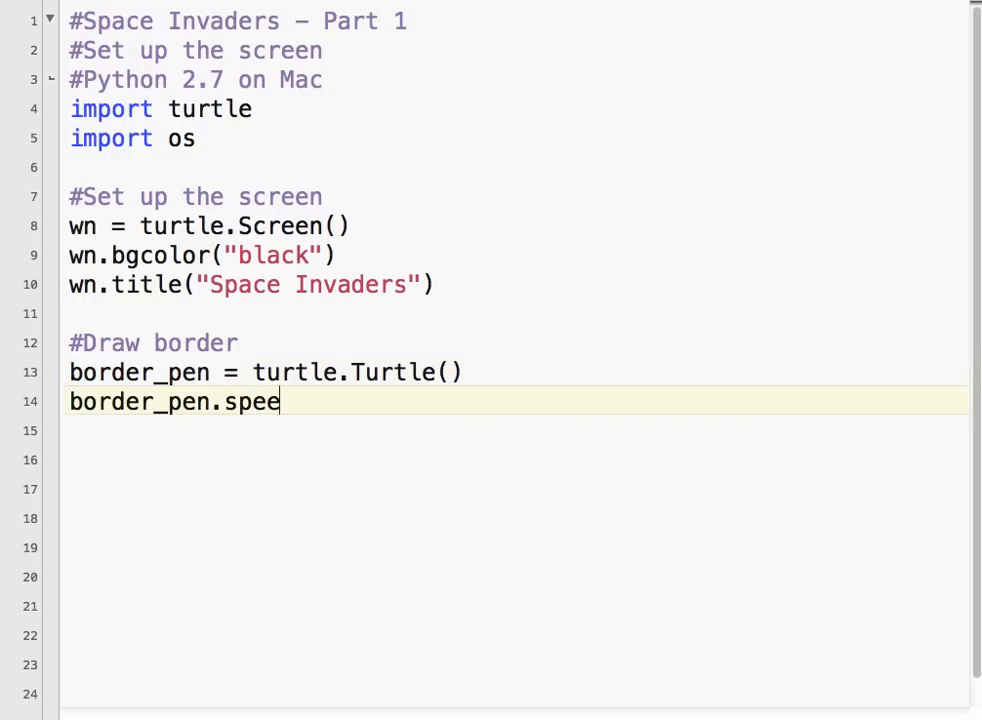
text(d(0))
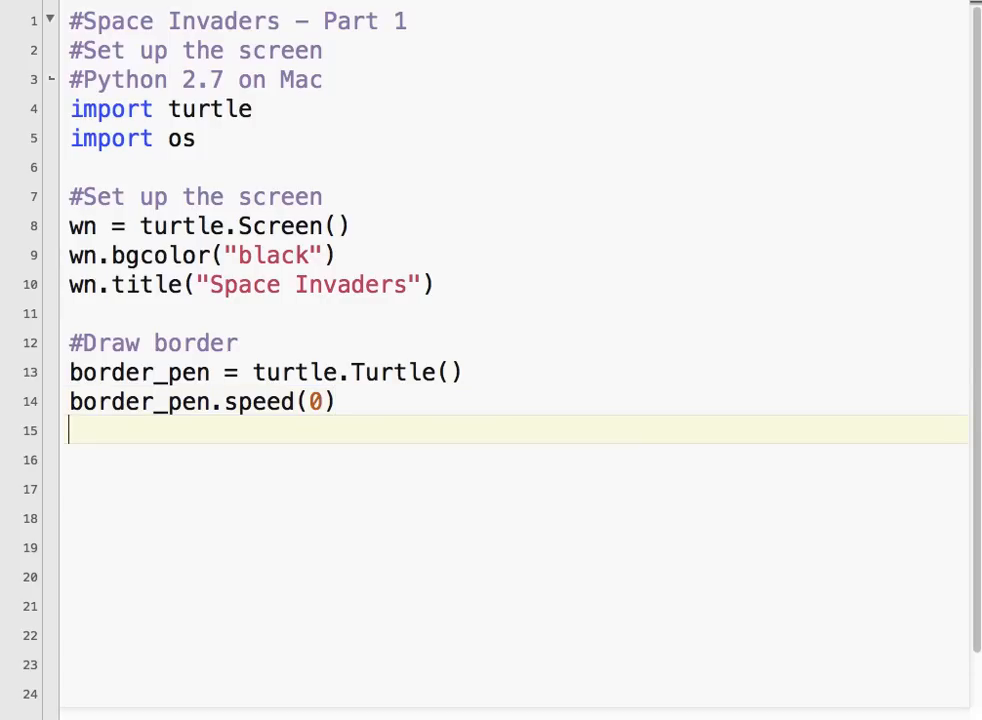
text(border_pen.co)
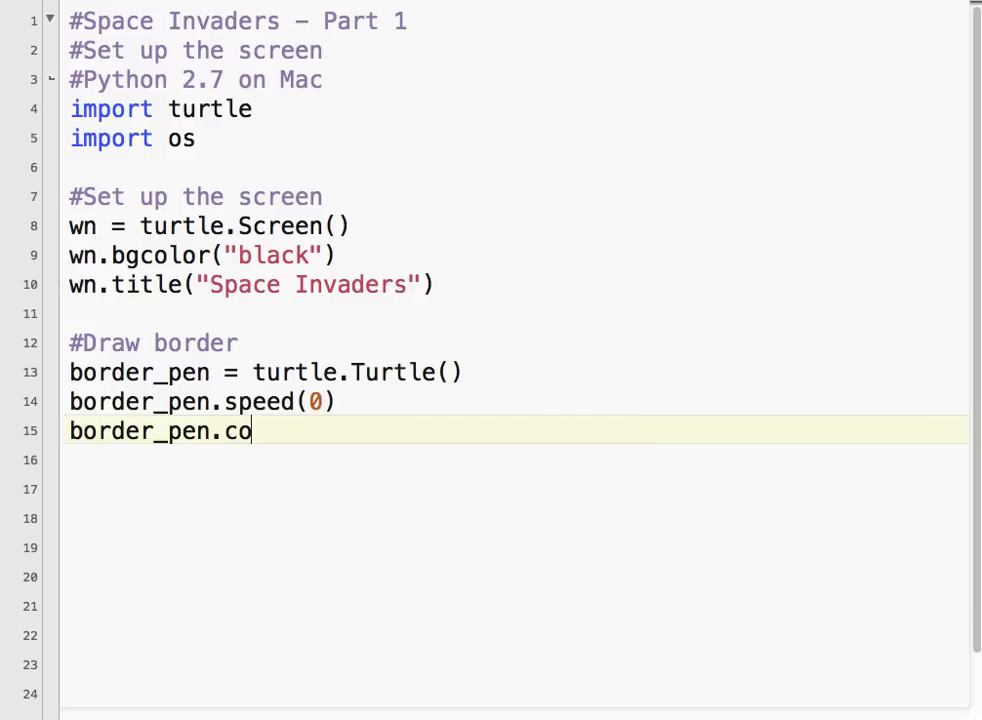
text(lor("whit)
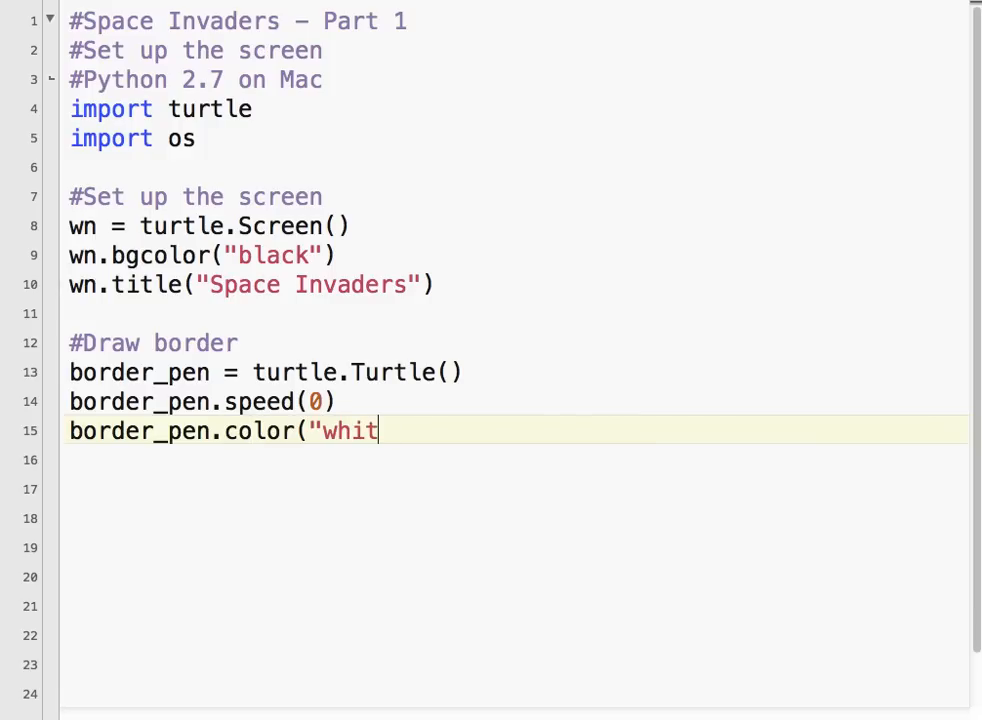
text(e"))
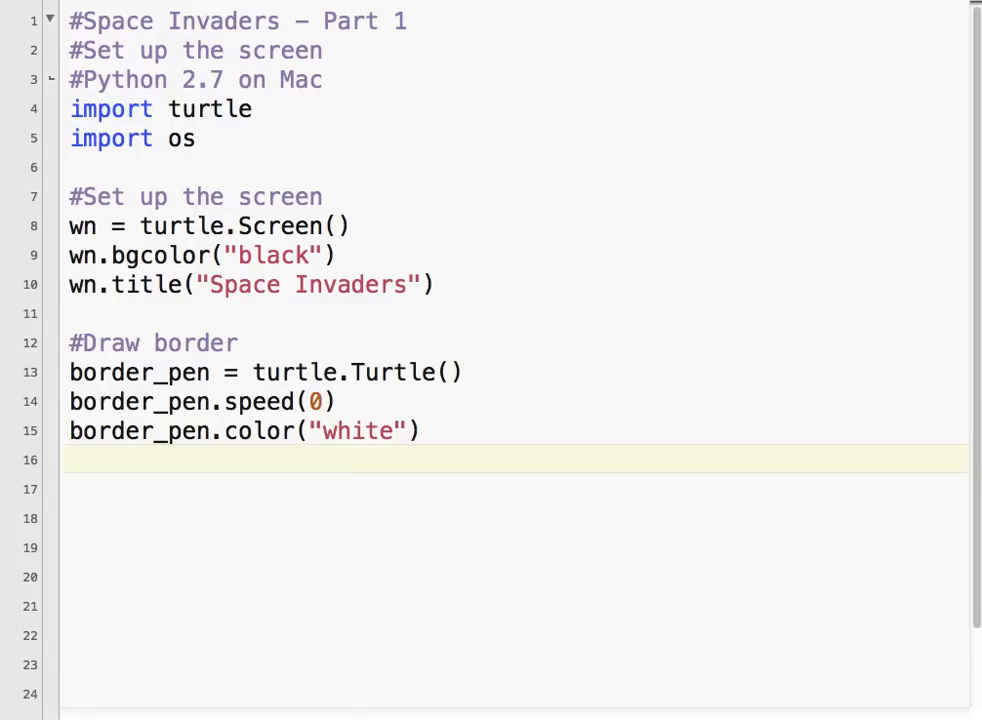
text(border_pen.p)
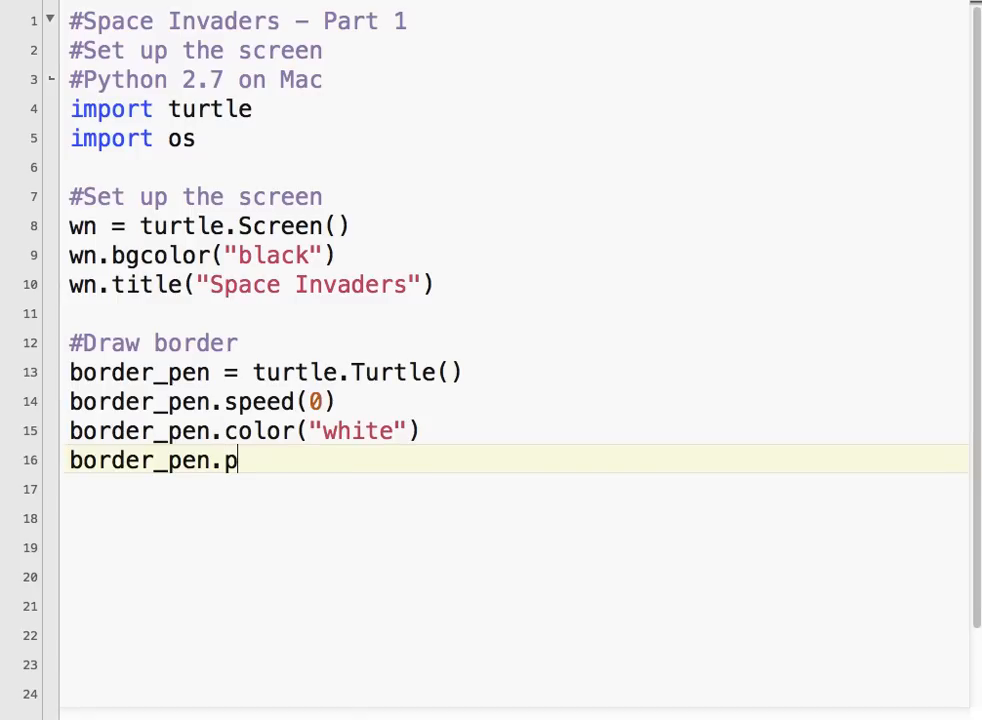
text(enup())
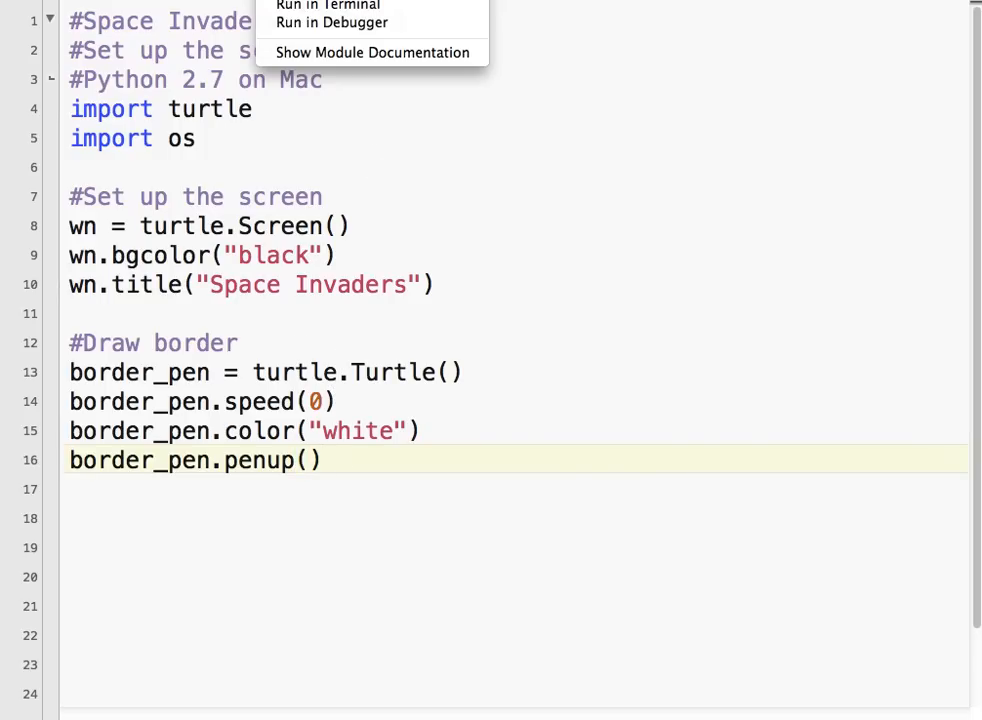
- Run the updated script to show the white border pen in the black window
click(328, 4)
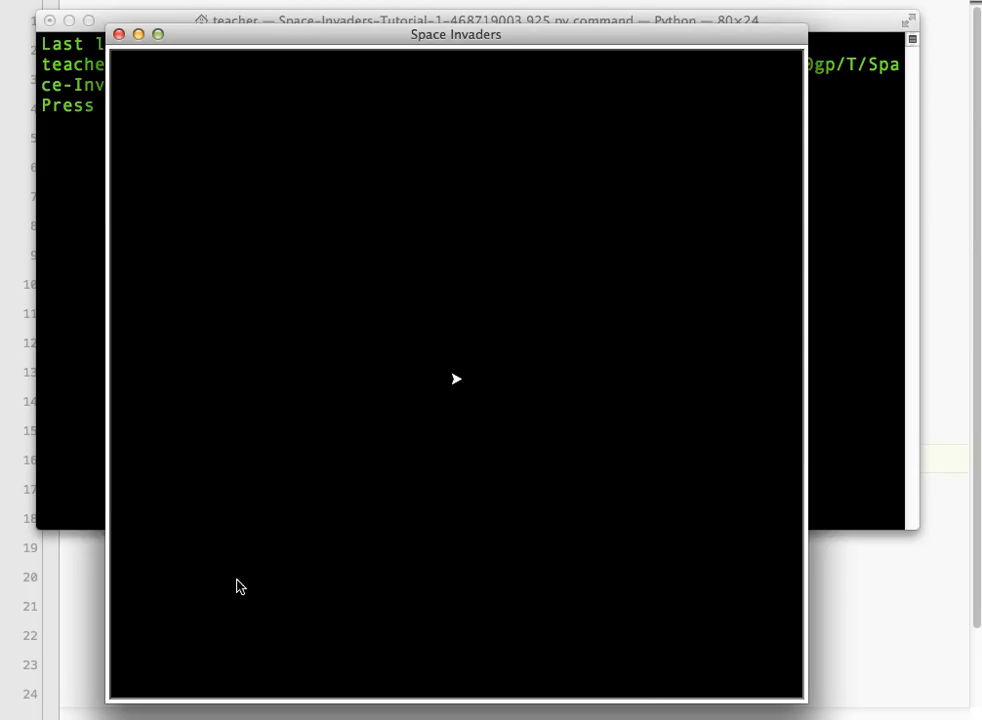
mouse_move(724, 312)
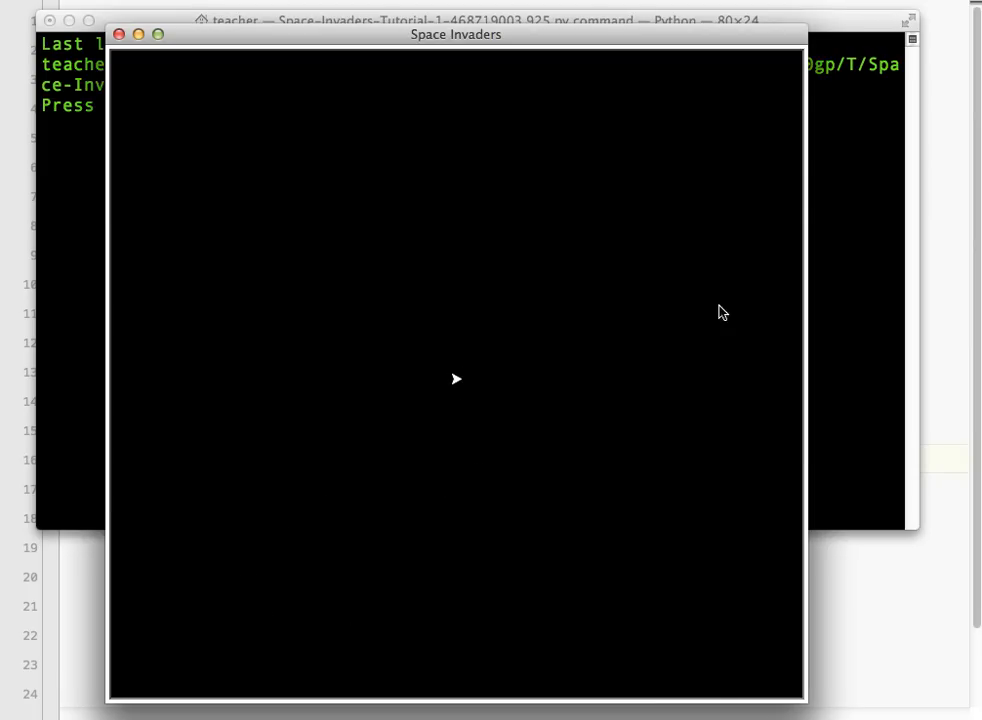
mouse_move(240, 628)
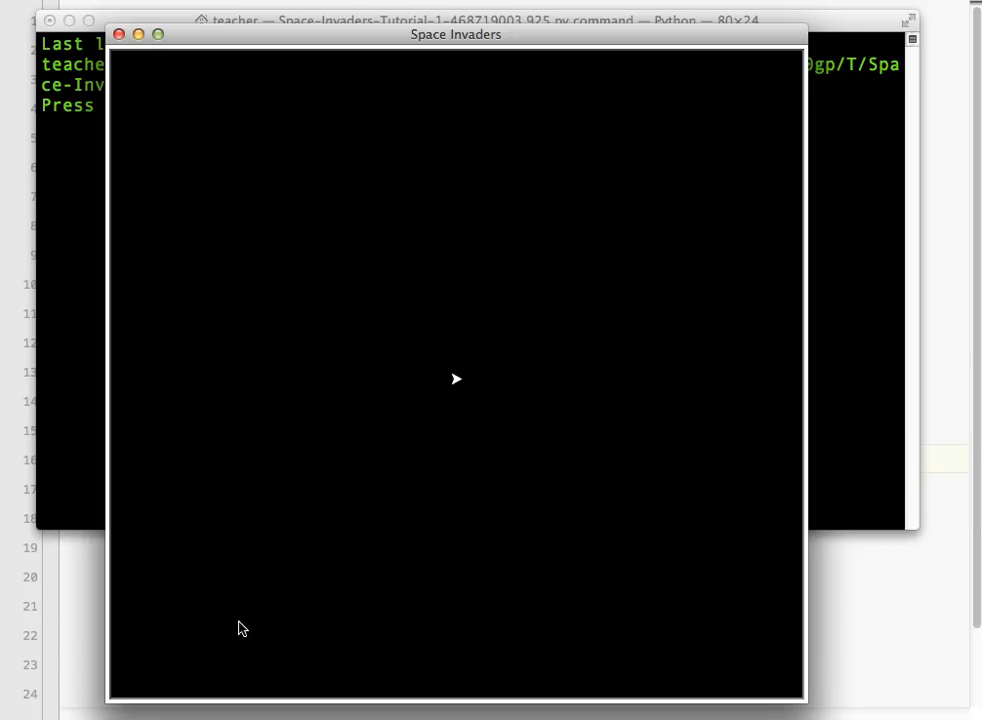
mouse_move(436, 418)
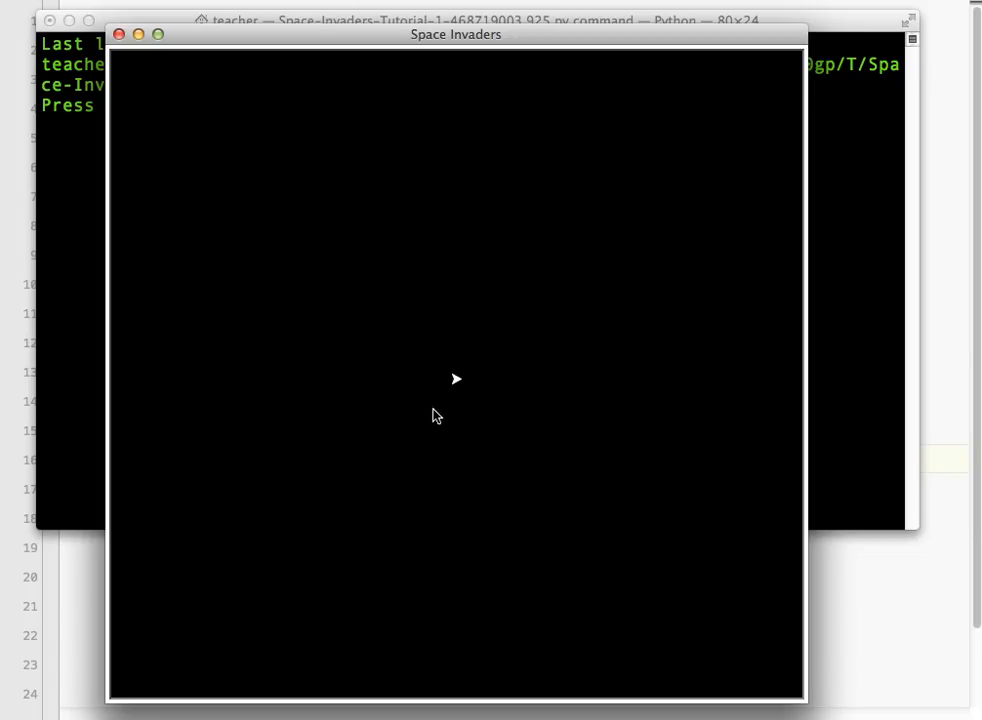
mouse_move(476, 388)
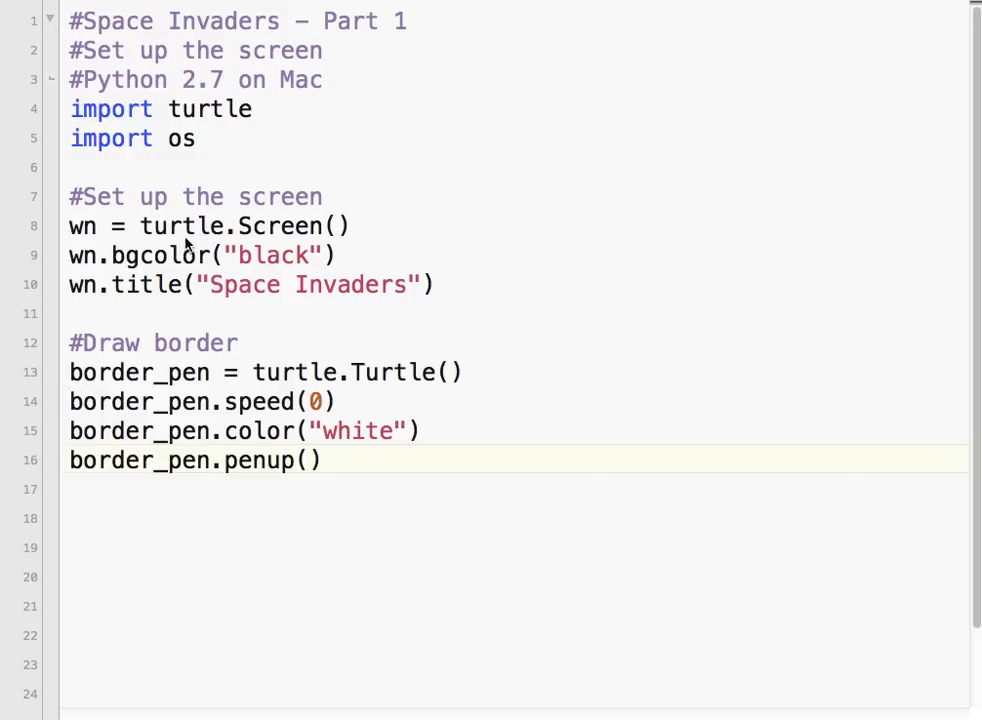
- Position border_pen at (-300,-300) and set its pensize to 3
click(120, 488)
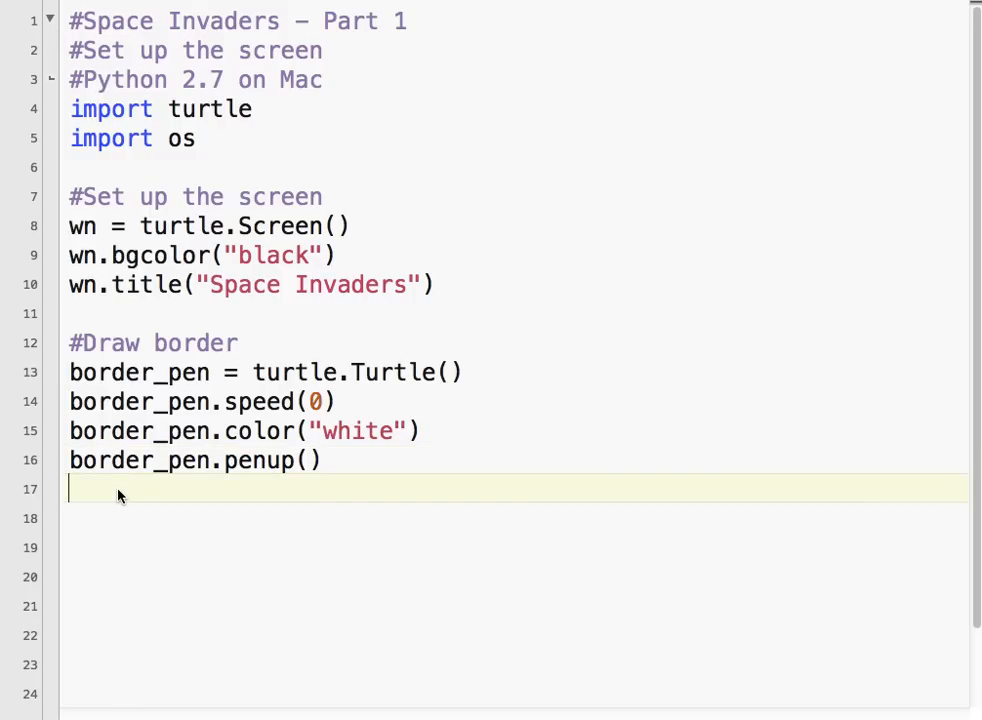
text(border_pen)
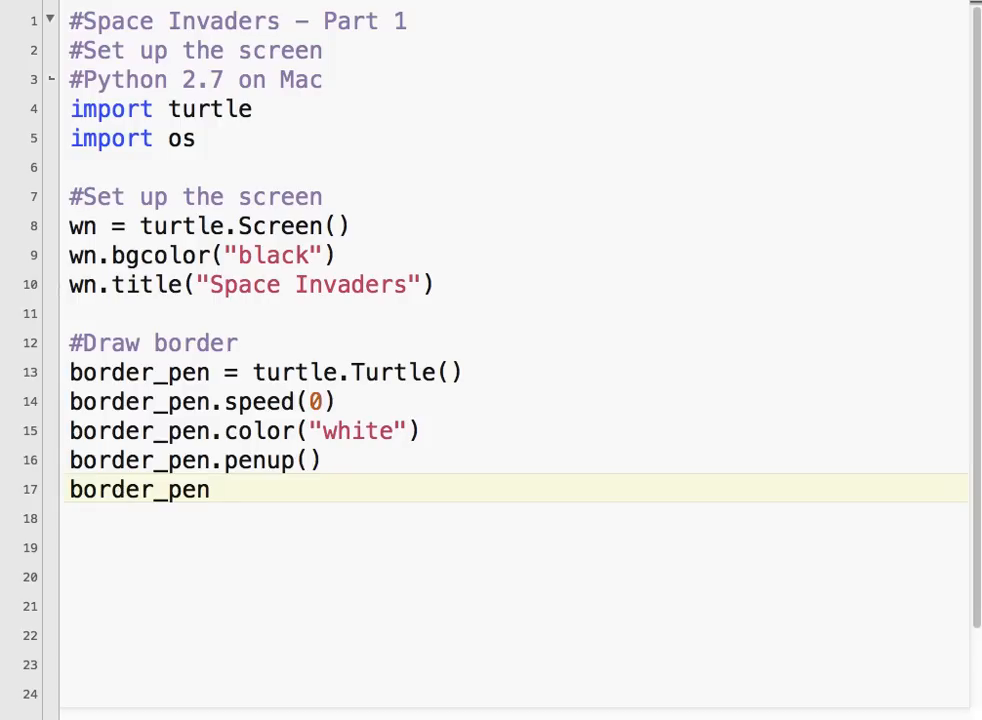
text(.setposition)
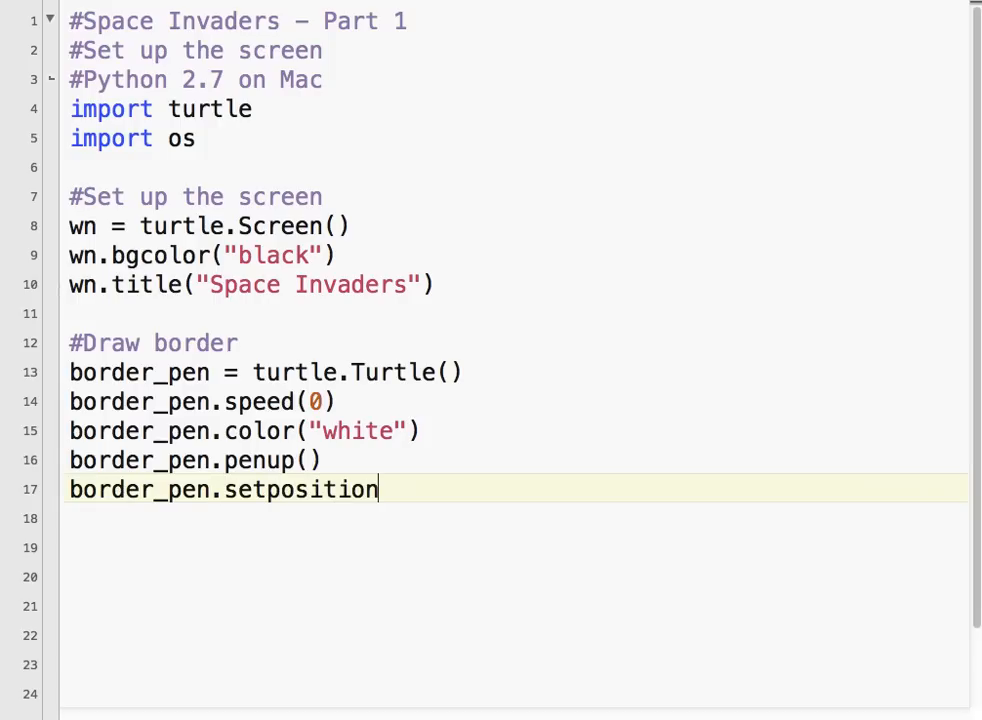
text(()
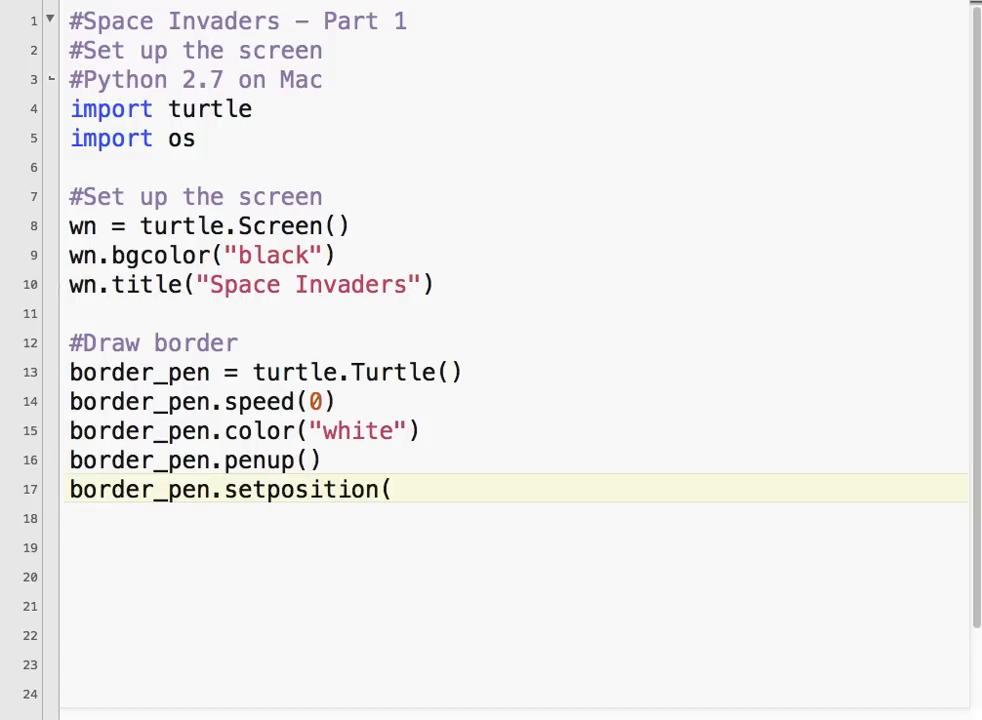
text(-300,)
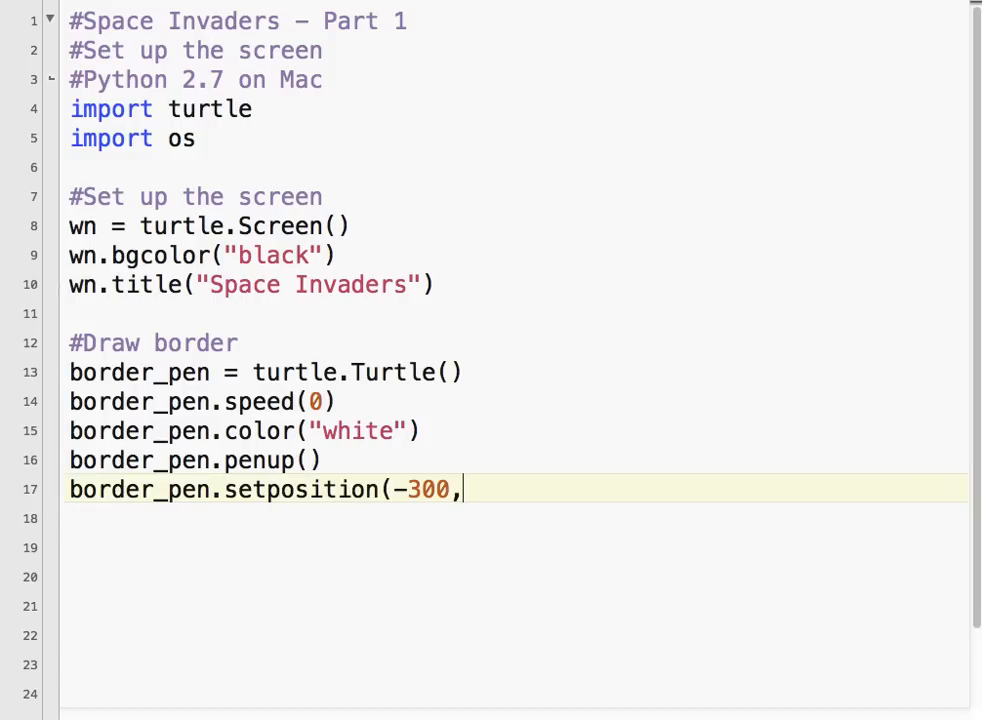
text(-300))
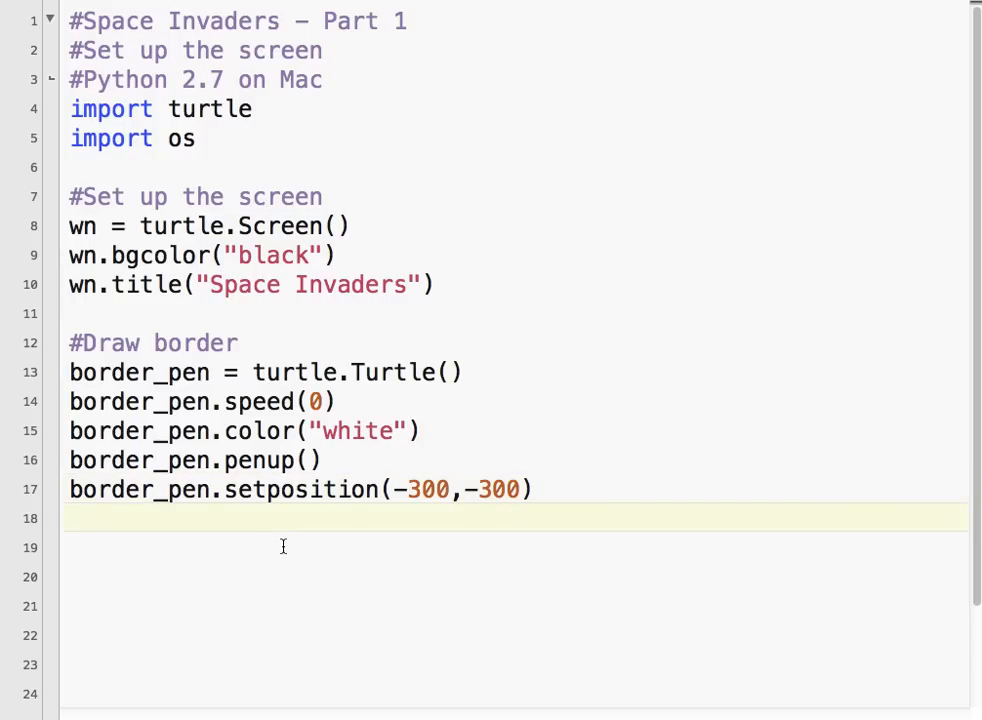
text(border_pen.pens)
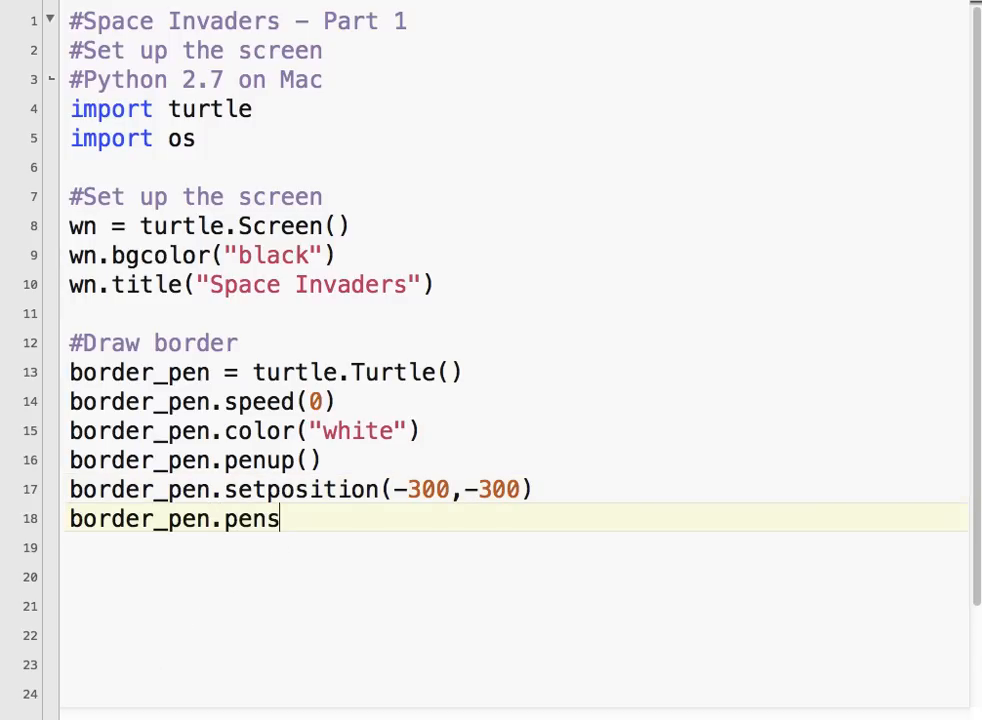
text(ize)
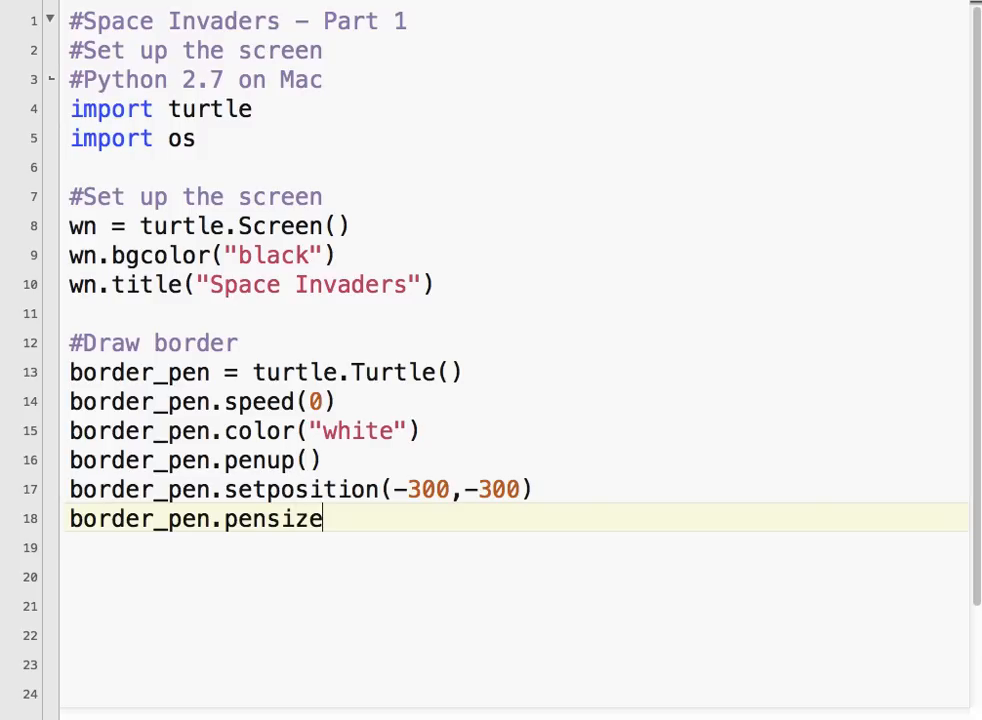
text((3))
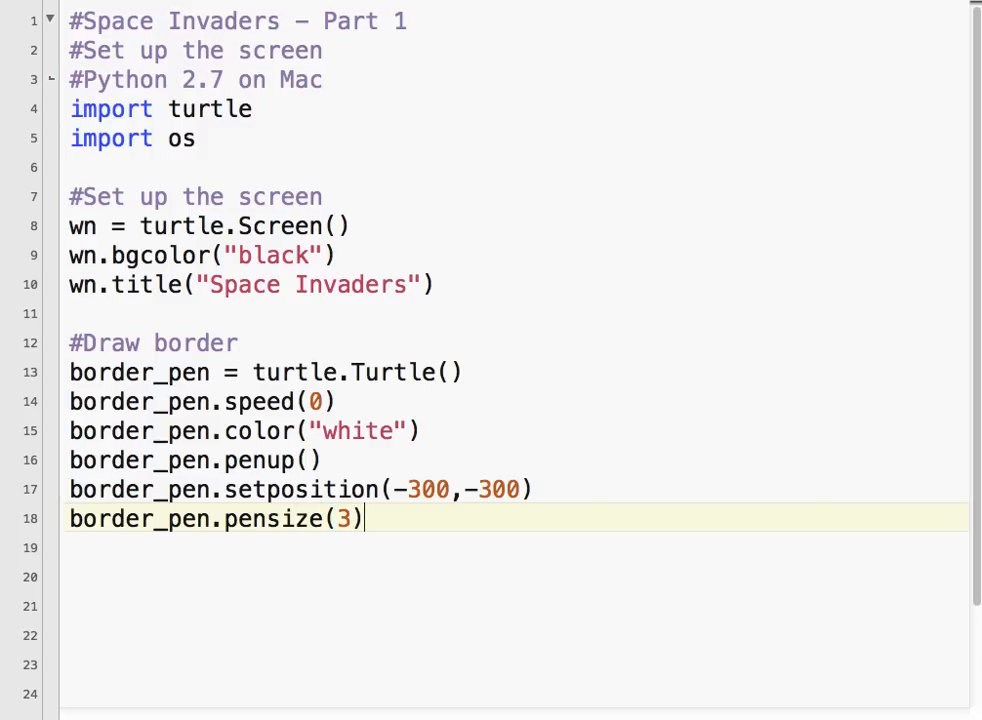
- Loop four sides drawing fd(600) then lt(90) to make a 600-unit square
text(for)
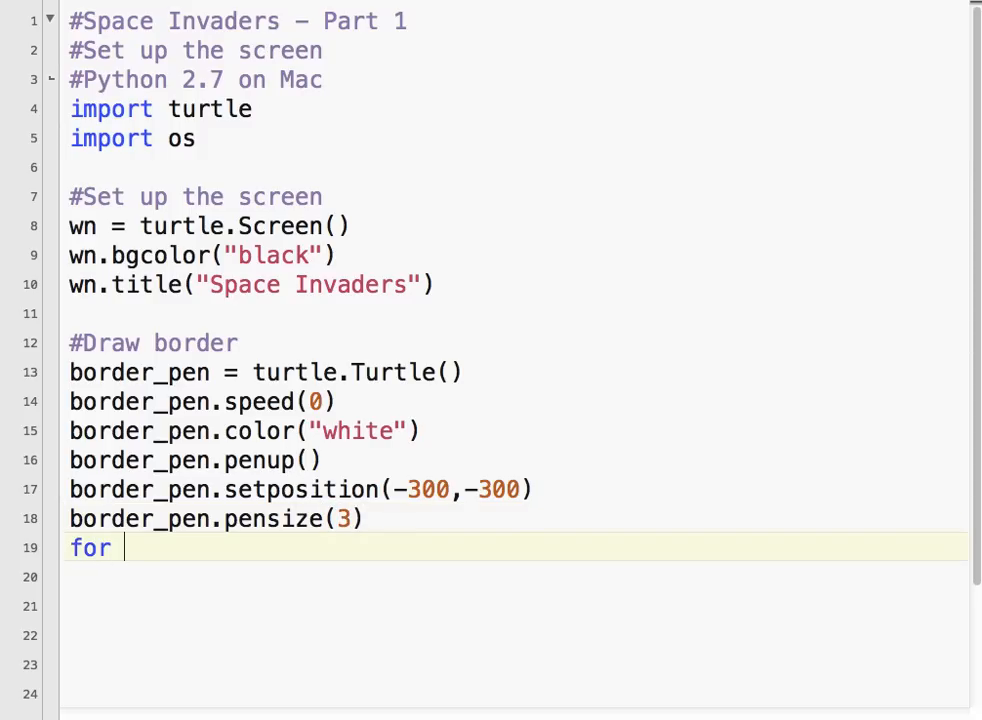
text(side i)
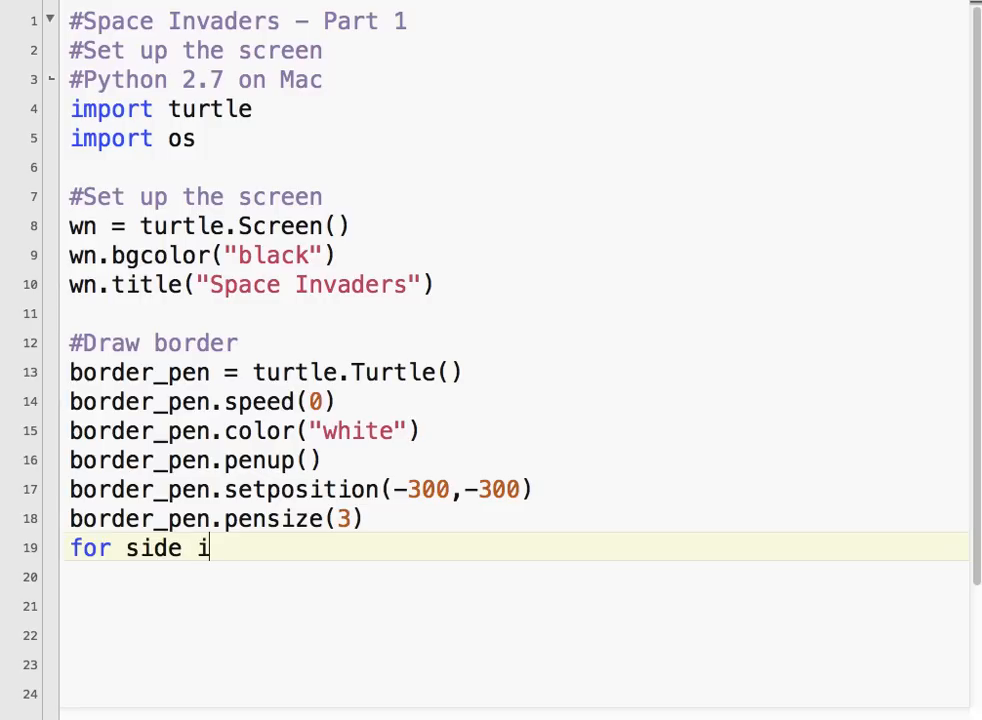
text(n range(4):)
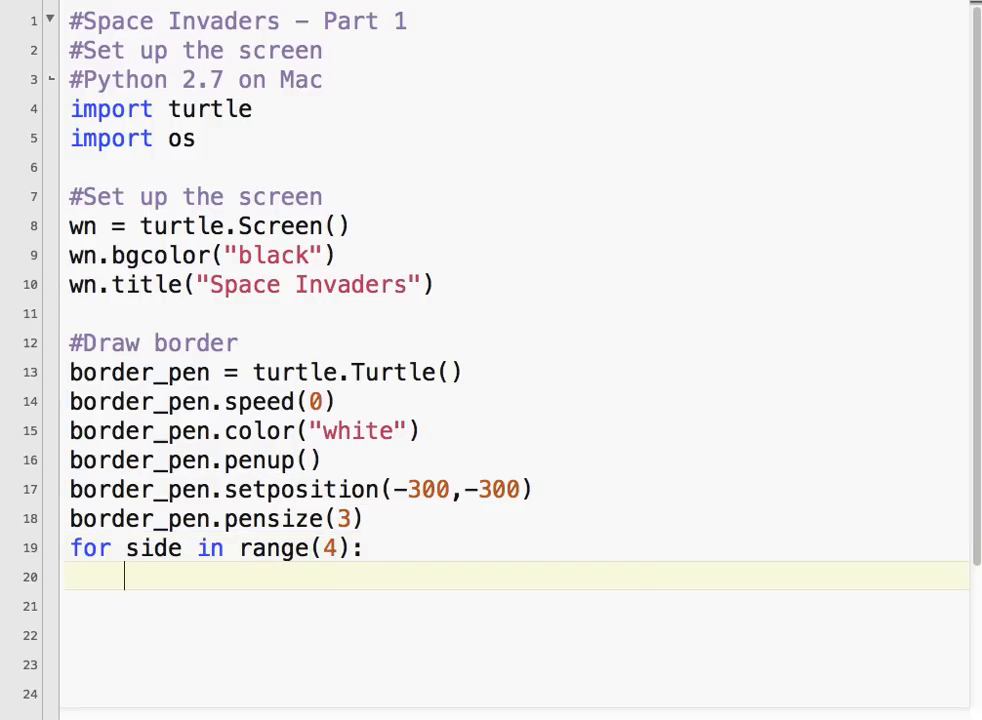
text(border_pen)
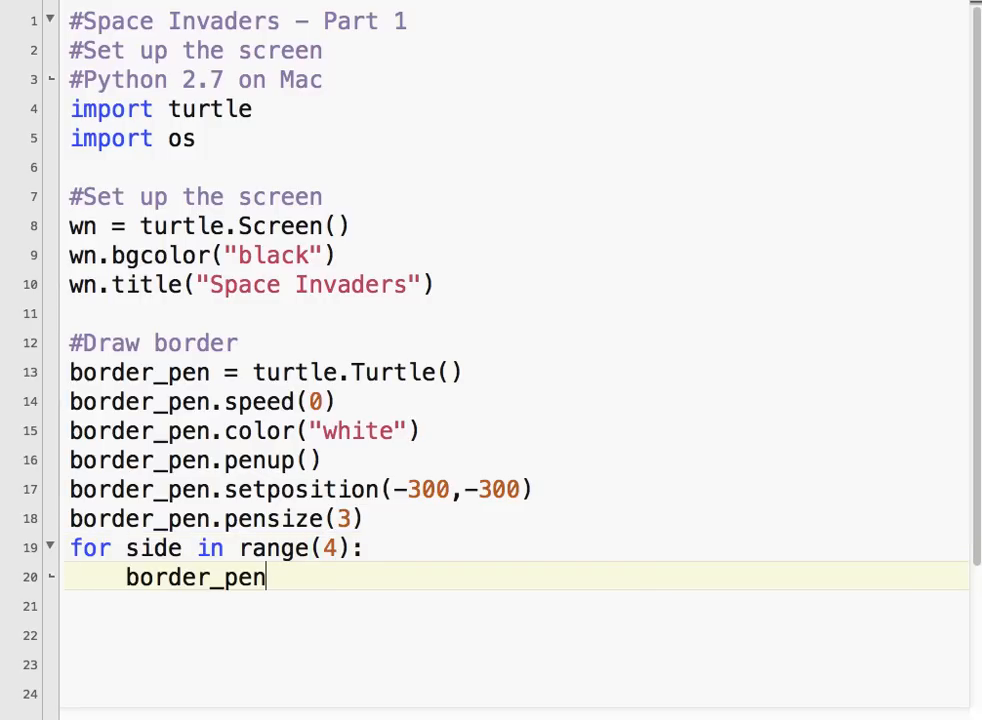
text(.fd(6)
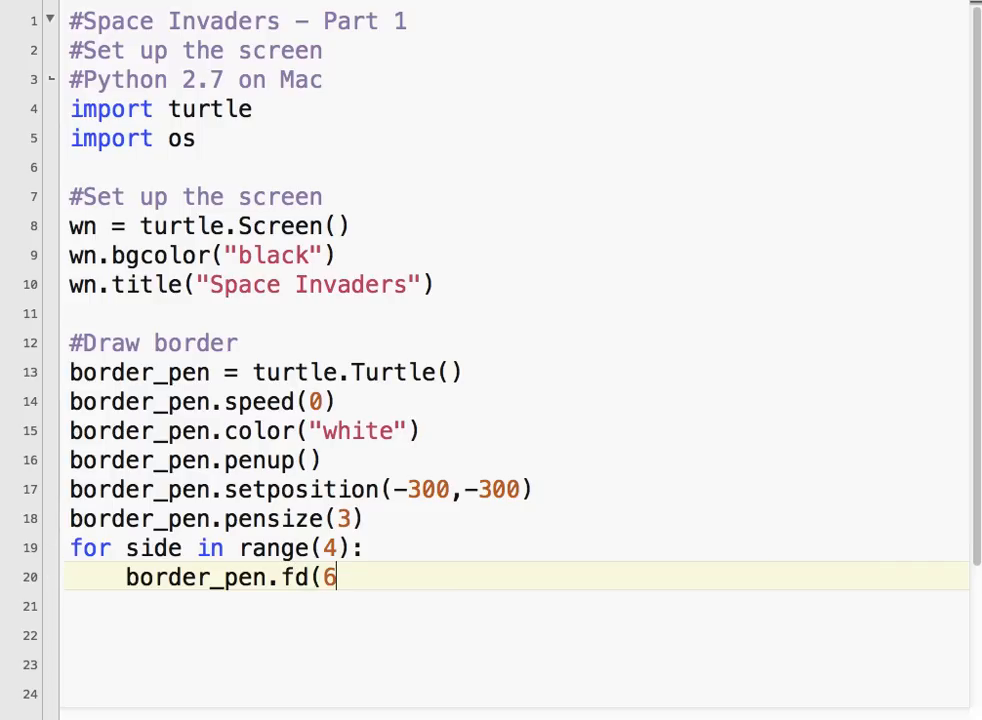
text(00))
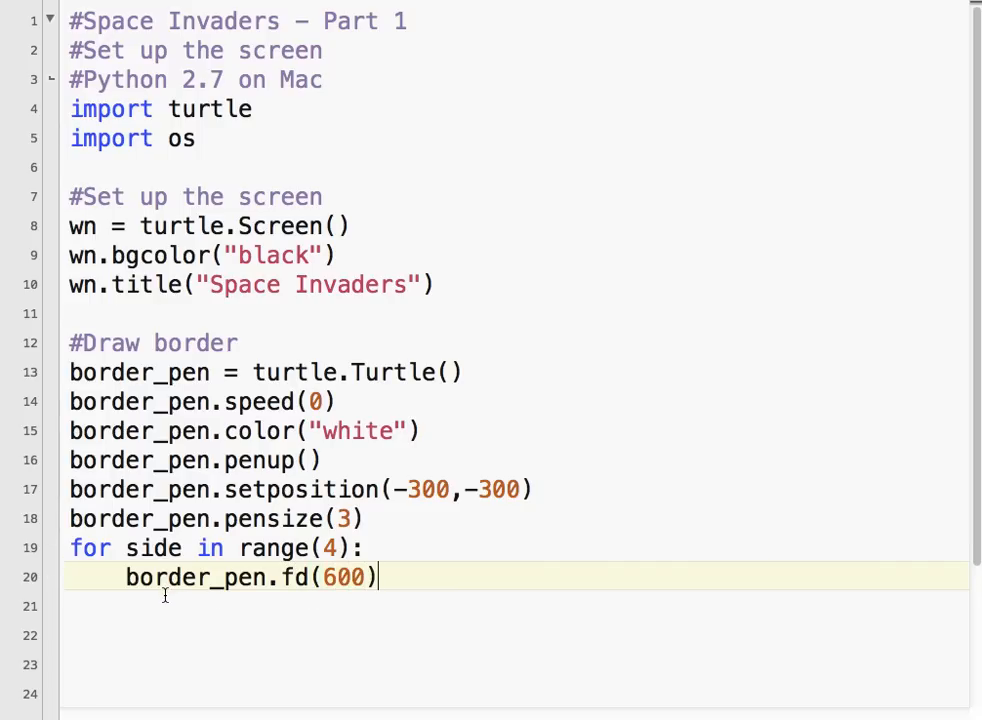
mouse_move(784, 592)
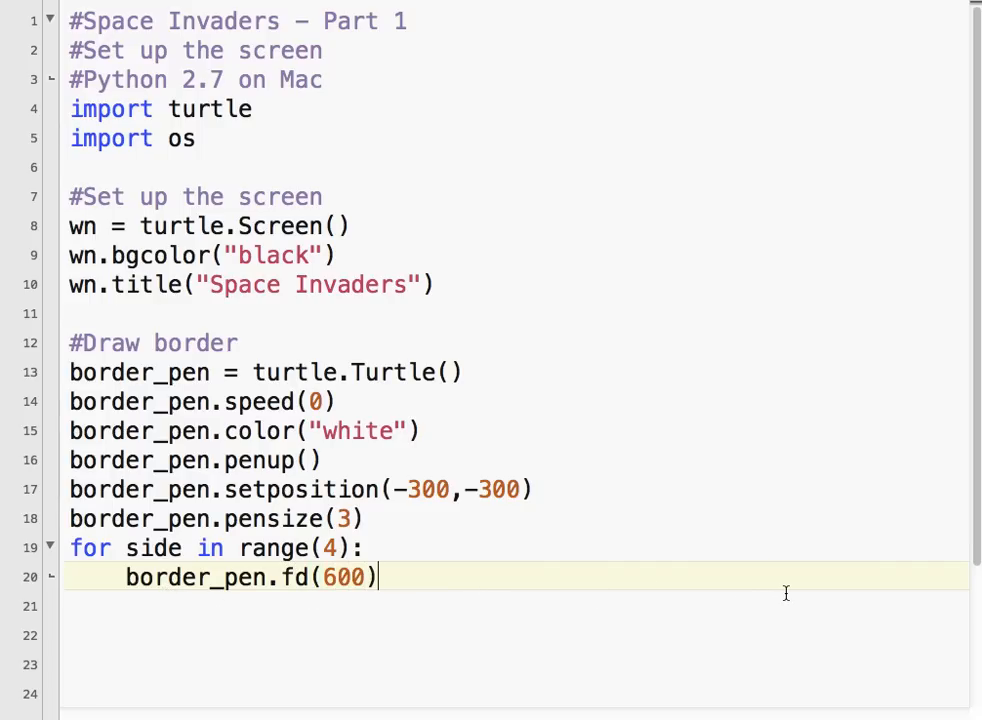
key(Return)
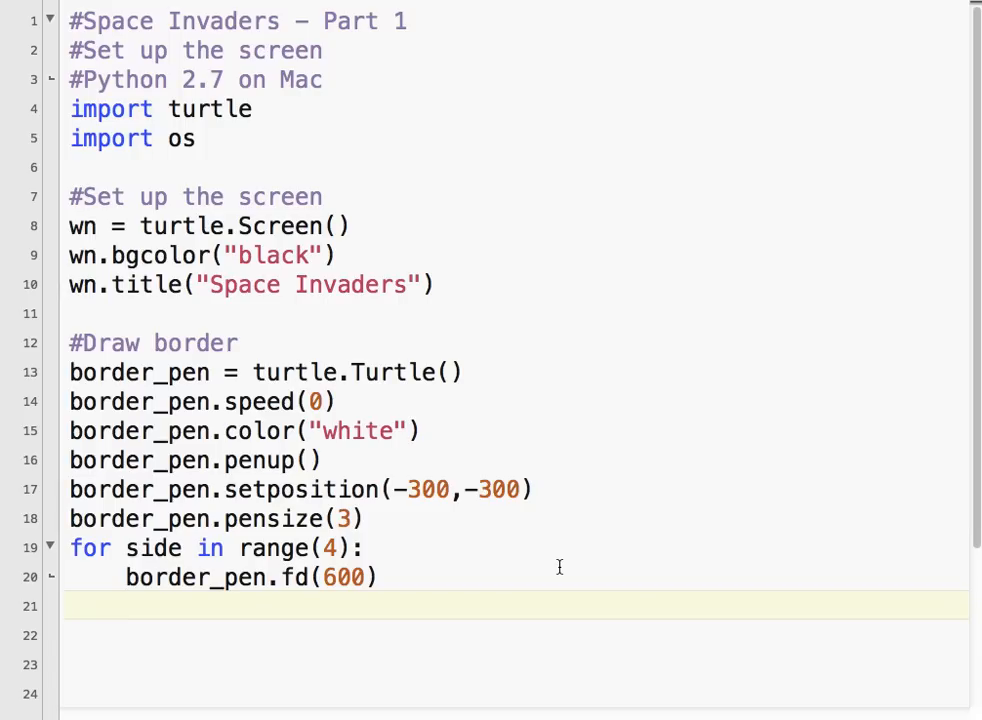
text(border_pen.lt)
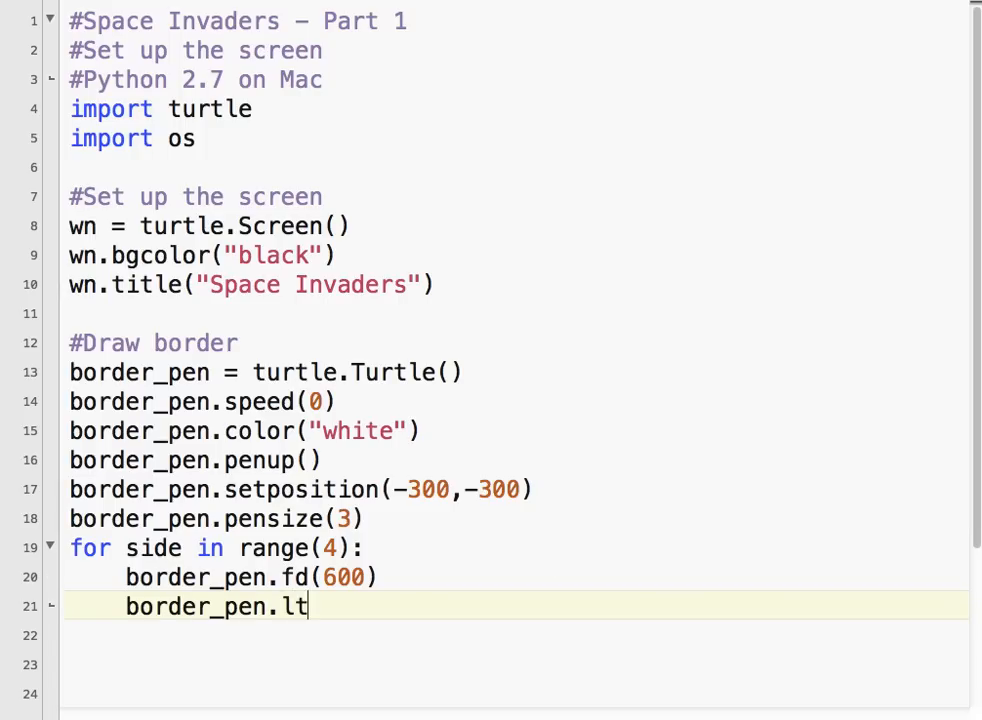
text((90))
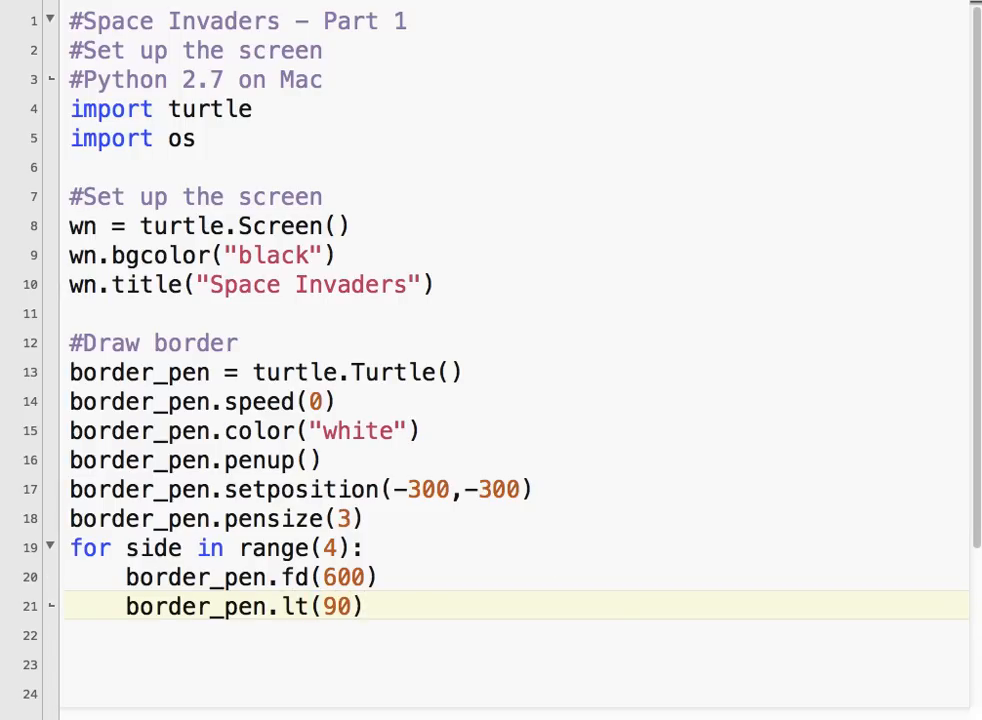
key(Return)
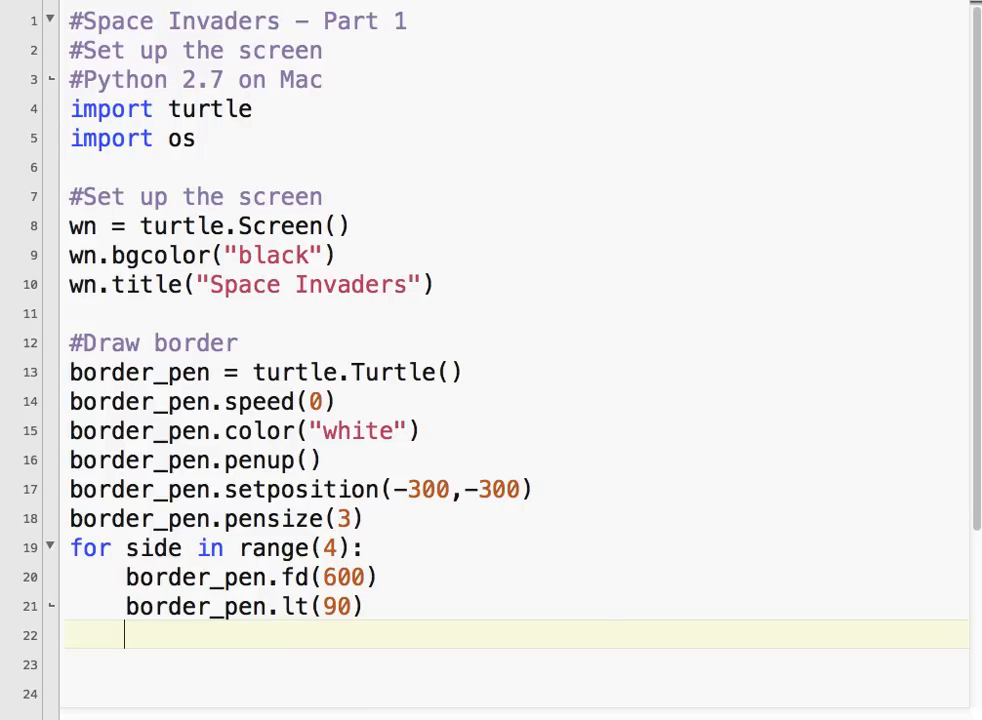
- Hide the border turtle after the square is drawn
key(Return)
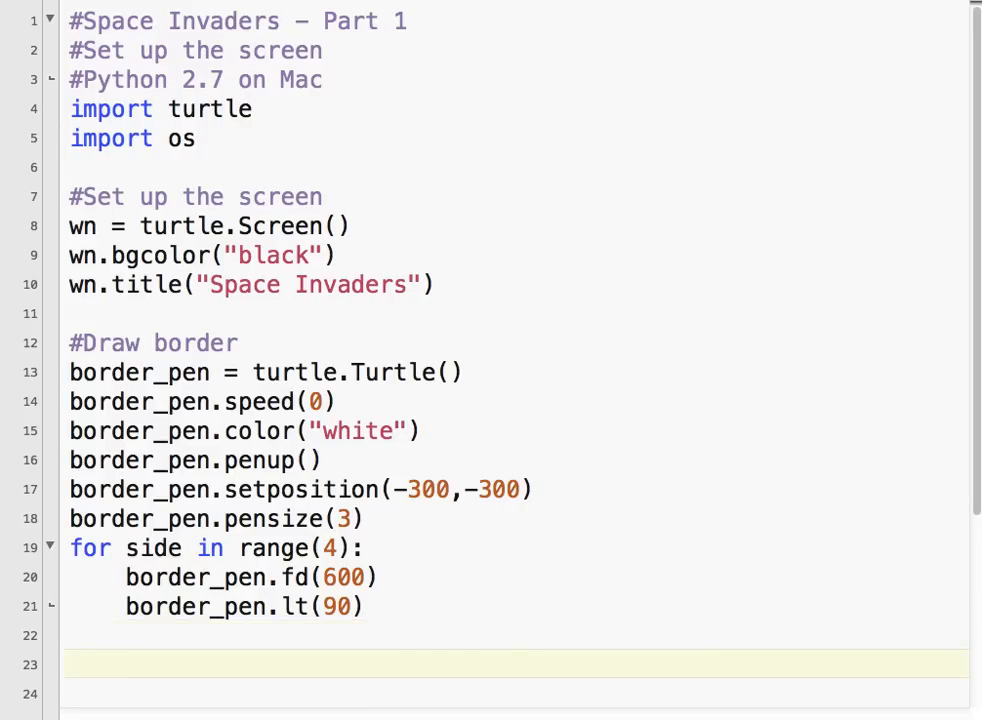
text(border_pen)
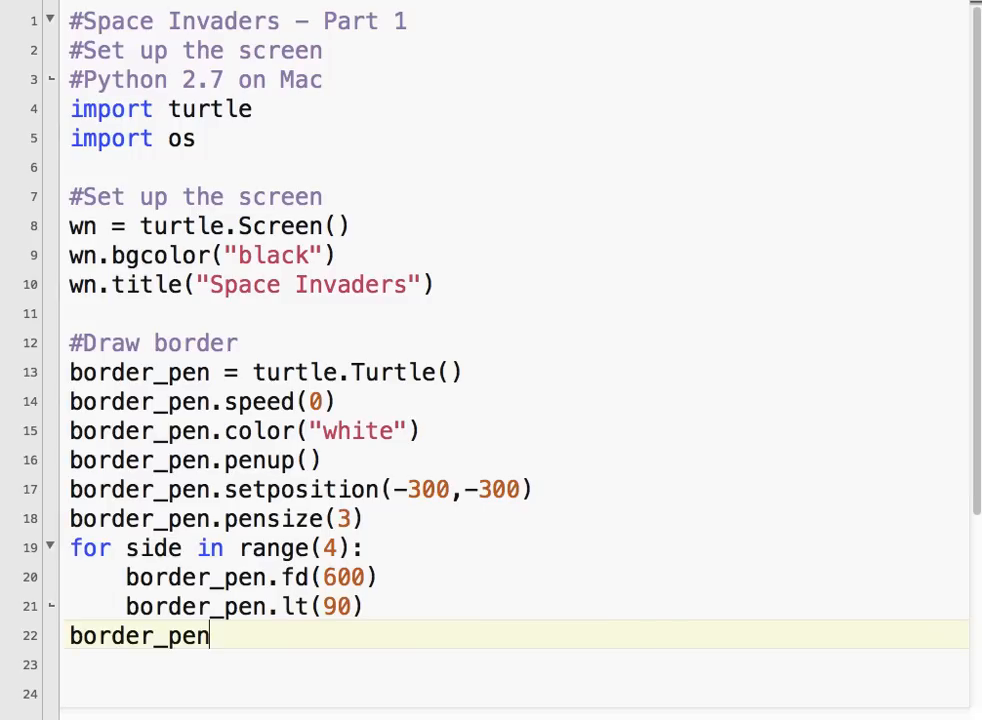
text(.hide)
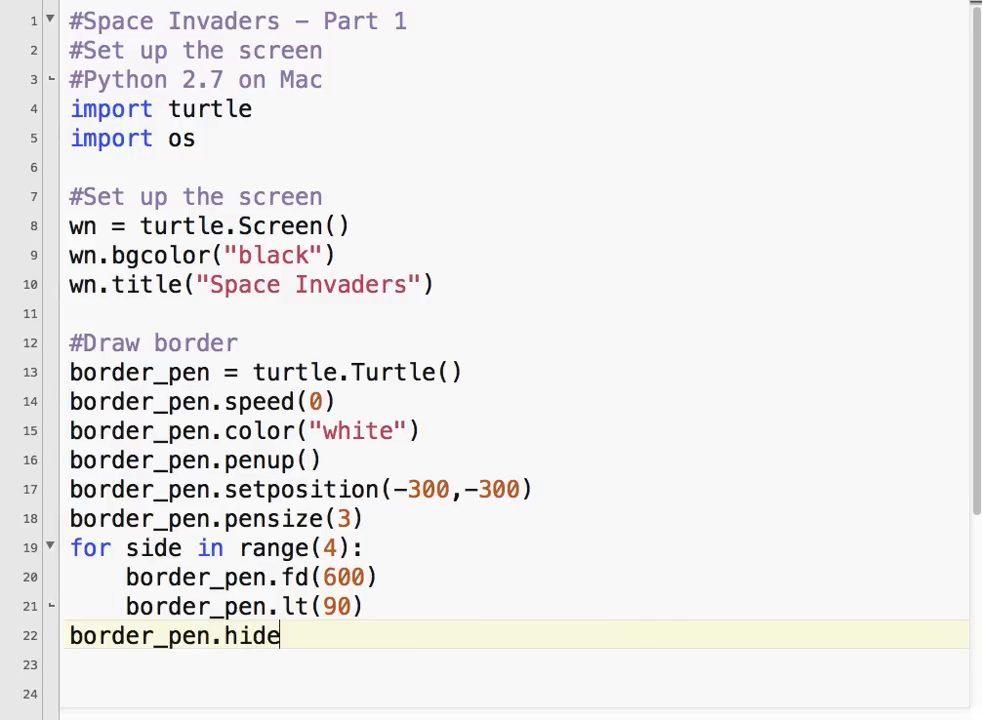
text(turt)
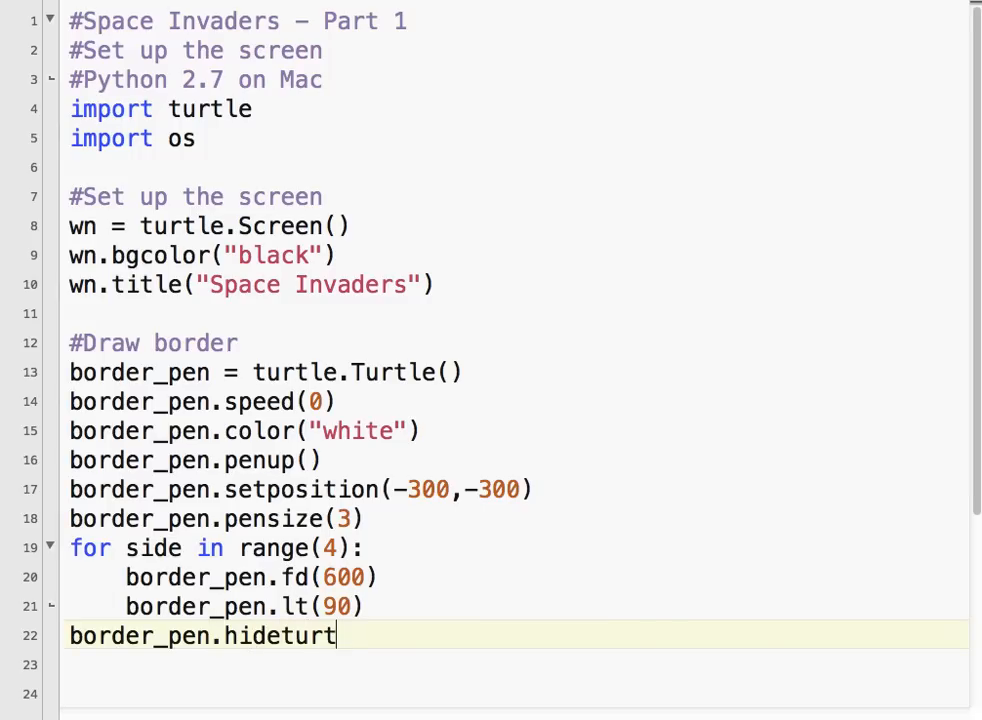
text(le())
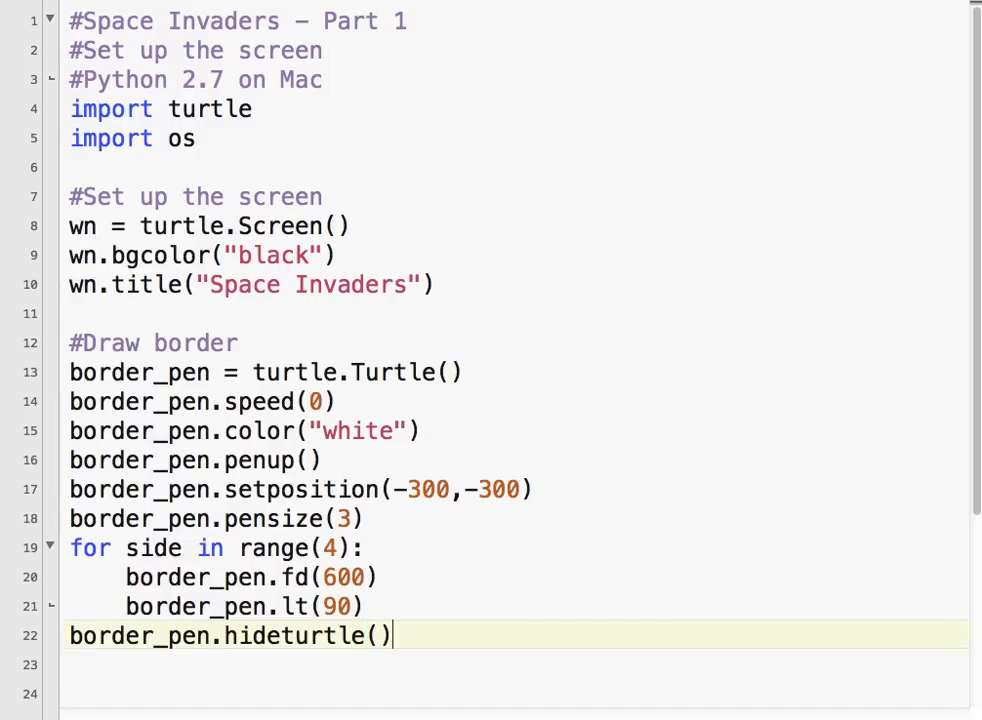
mouse_move(568, 548)
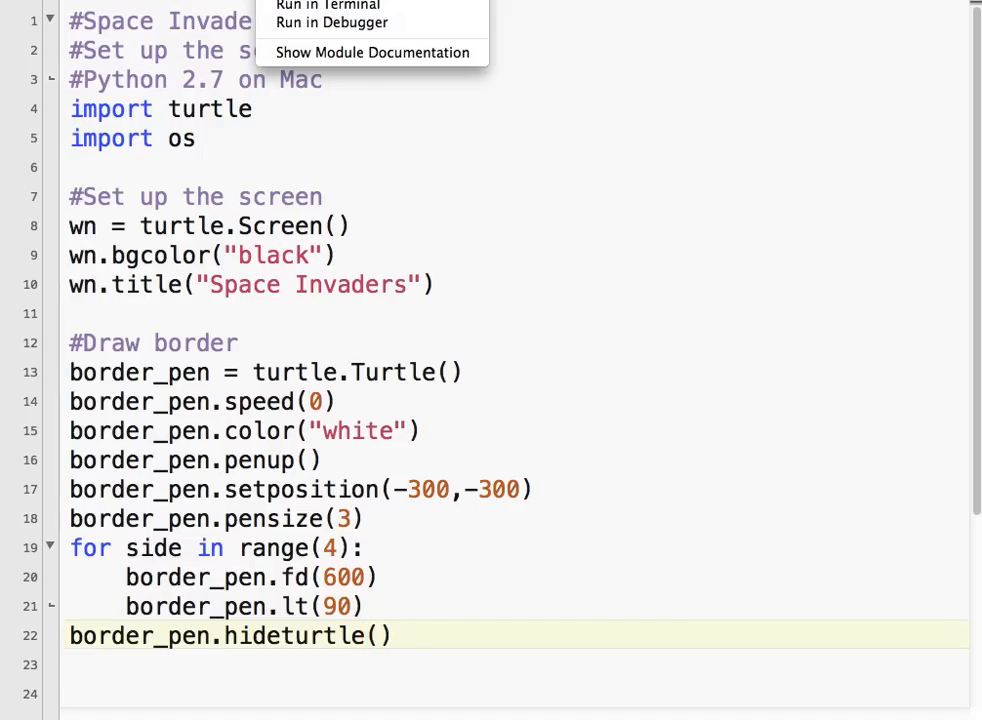
- Run the border script in Terminal and close the finished output window
click(328, 4)
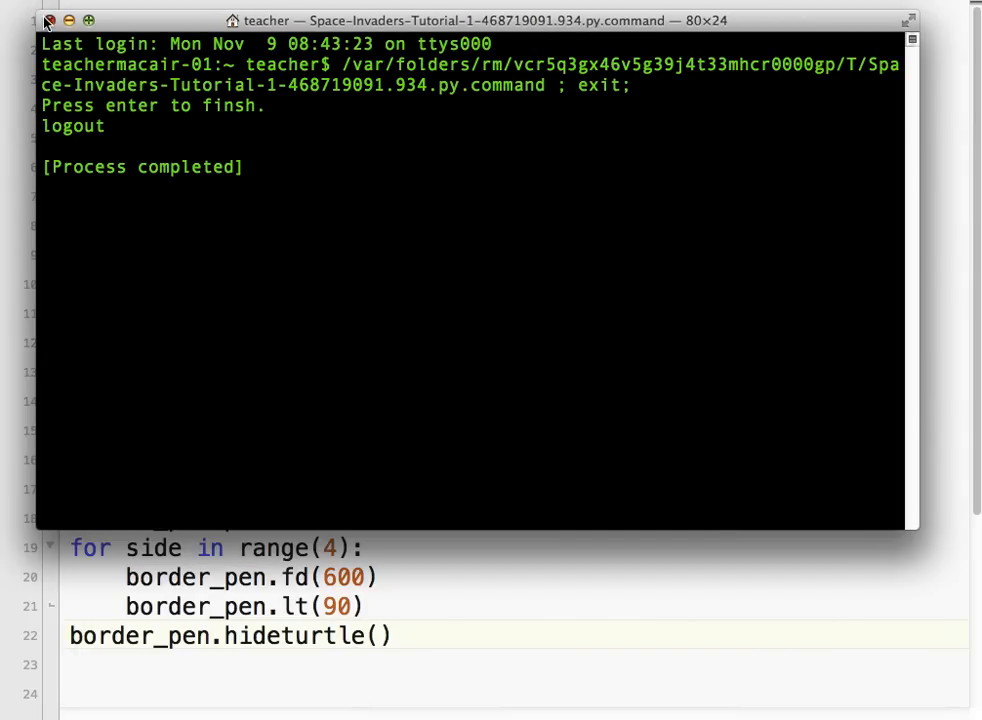
click(46, 20)
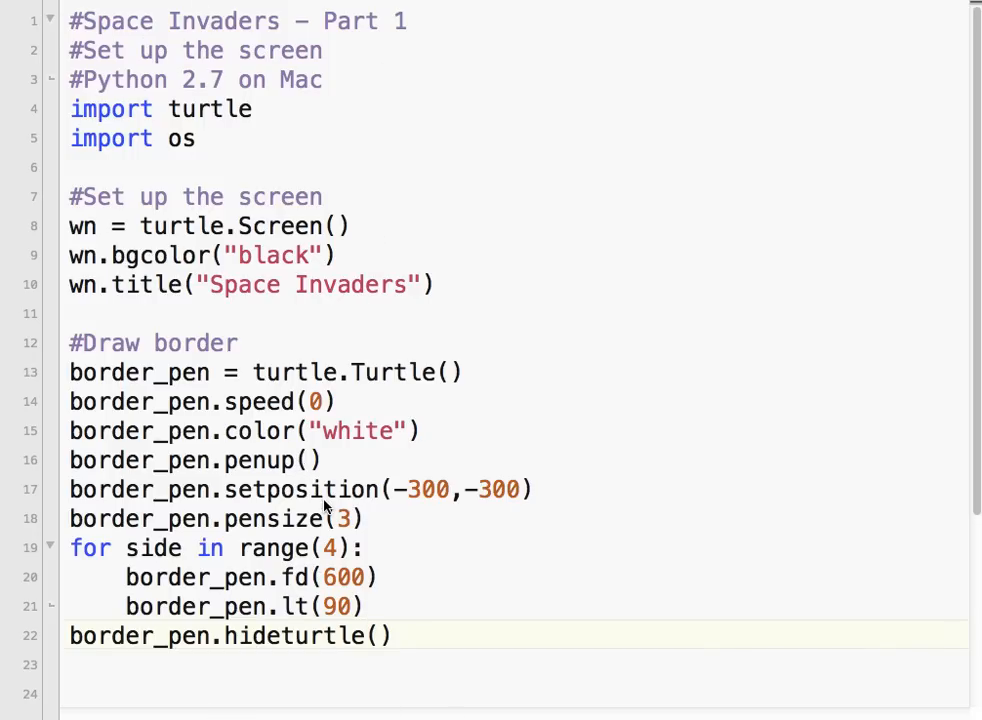
- Add border_pen.pendown() right after the setposition(-300,-300) line
key(Return)
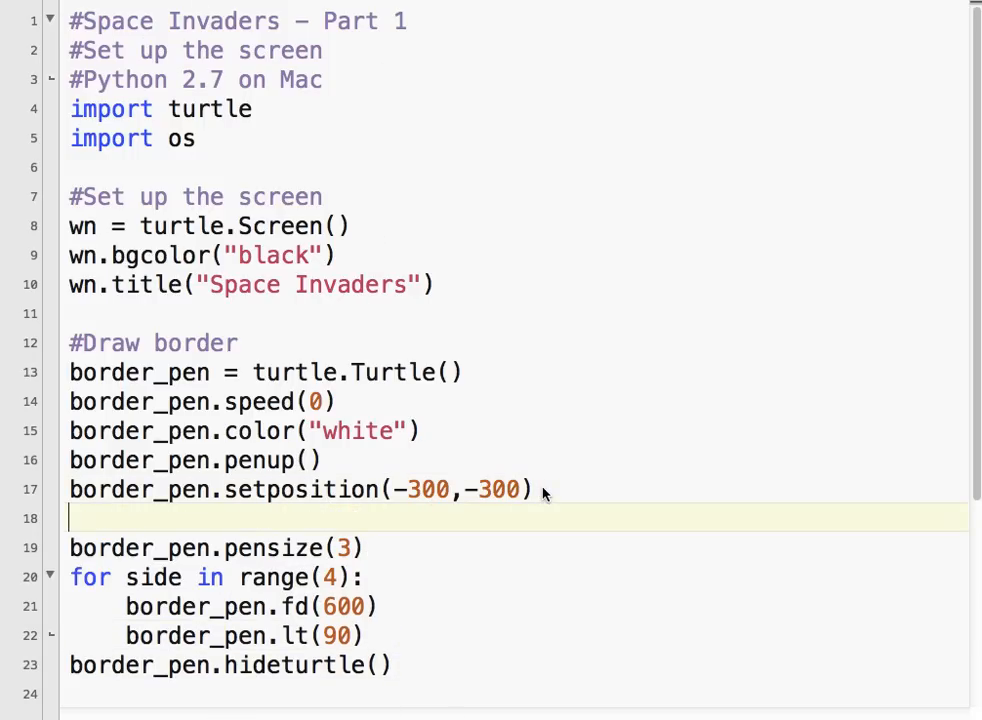
text(border_pen.pen)
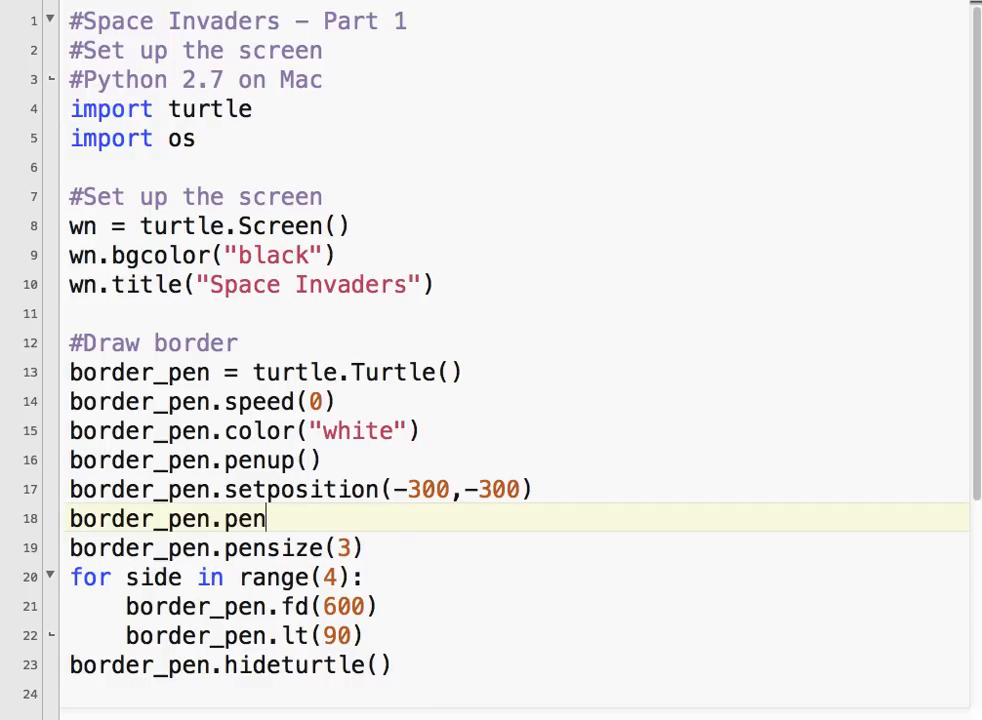
text(down())
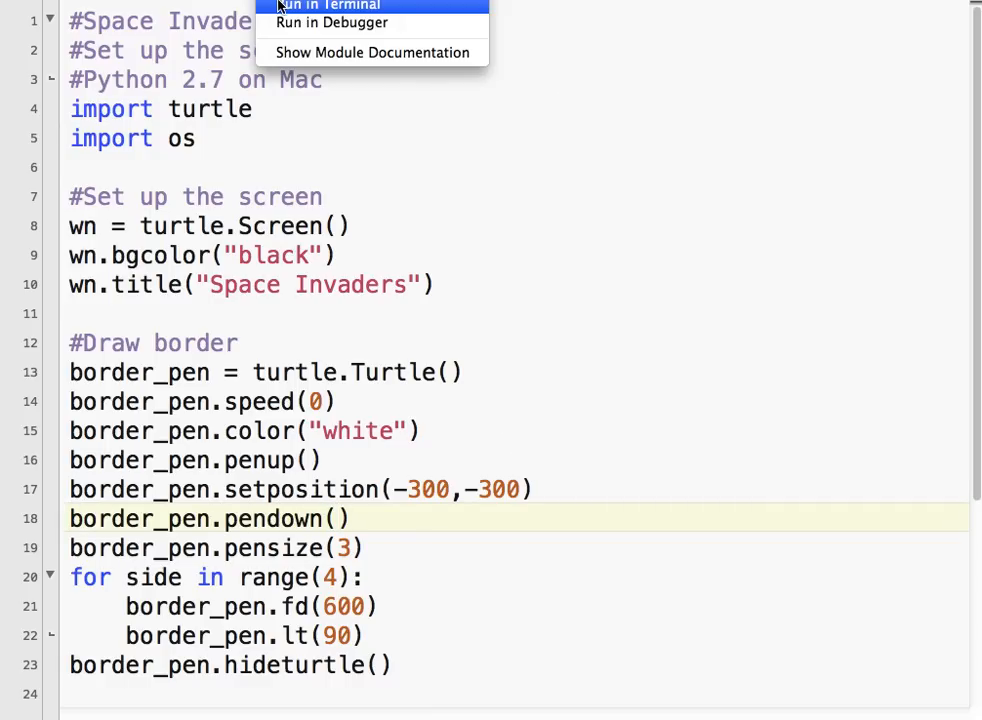
- Run the script in Terminal to check the white square border on the black window
click(324, 4)
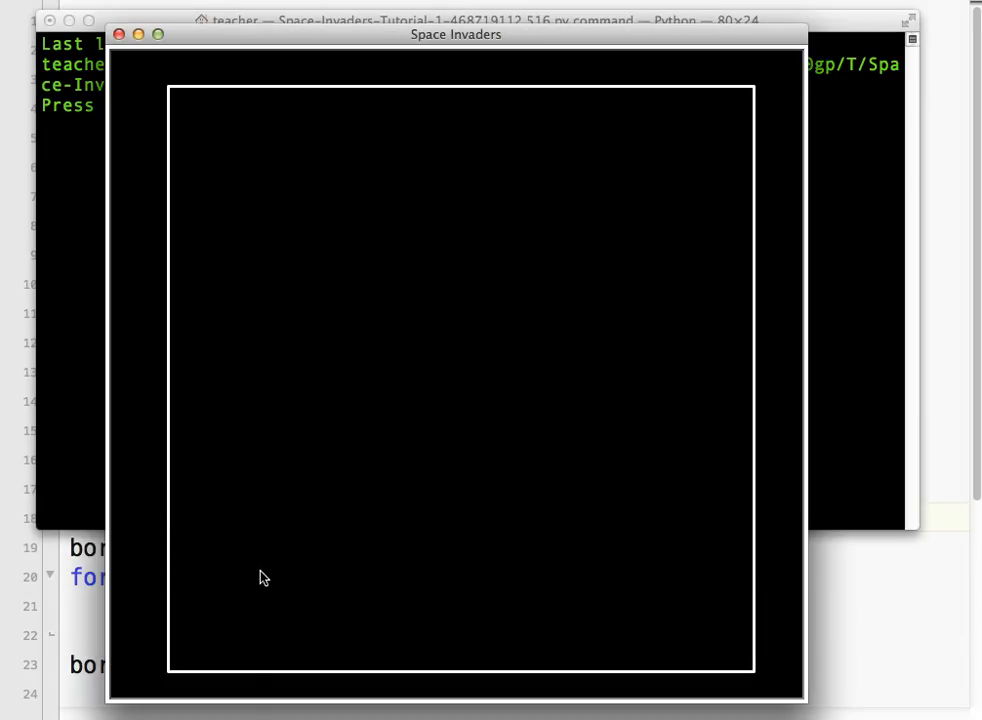
mouse_move(450, 418)
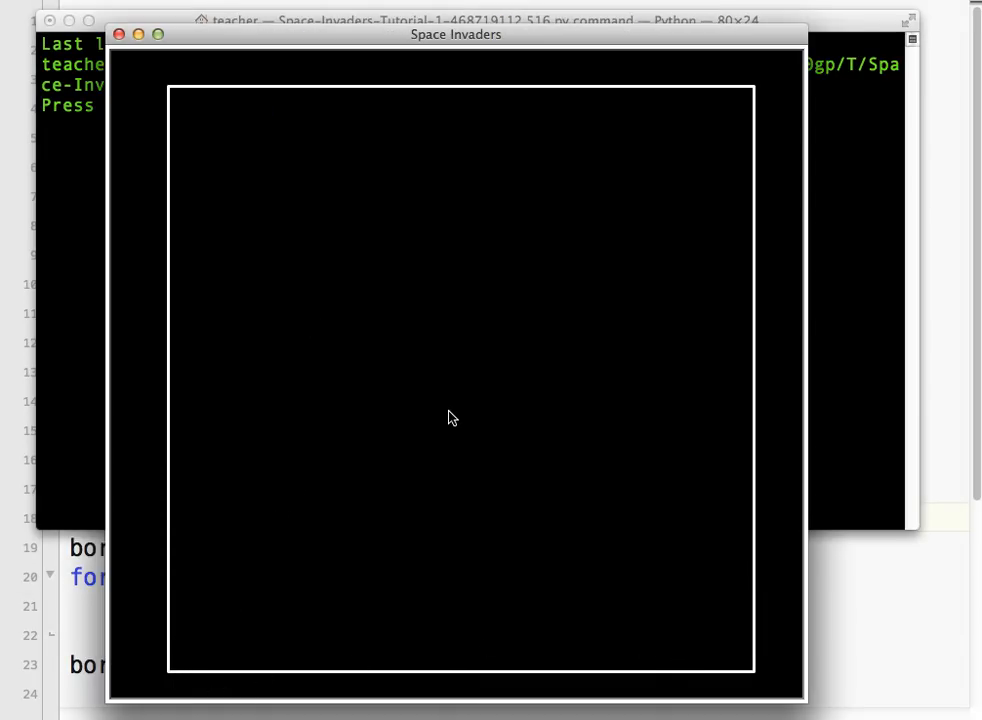
mouse_move(172, 392)
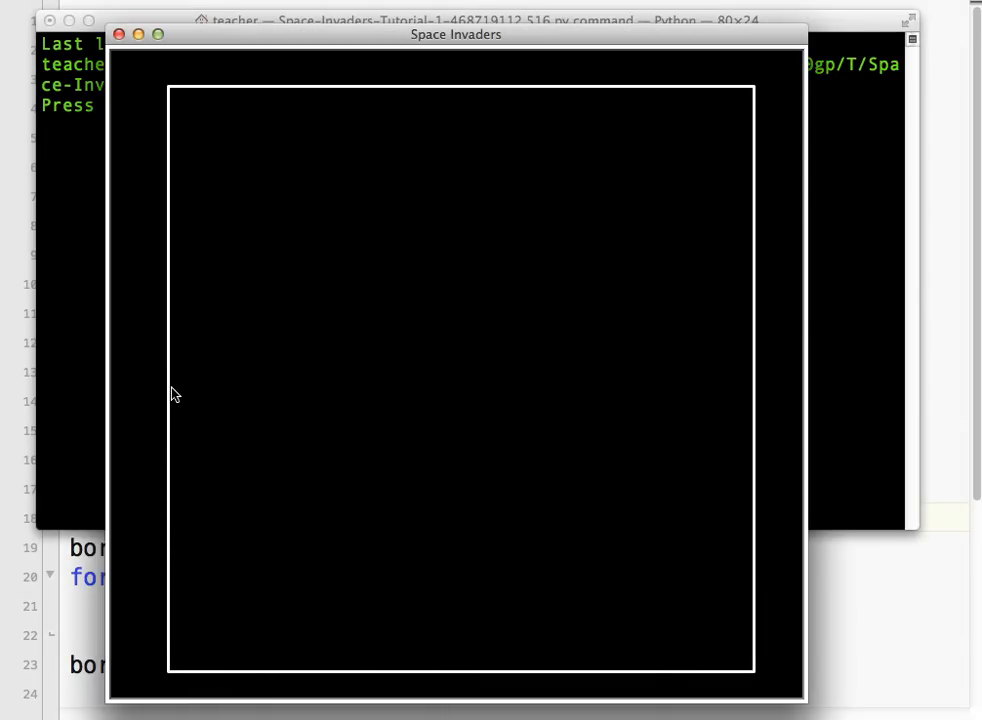
mouse_move(244, 676)
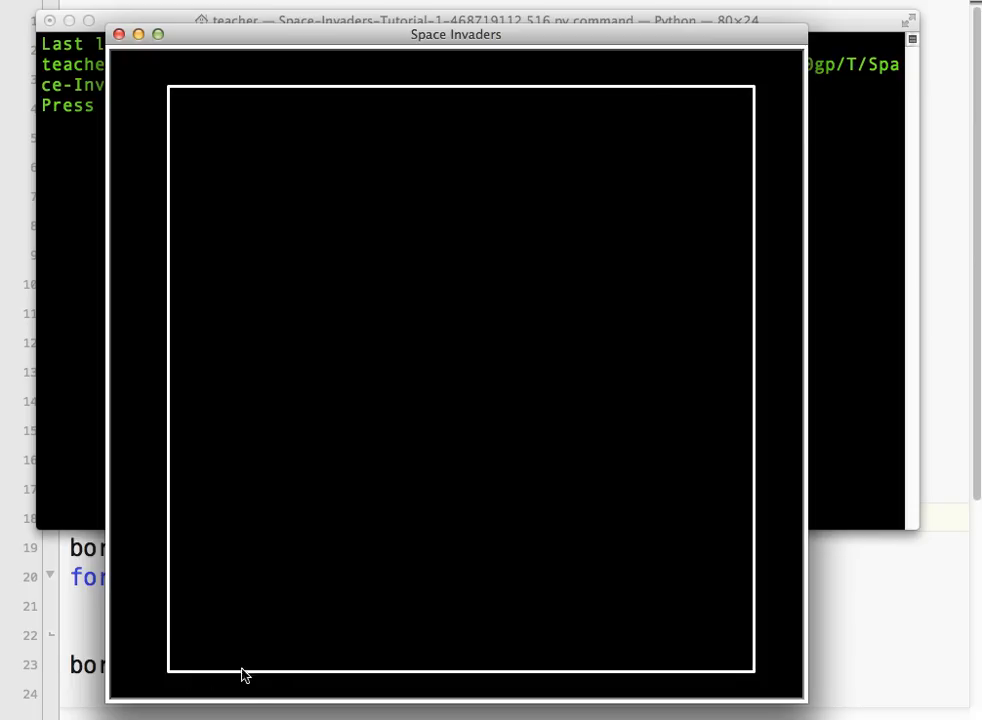
mouse_move(760, 676)
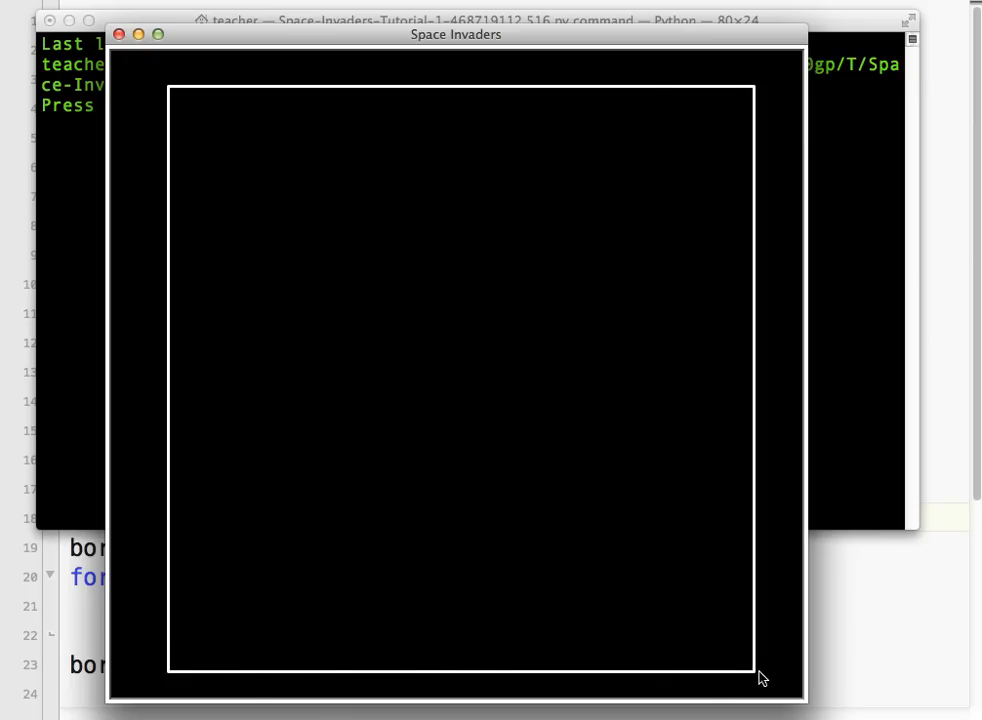
mouse_move(760, 98)
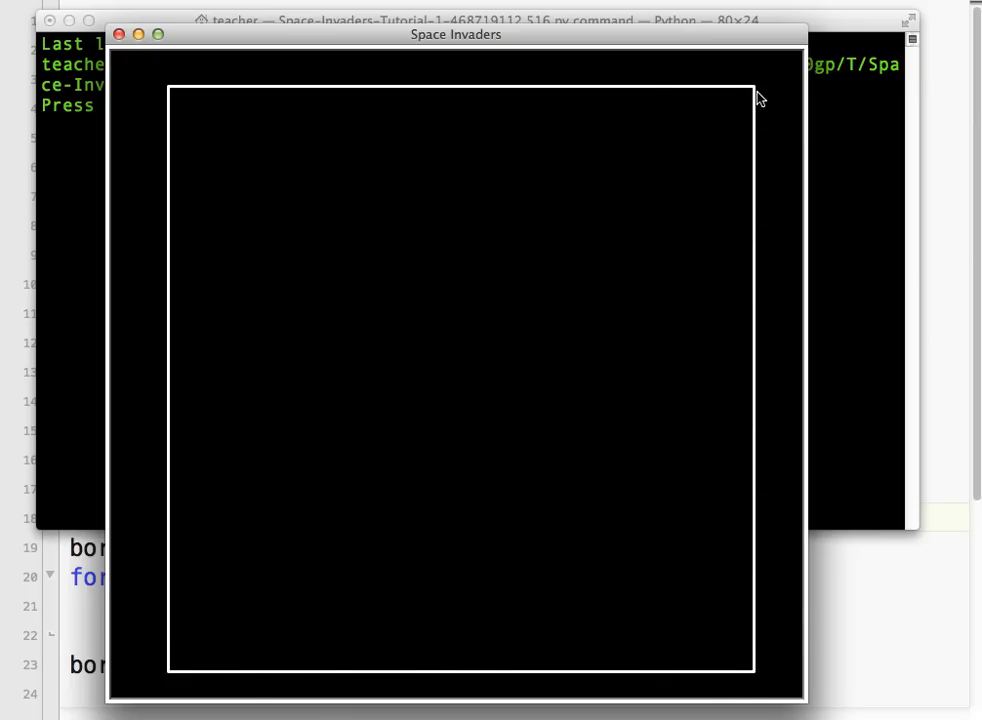
mouse_move(200, 104)
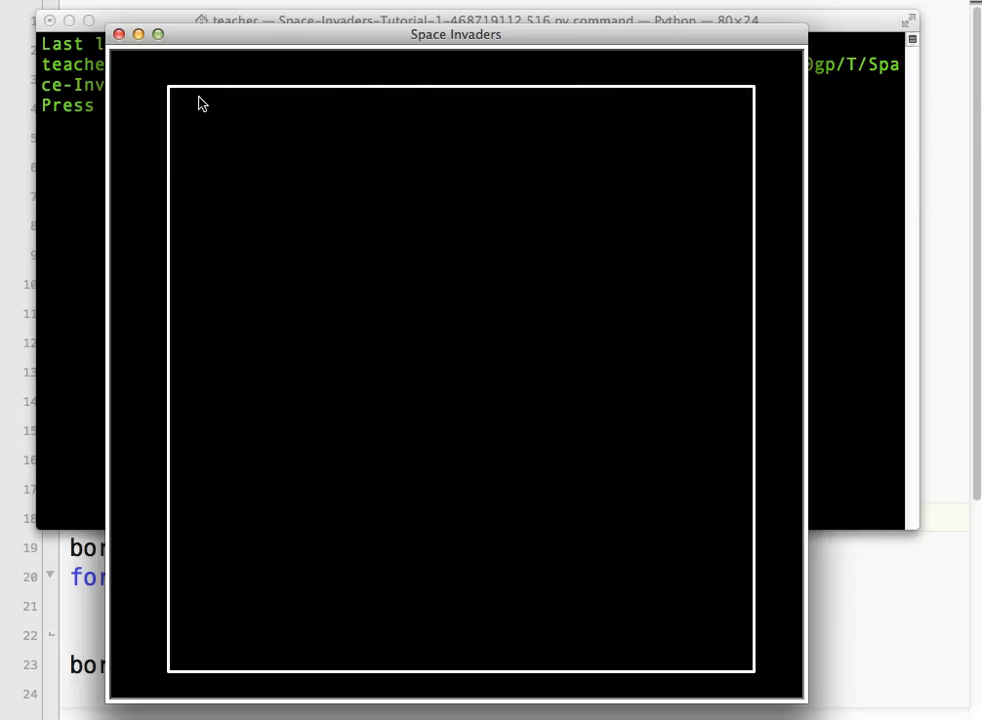
mouse_move(178, 576)
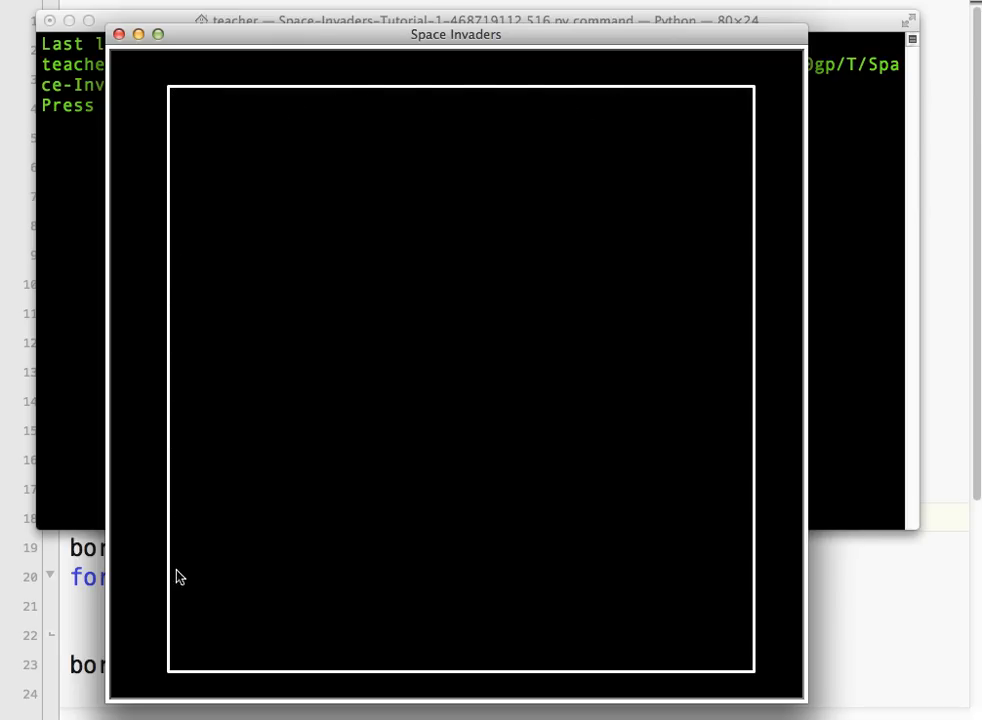
mouse_move(164, 668)
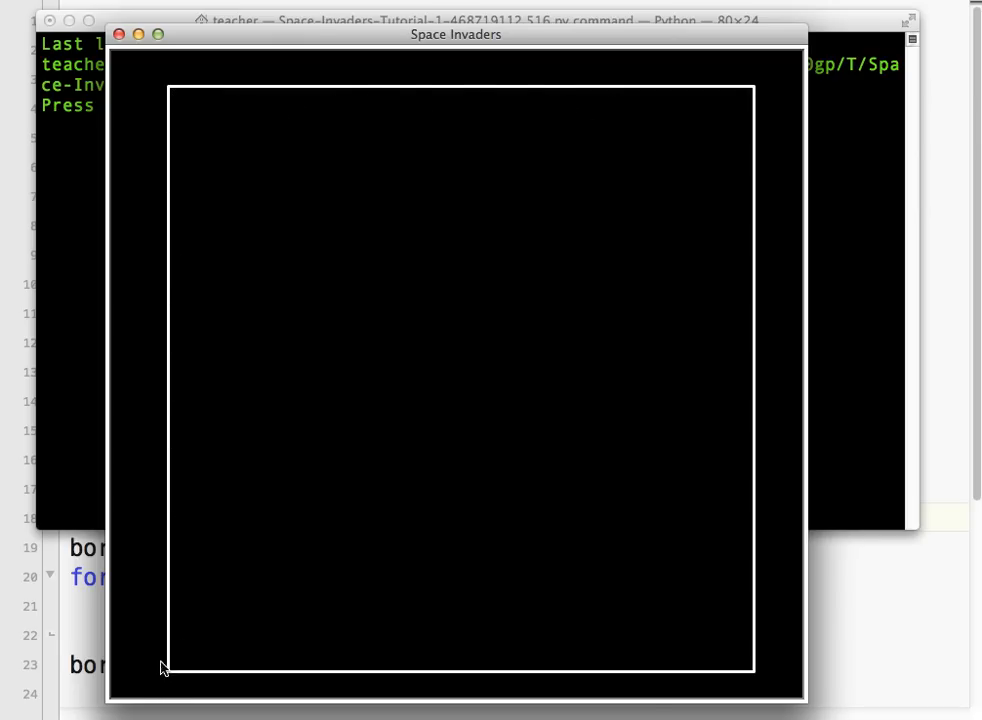
mouse_move(182, 100)
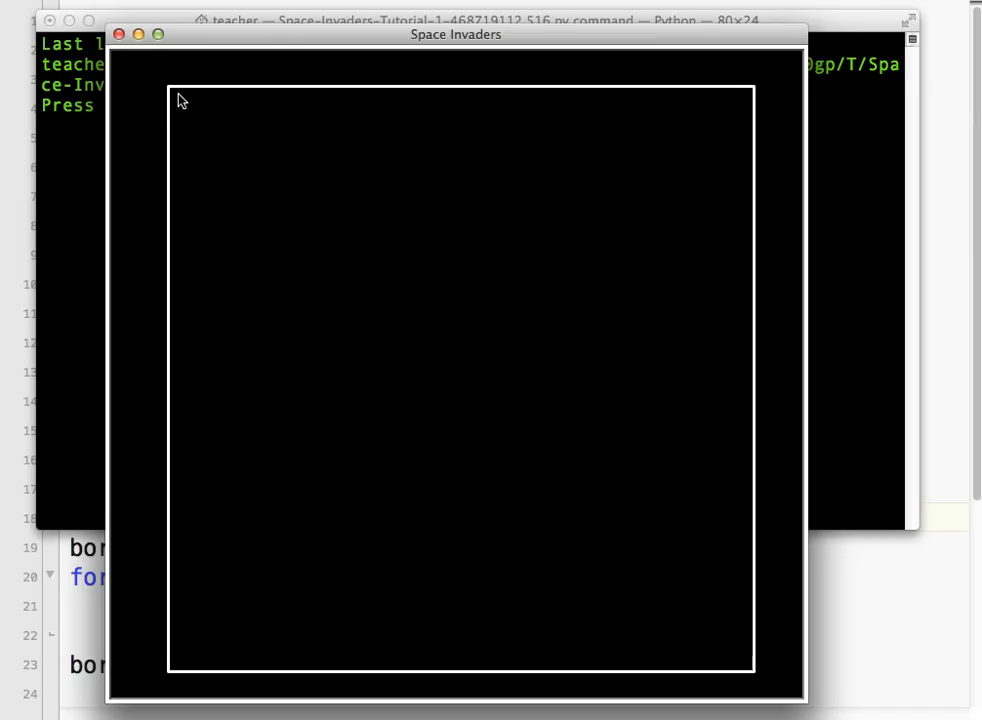
mouse_move(248, 344)
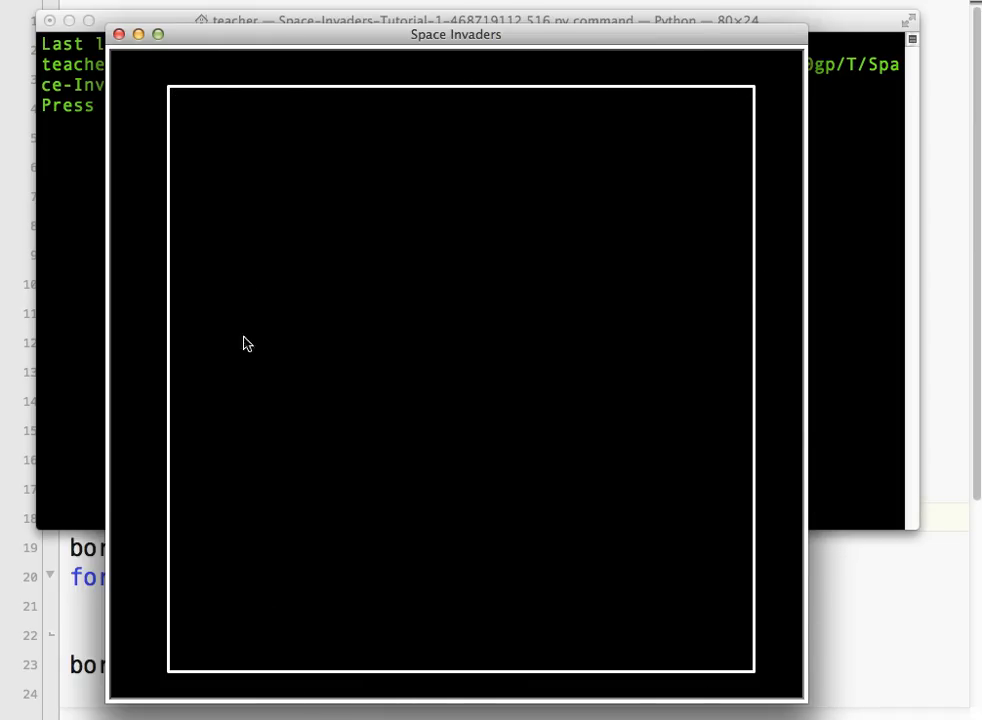
mouse_move(122, 36)
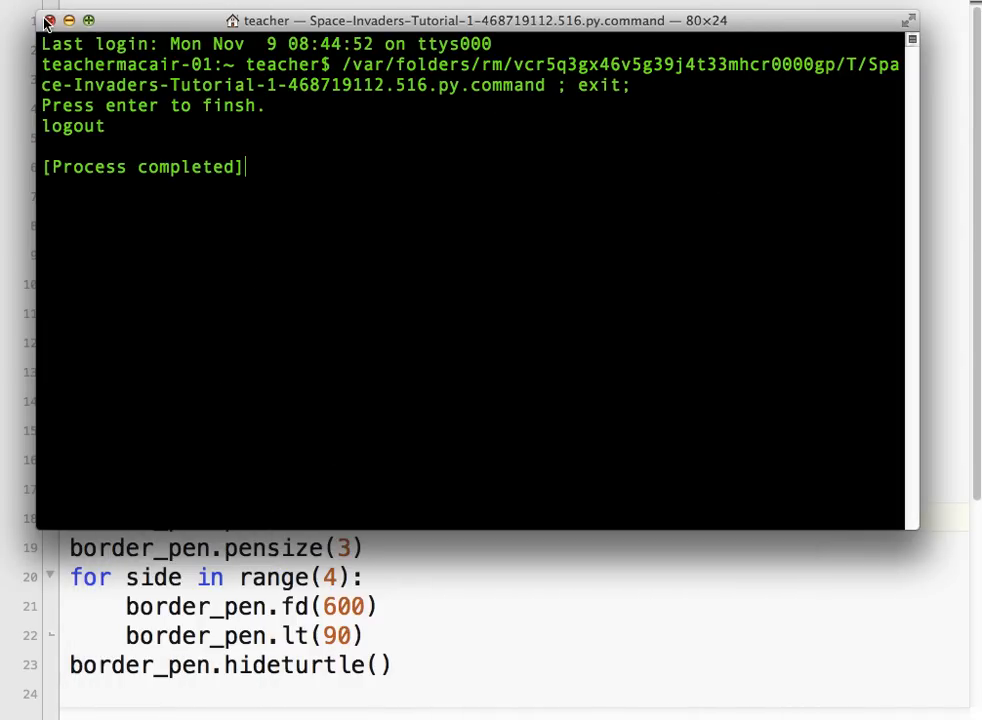
- Add a '#Create the player turtle' comment and create player = turtle.Turtle()
click(48, 20)
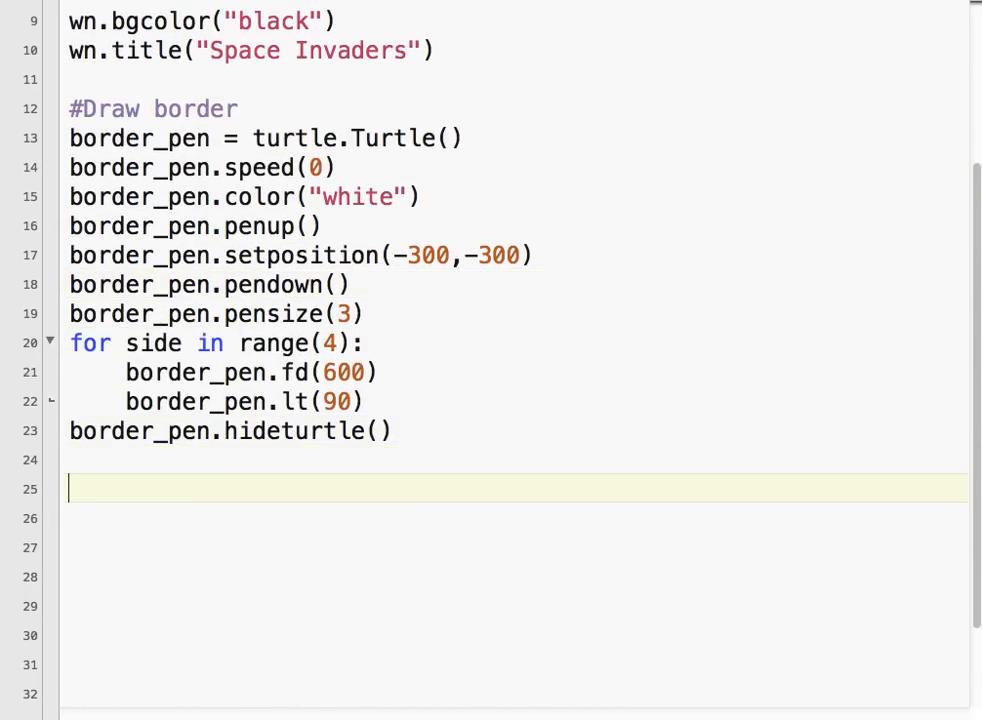
text(#Creat)
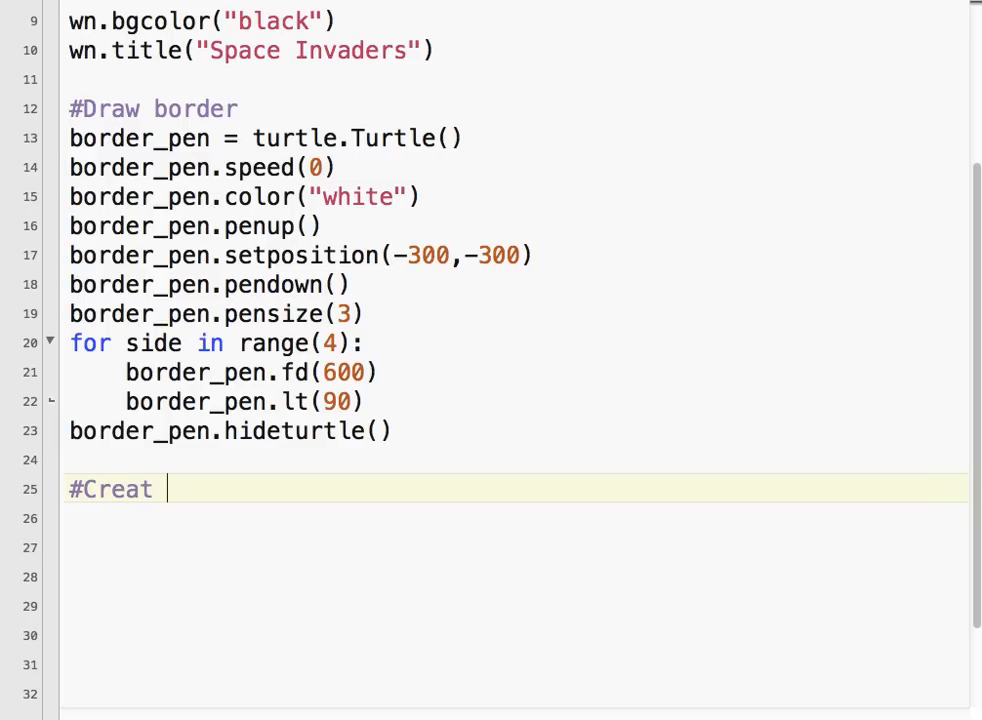
text(e the pa)
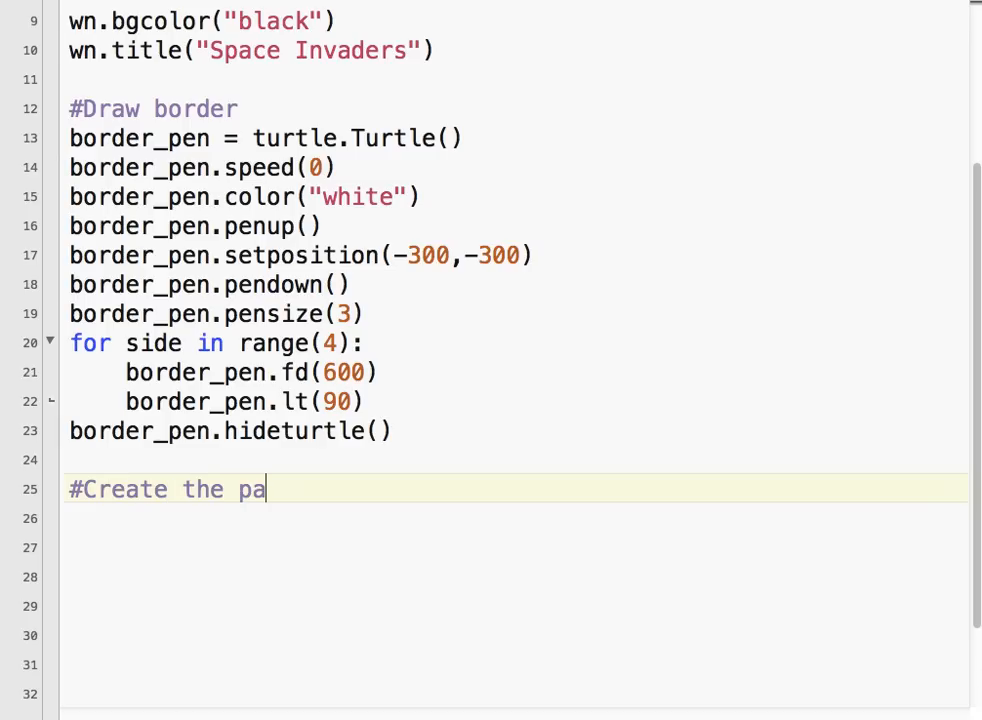
text(yer turtle)
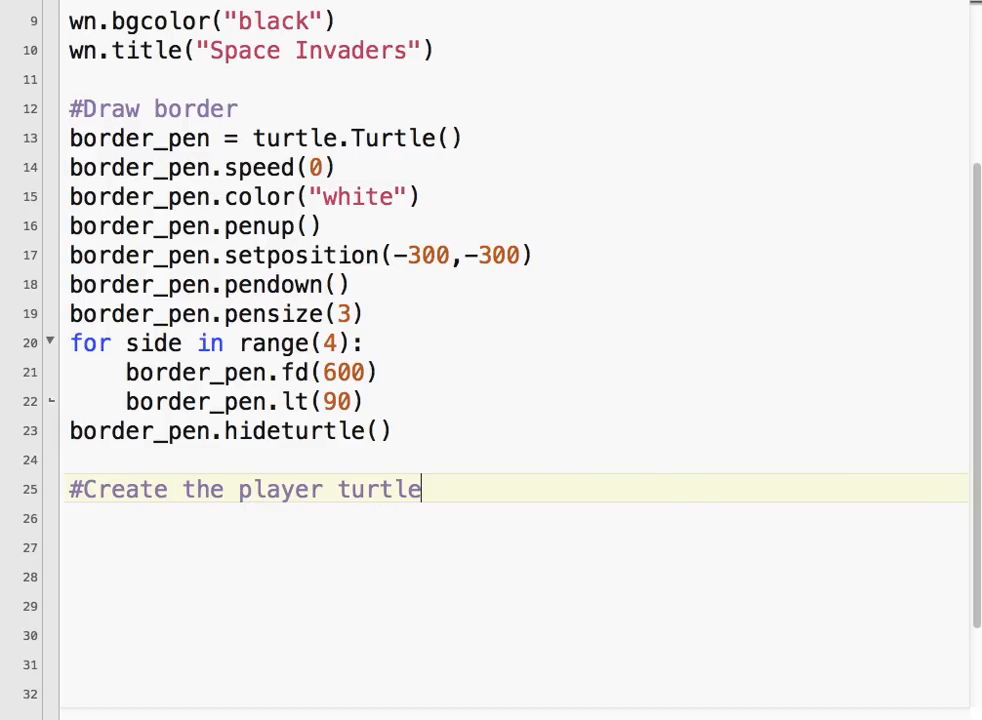
key(Return)
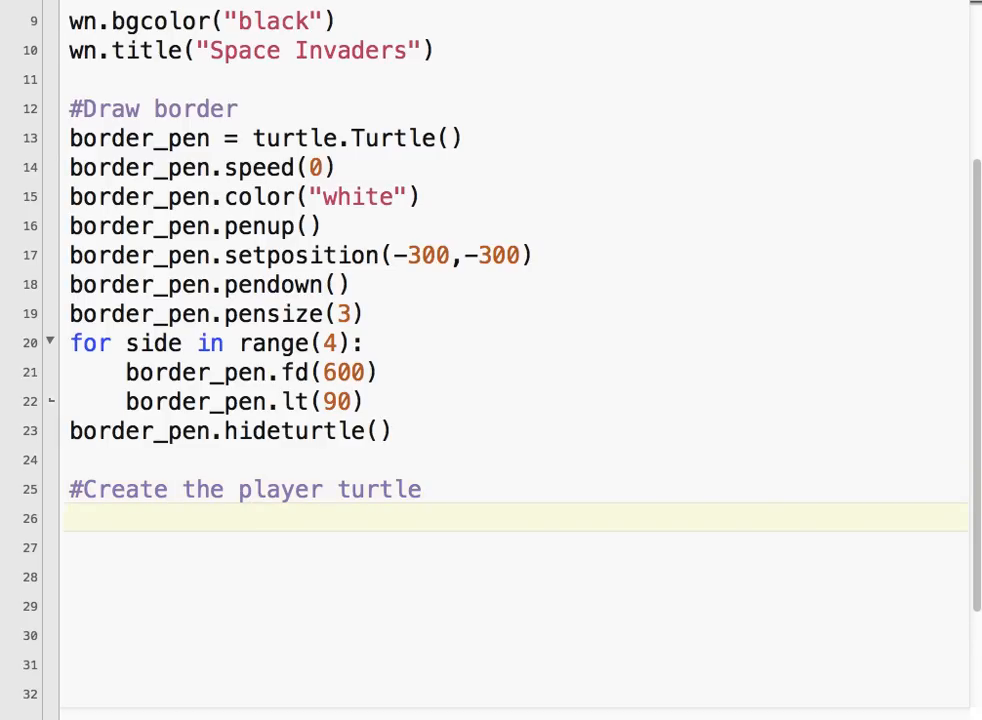
text(p)
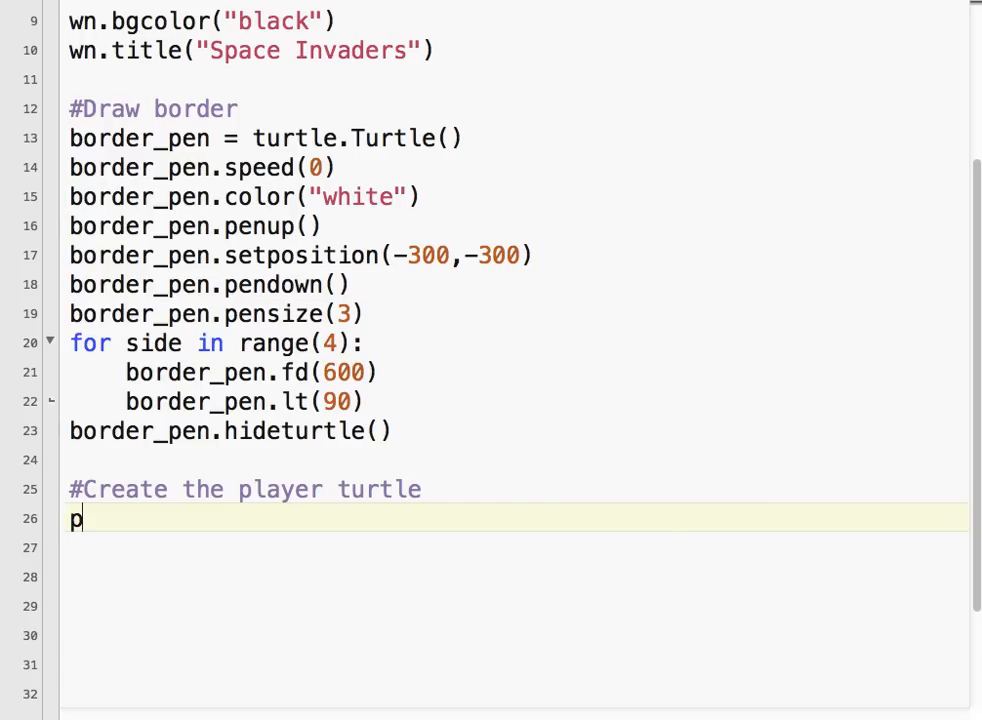
text(layer =)
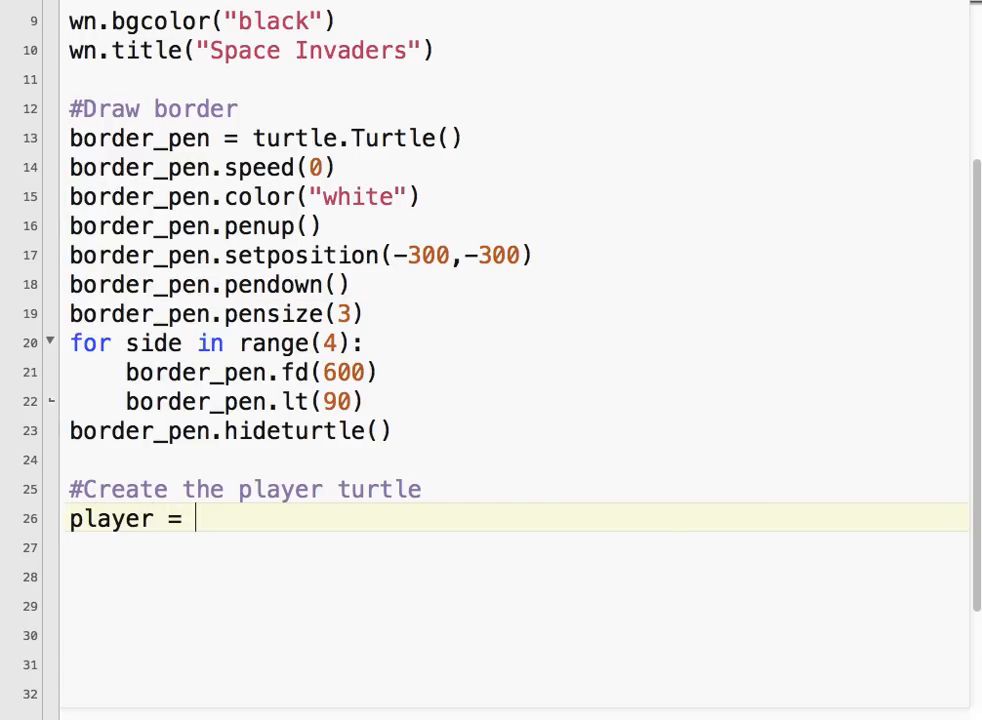
text(turtle)
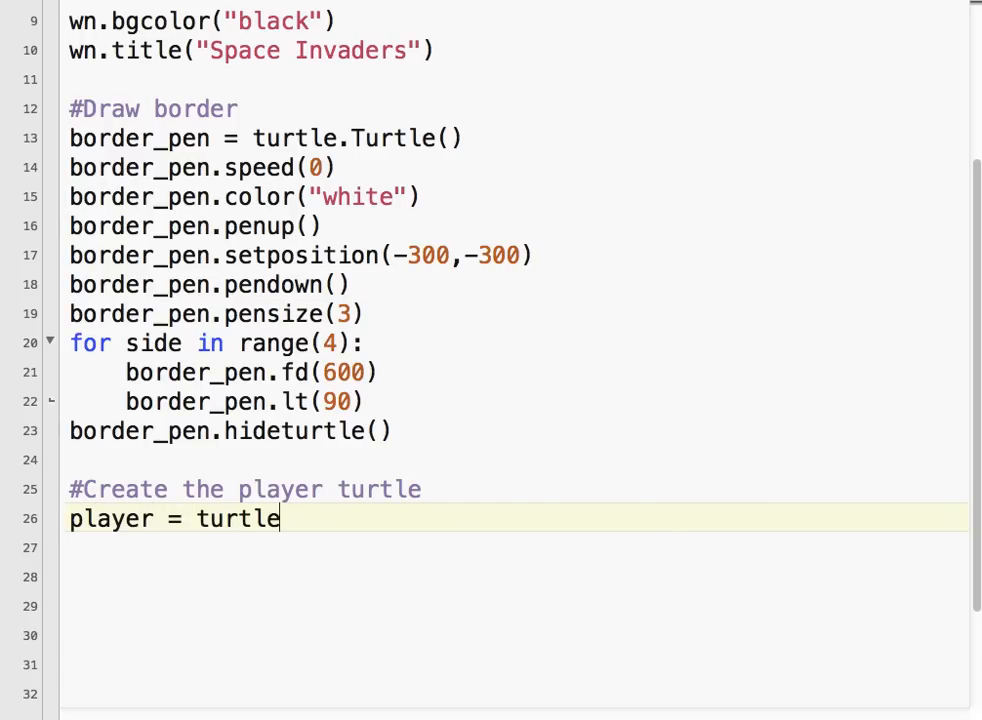
text(.Turtle()
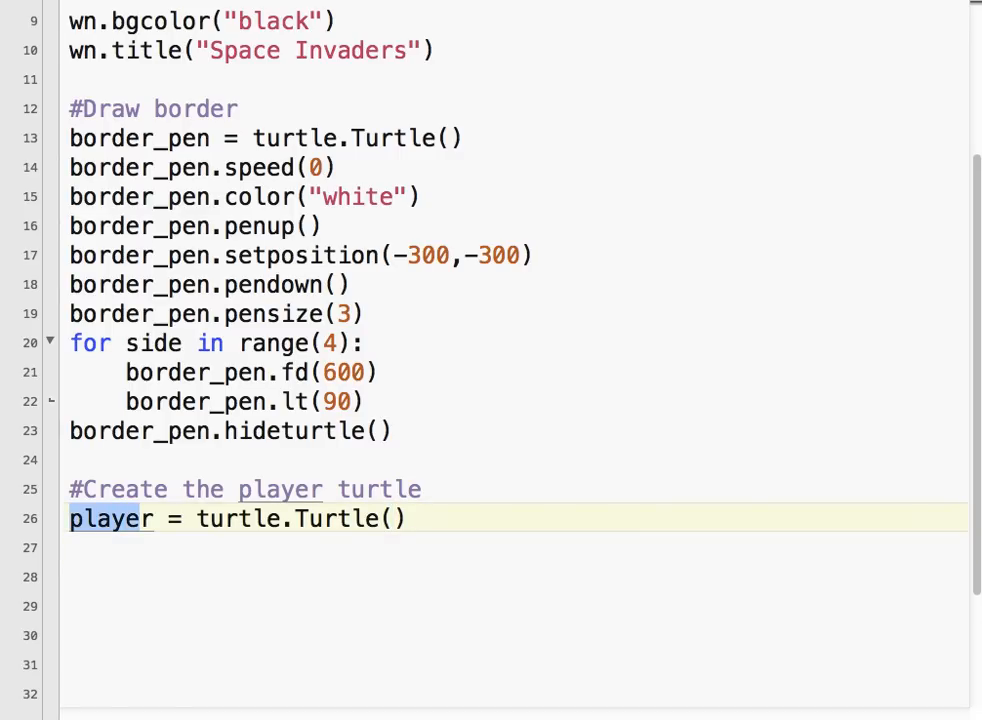
- Make the player blue with a triangle shape via player.color("blue") and player.shape("triangle")
text(player)
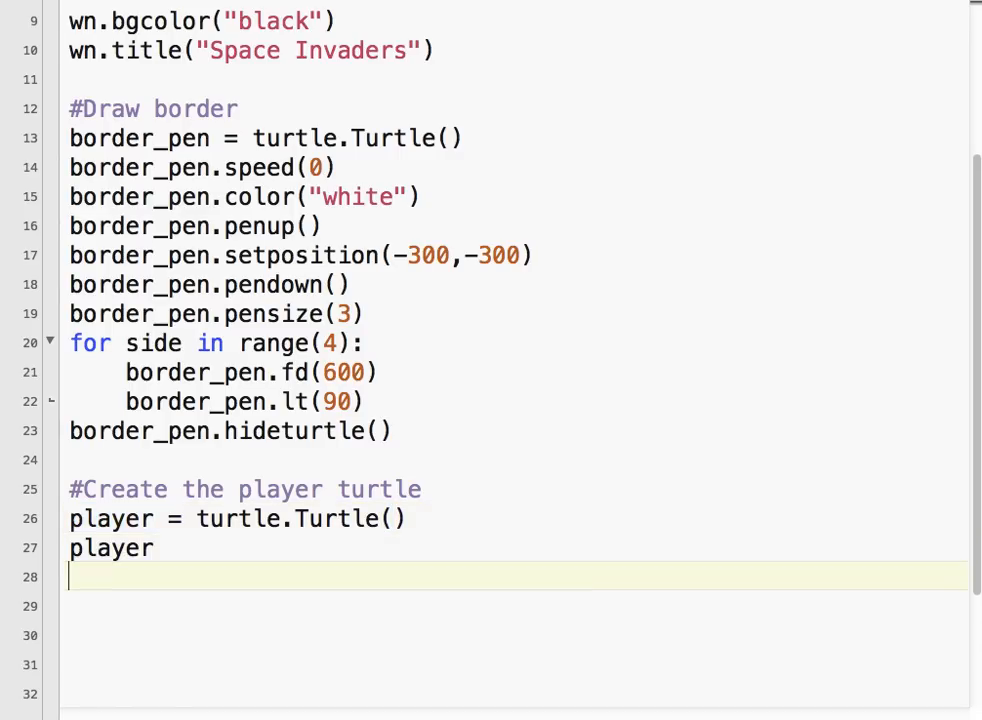
text(.)
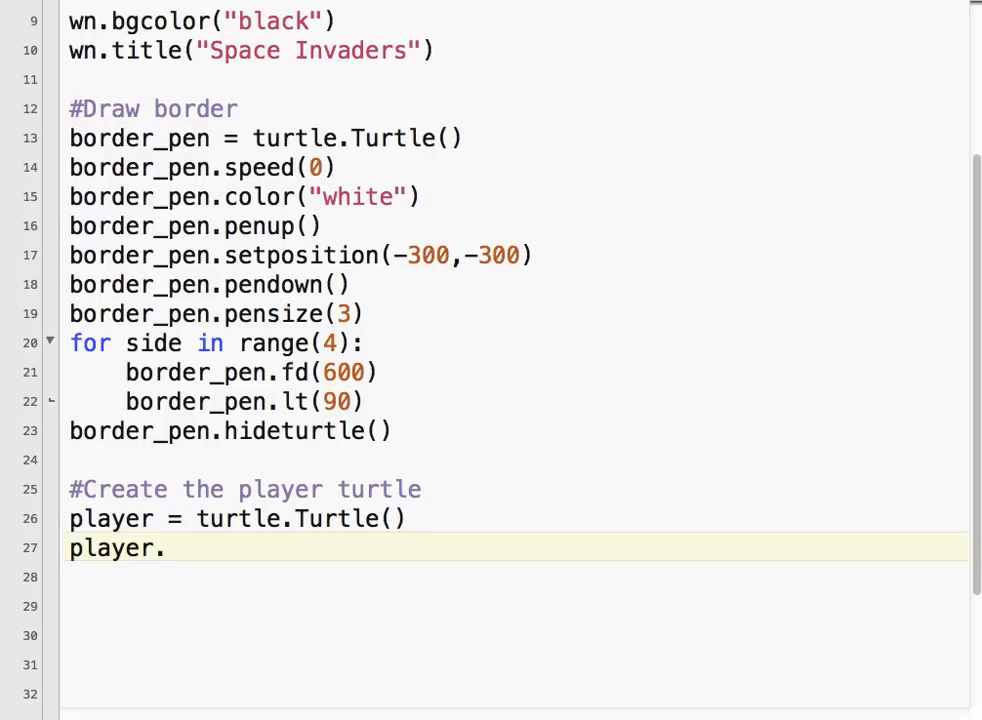
text(color("c)
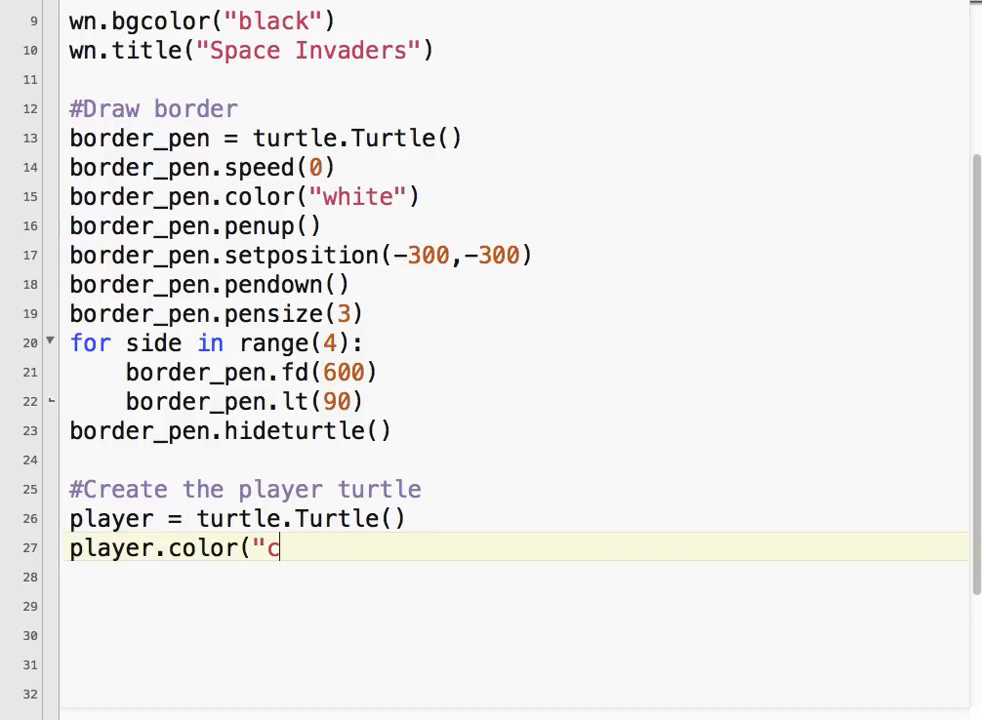
text(blue"))
click(514, 578)
text(player.)
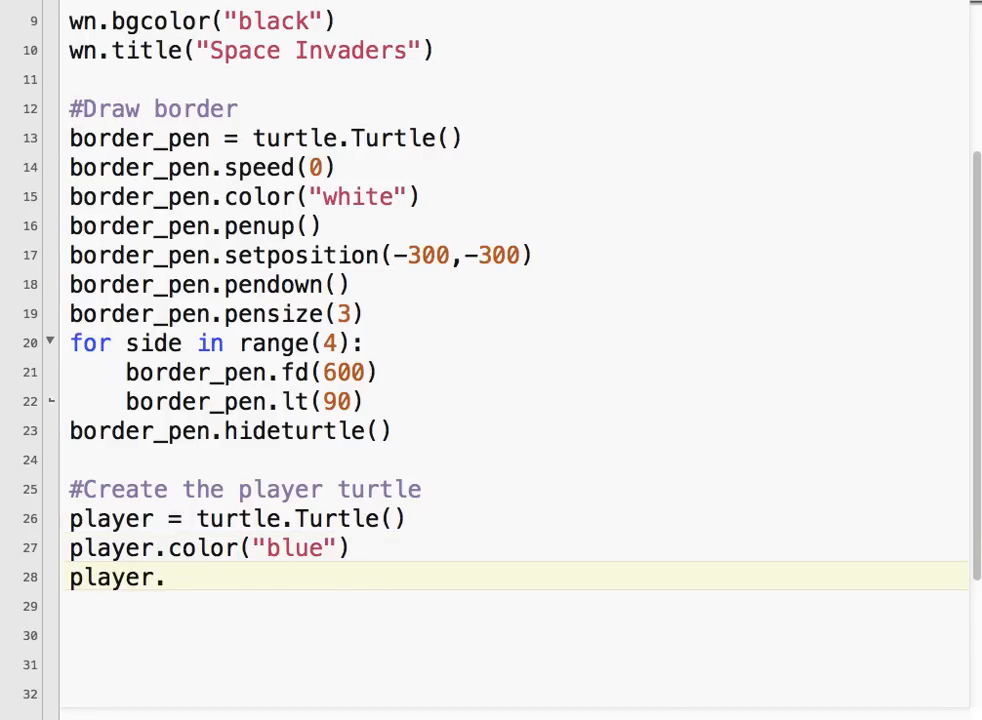
text(sha)
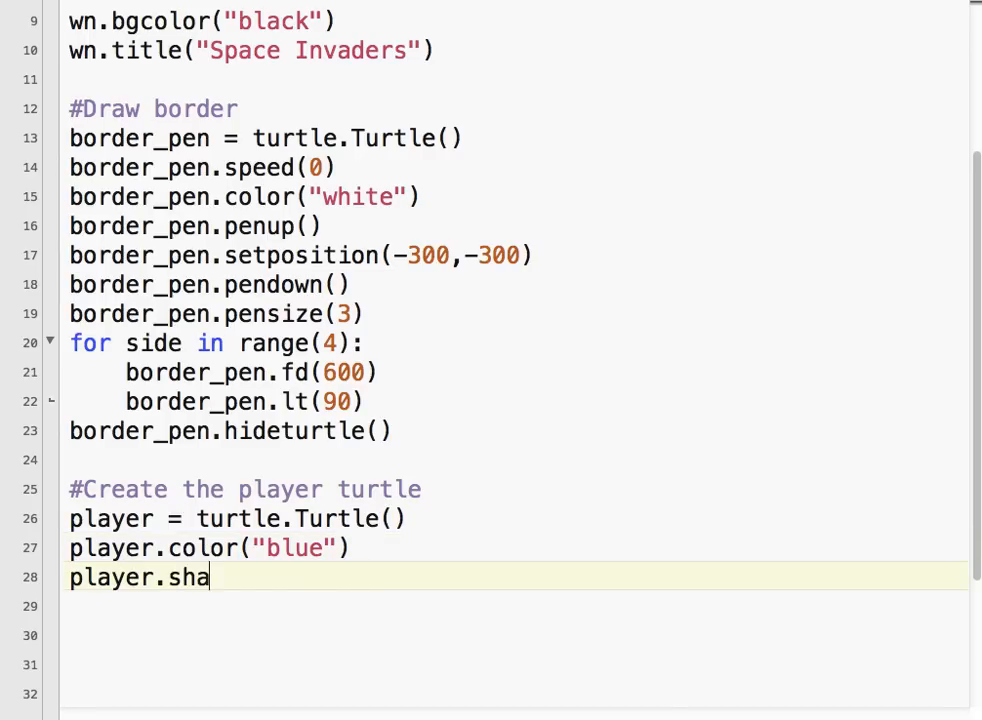
text(pe("tr)
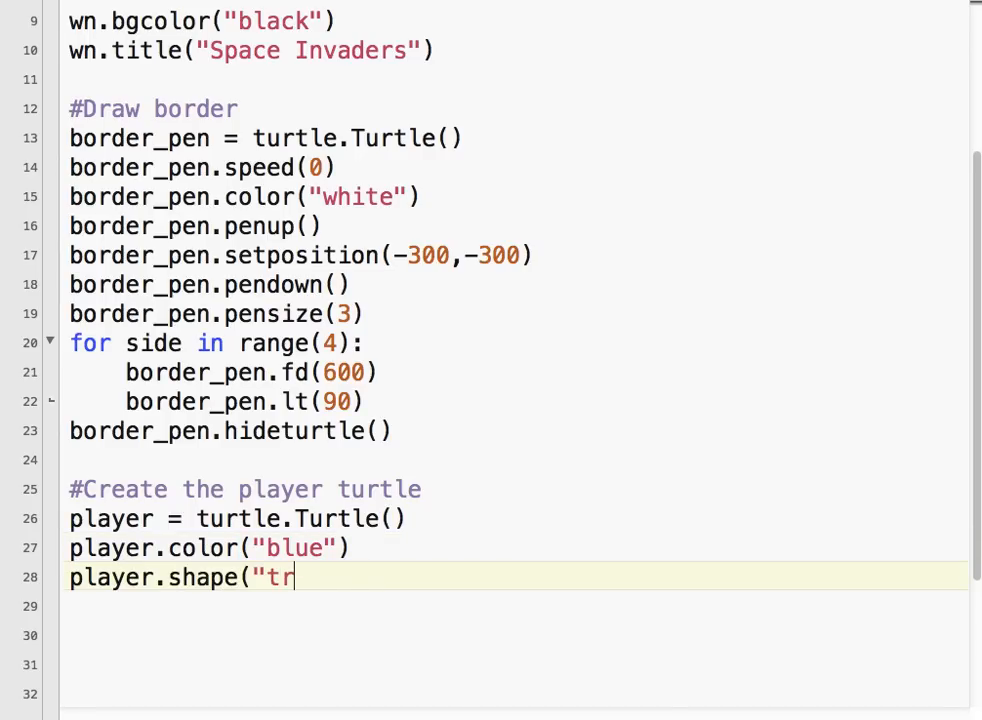
text(iangle)
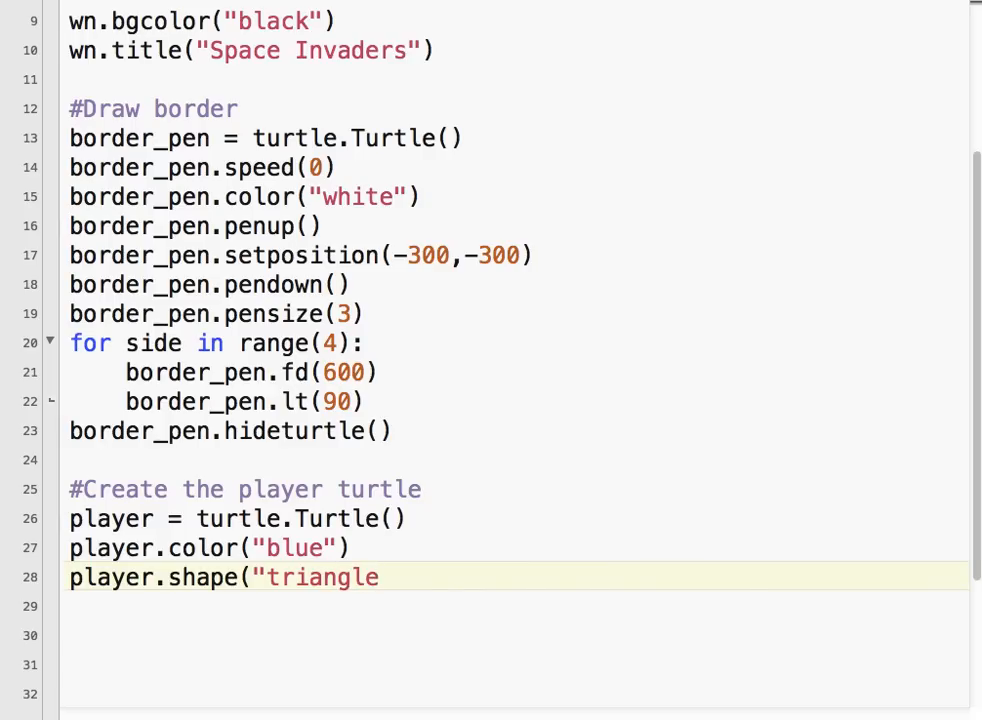
text("))
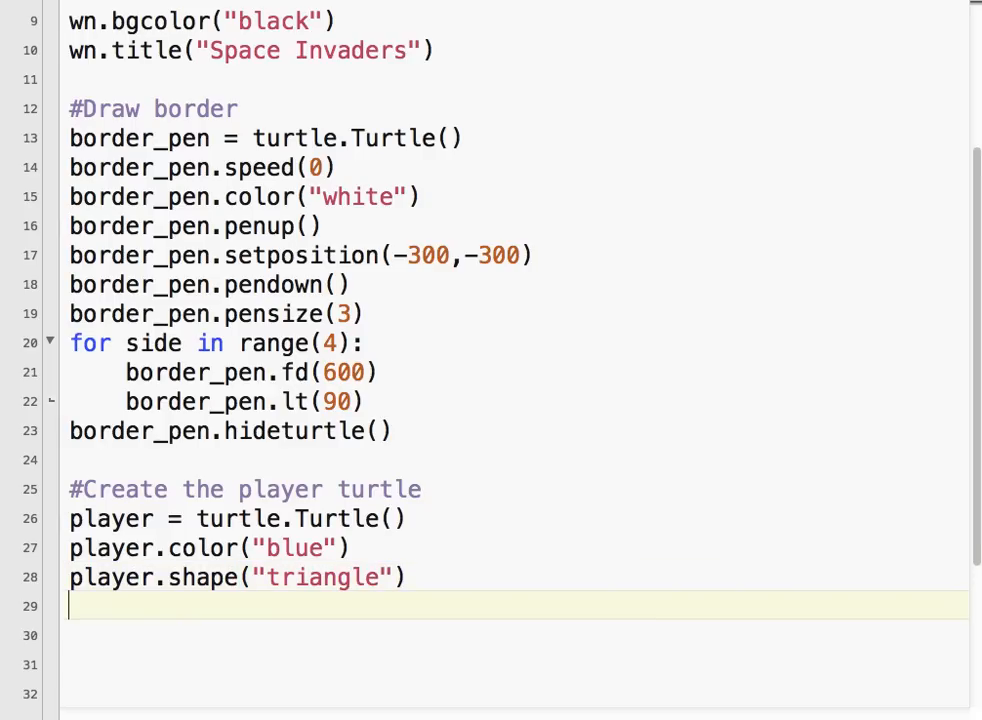
- Add player.penup(), player.speed(0) and player.setposition(0, -250), then run the script
text(player.)
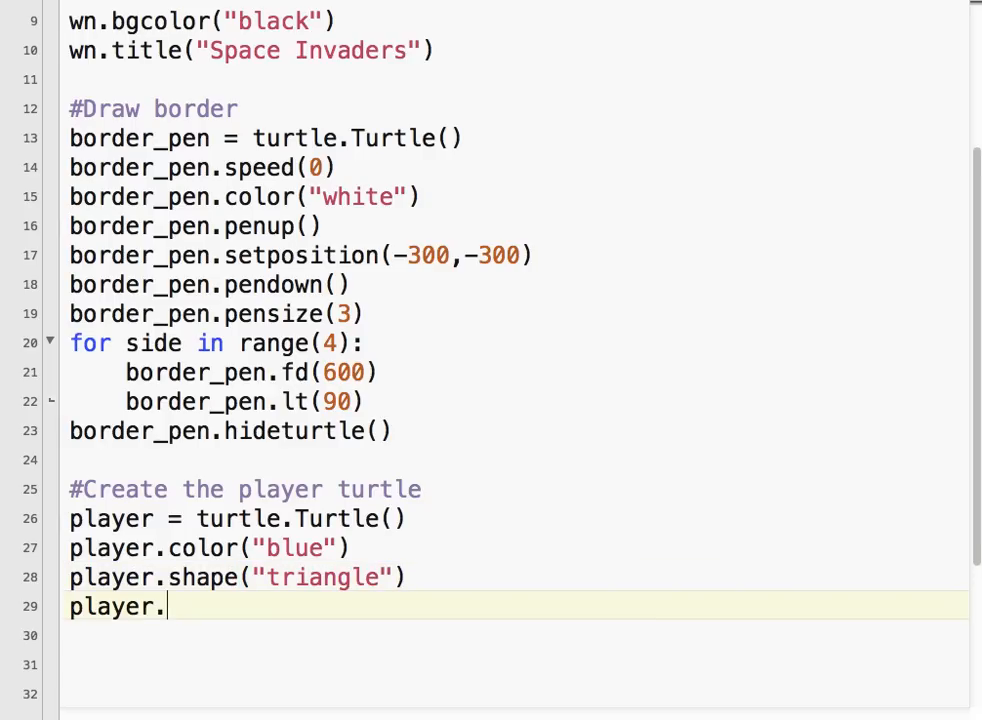
text(penup())
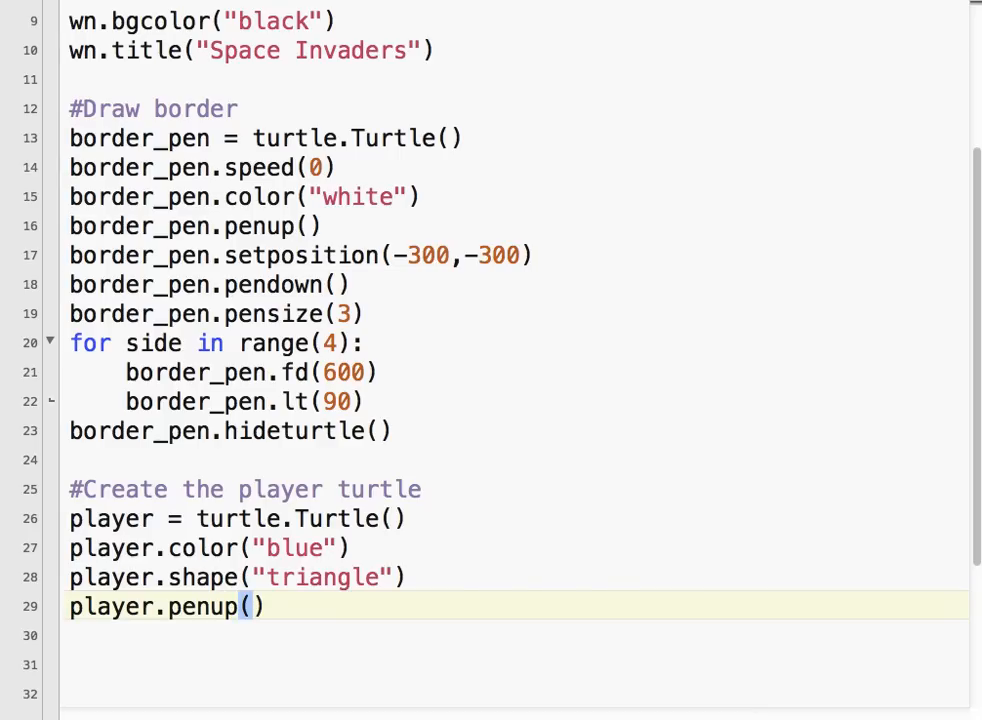
text(player.)
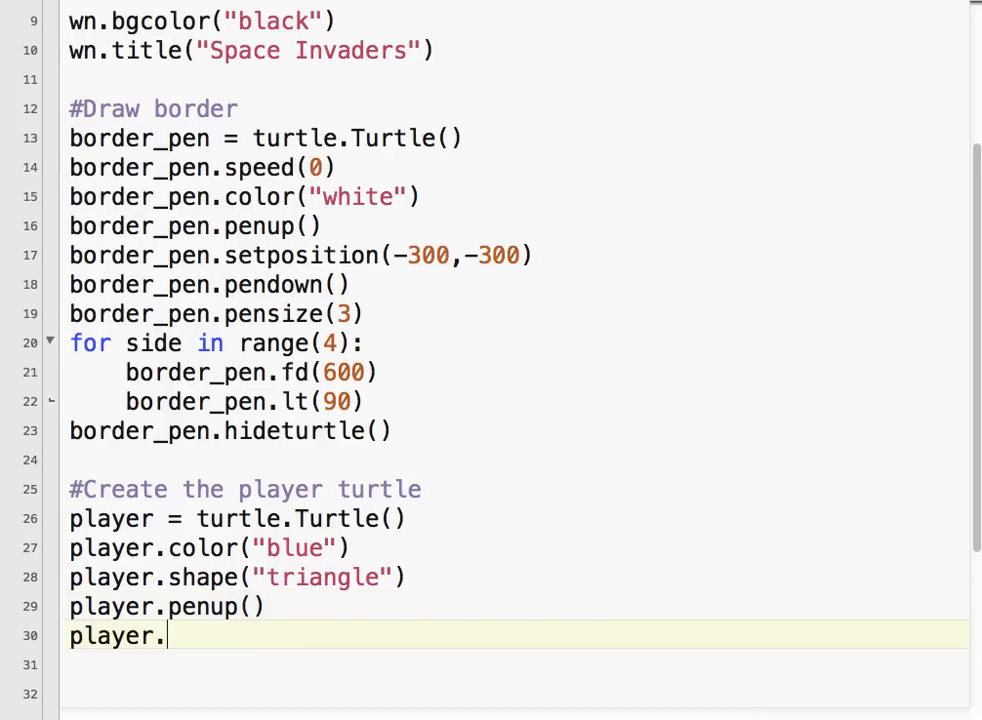
text(speed)
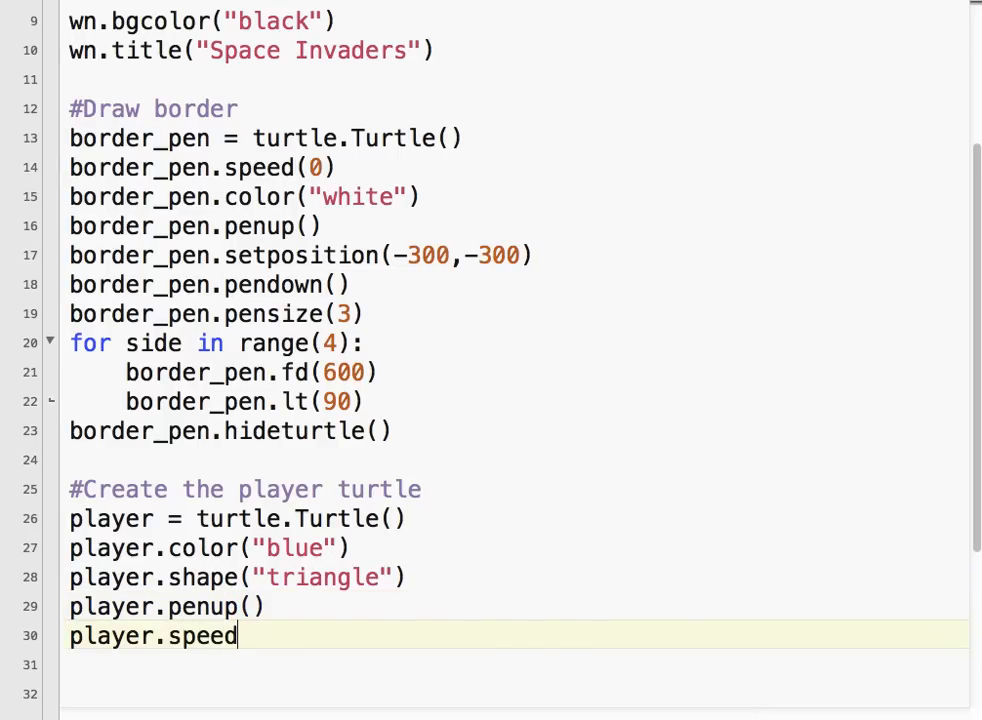
text((0))
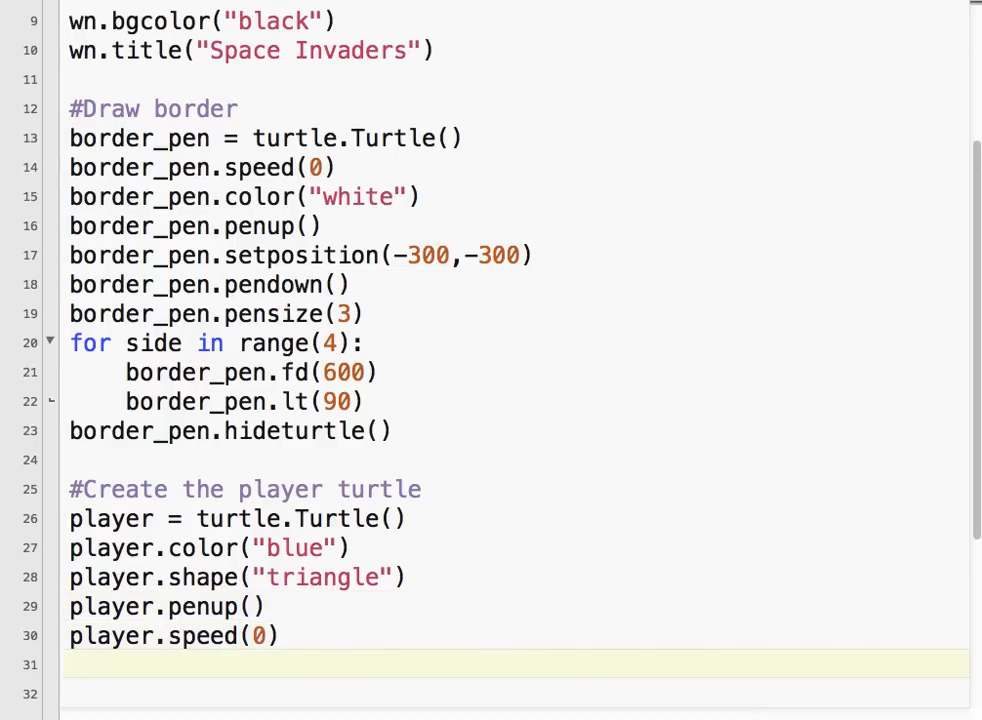
text(player.)
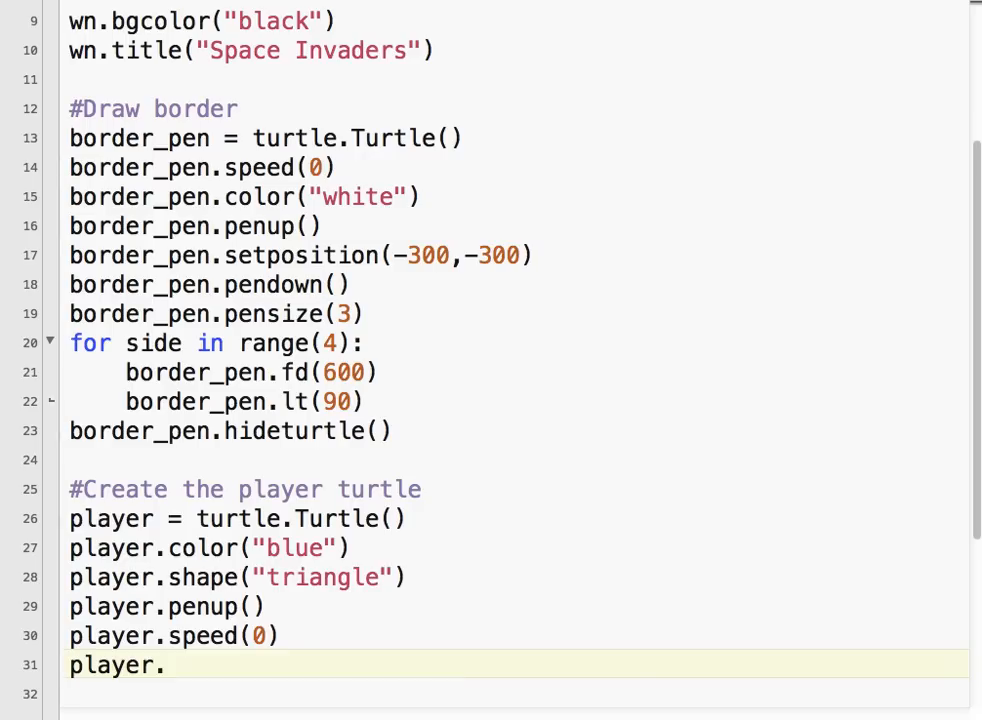
text(setposition)
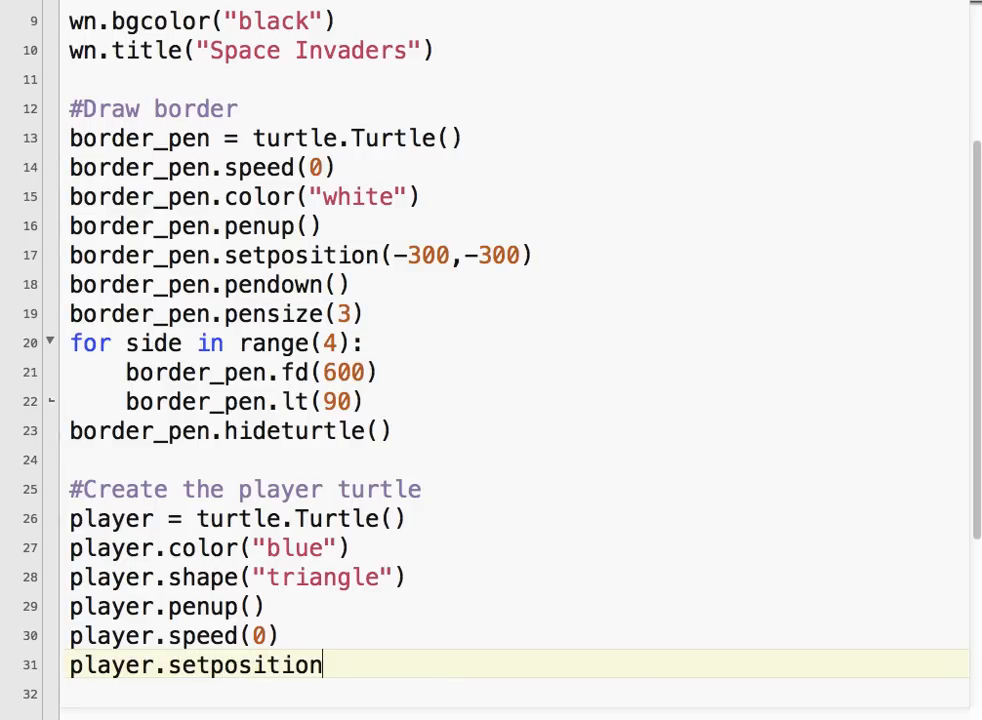
text(()
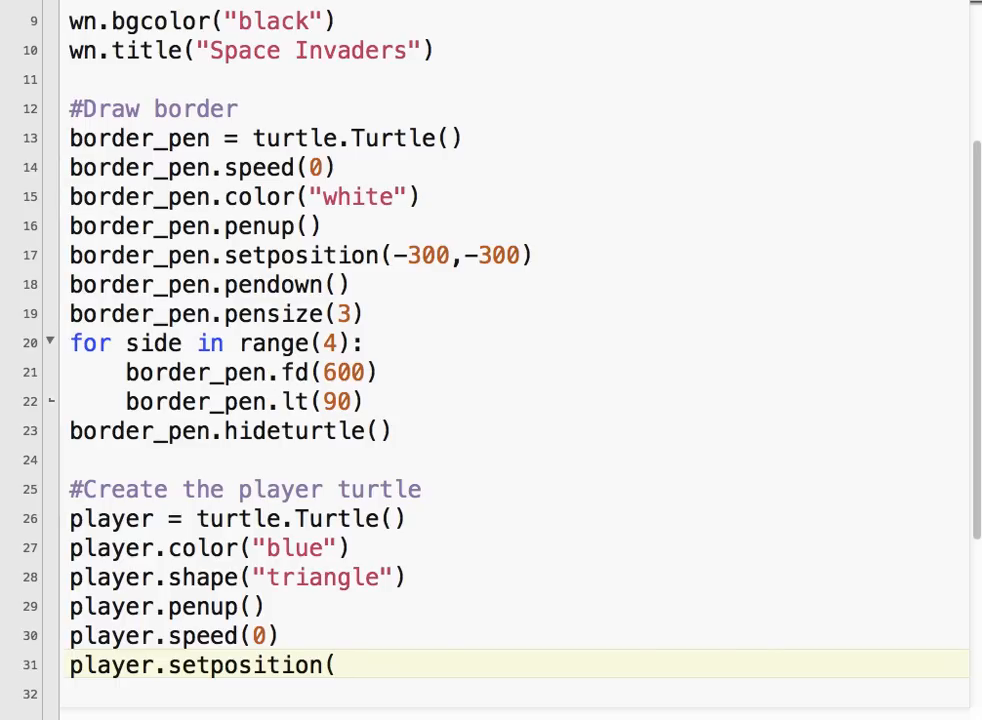
text(0,)
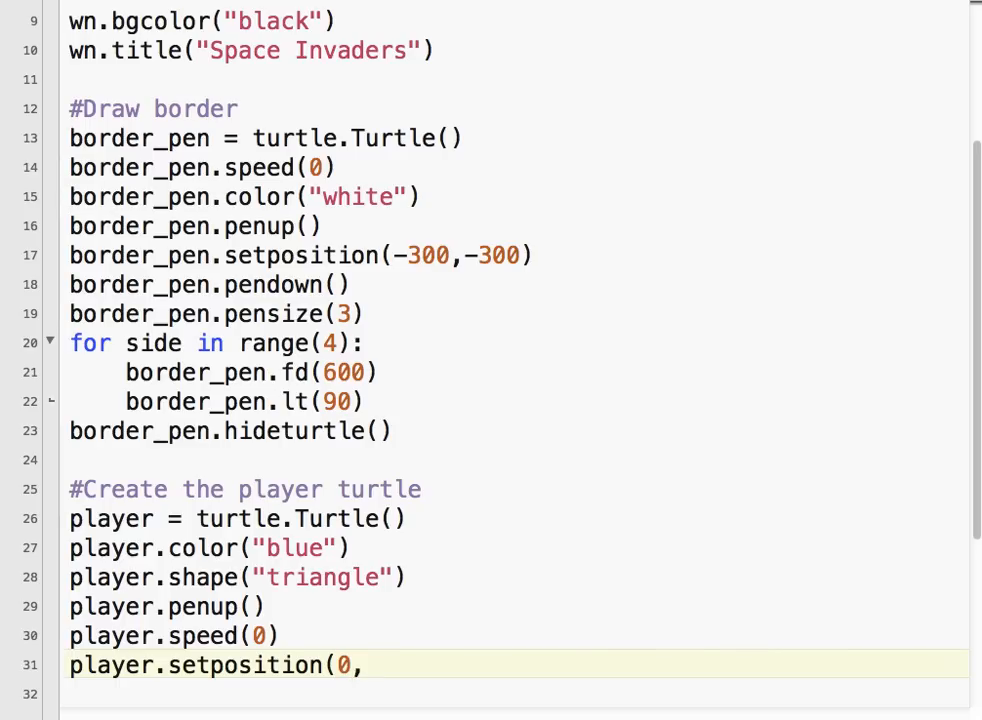
text(-250)
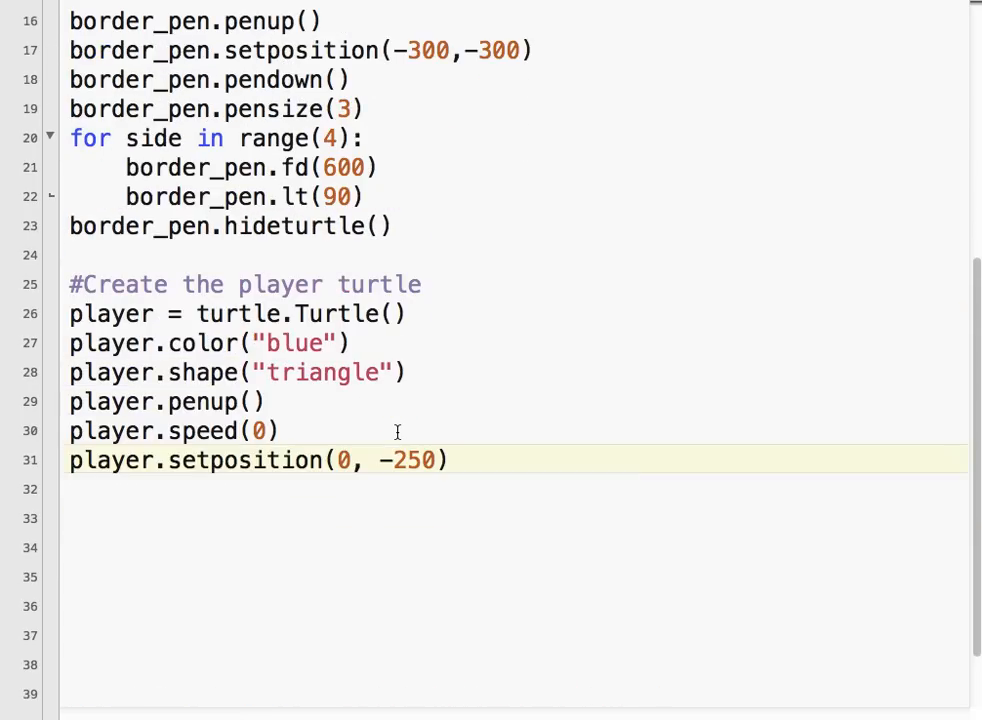
key(Return)
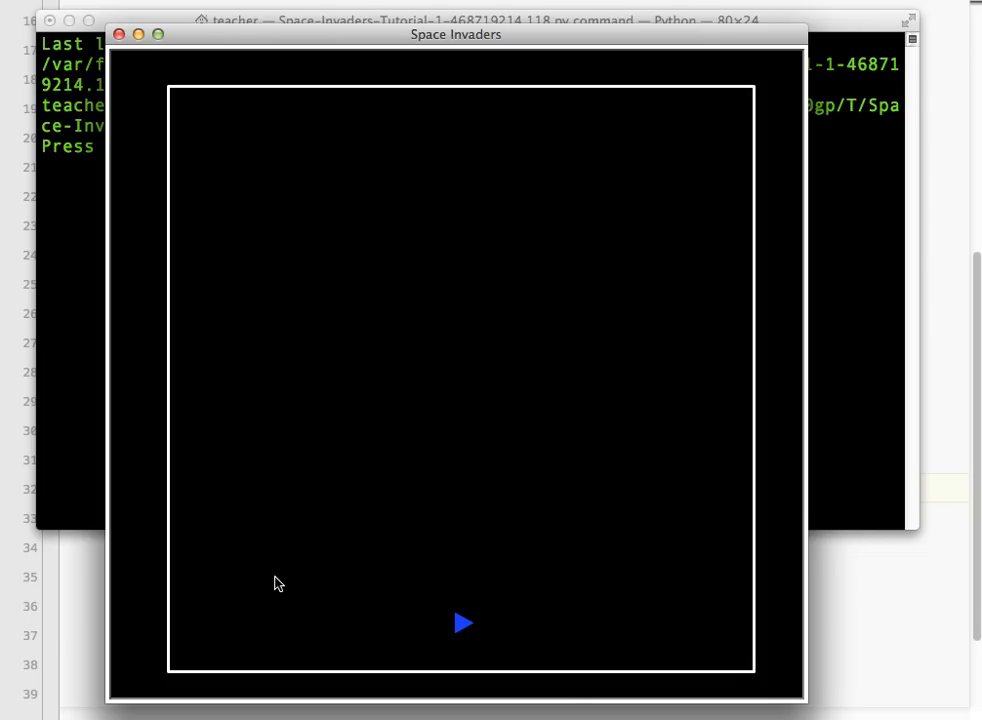
mouse_move(468, 596)
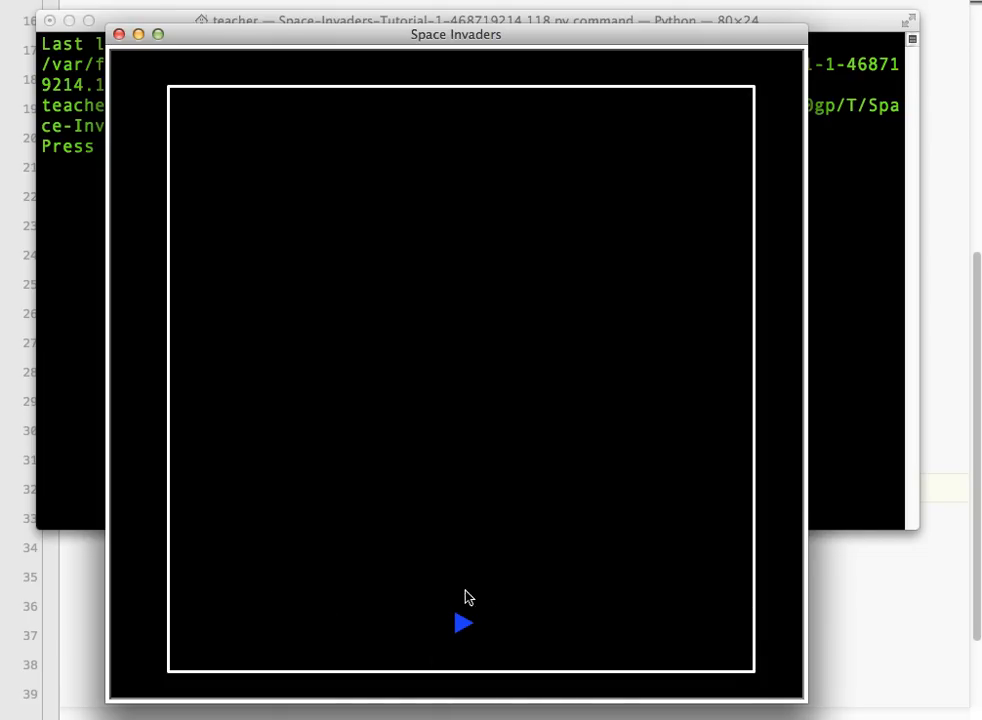
mouse_move(604, 620)
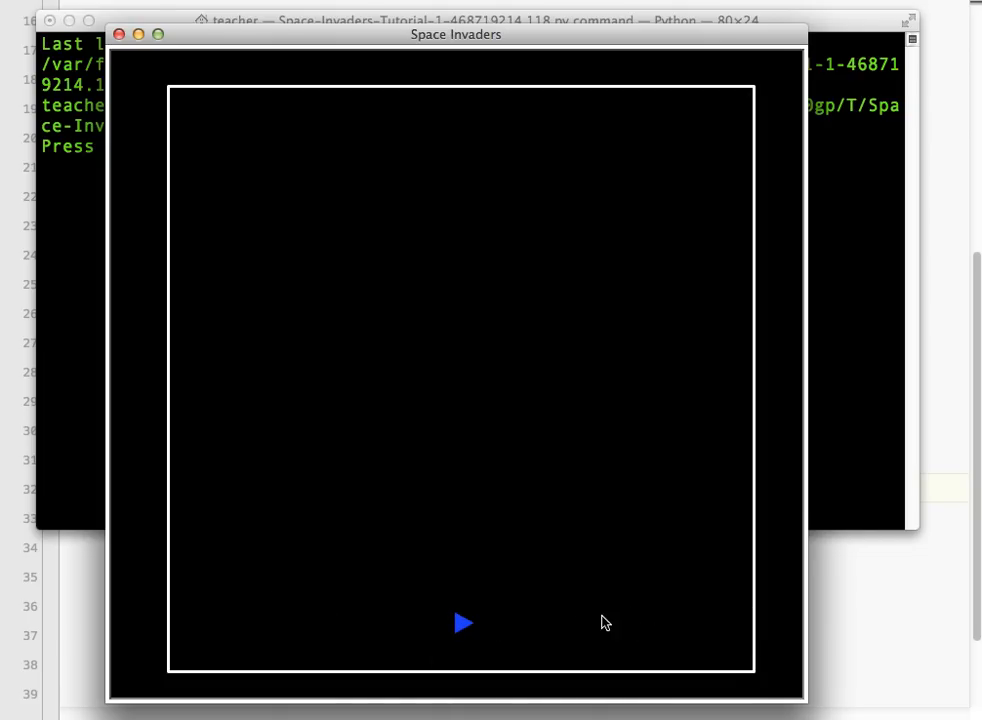
mouse_move(716, 636)
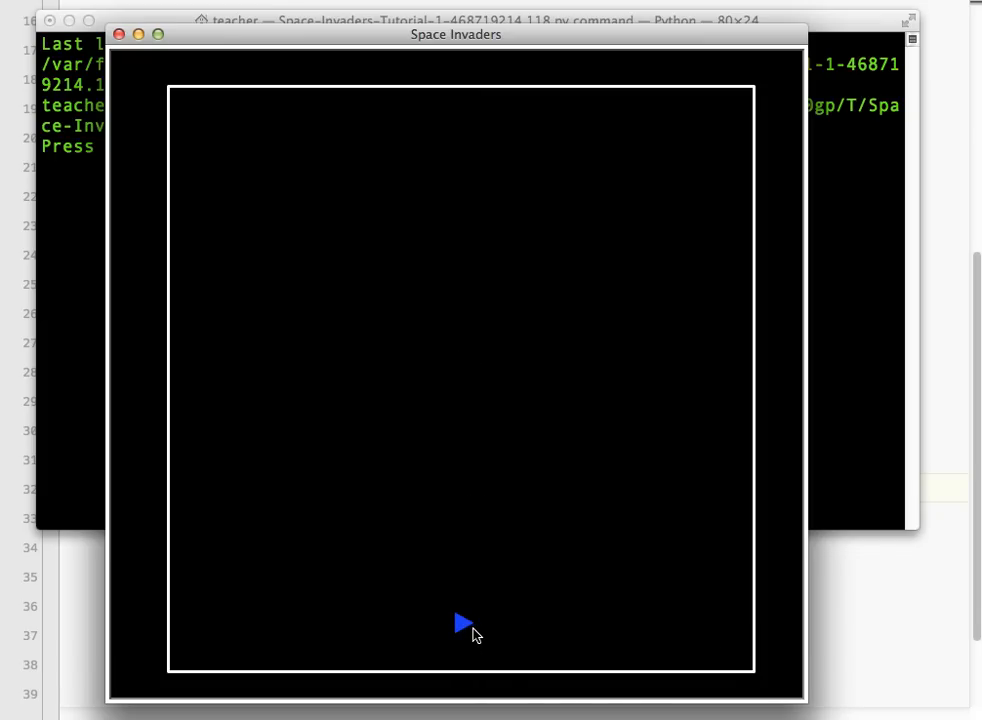
mouse_move(466, 630)
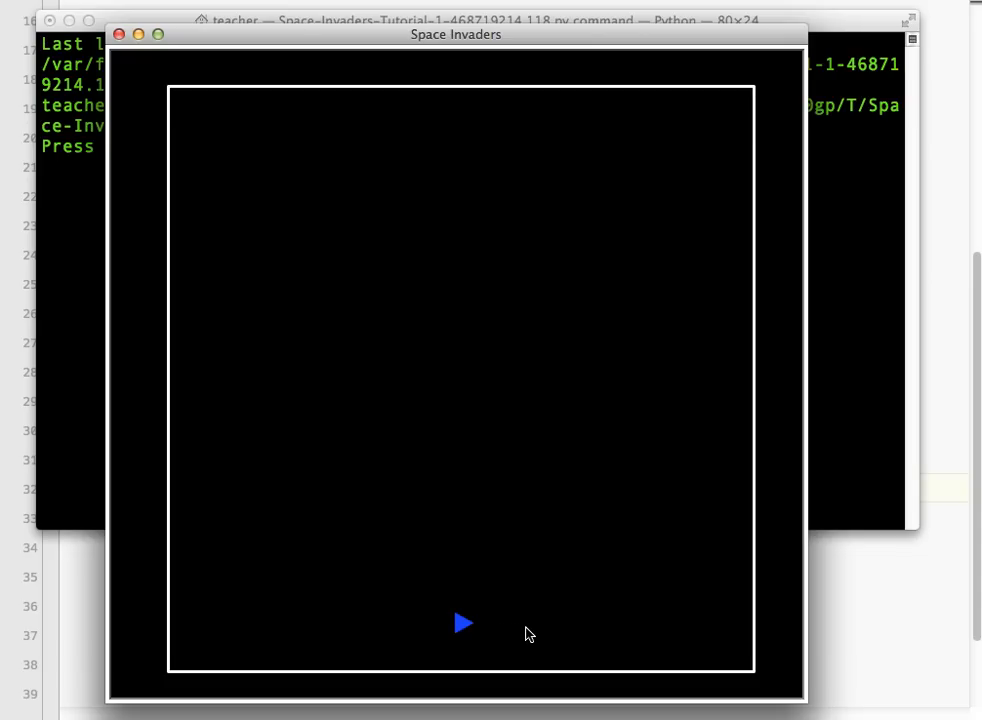
mouse_move(390, 620)
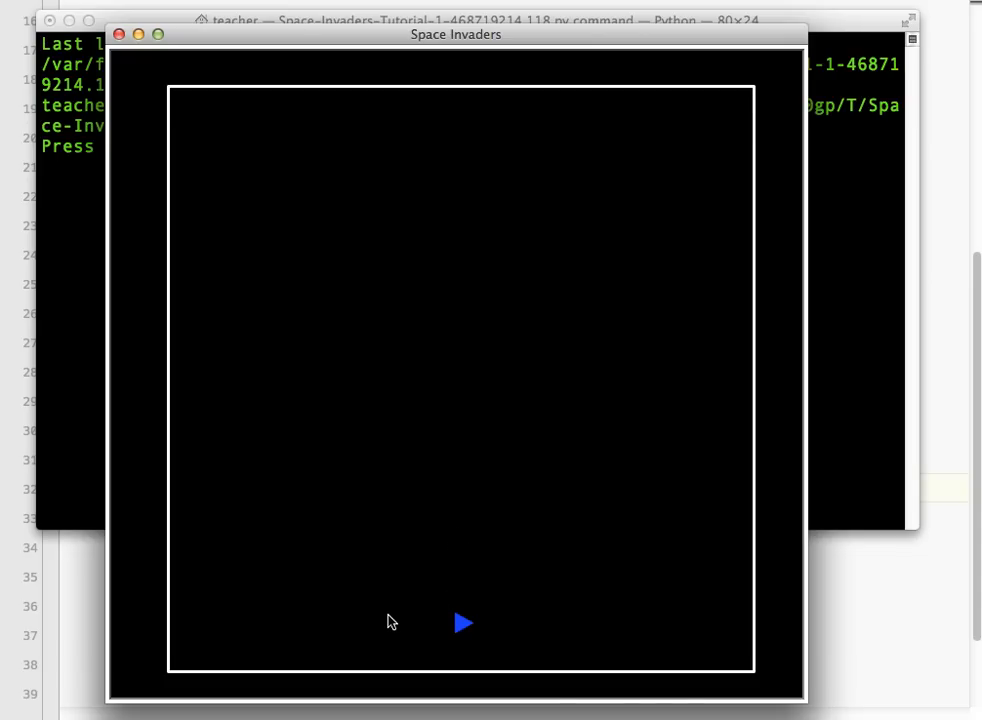
mouse_move(484, 620)
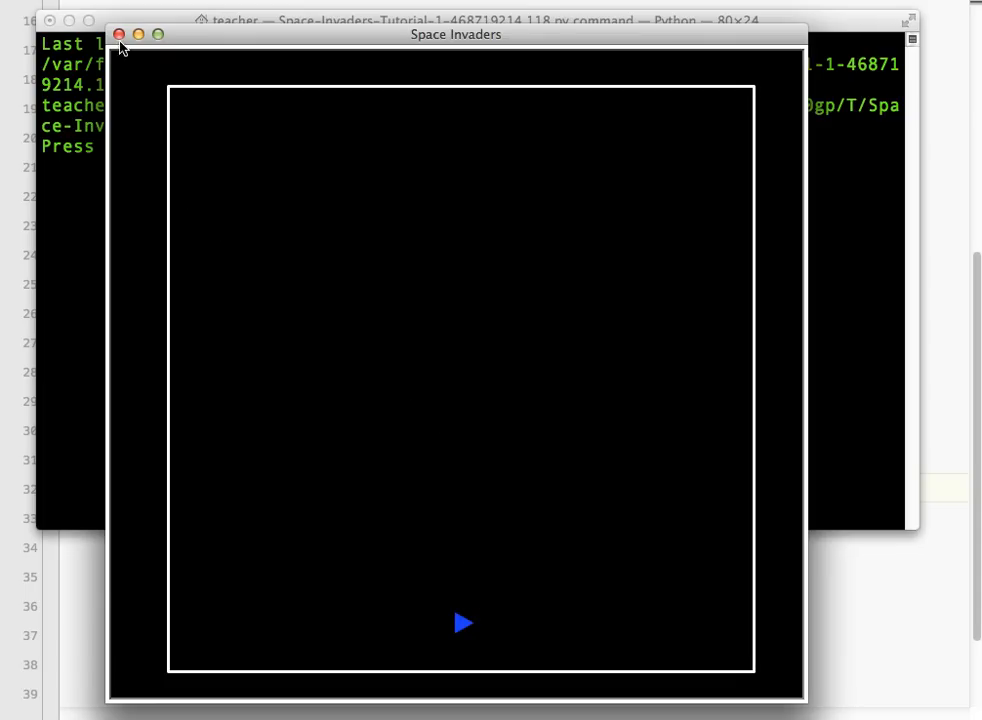
- Add player.setheading(90) after the setposition line so the triangle faces upward
click(120, 48)
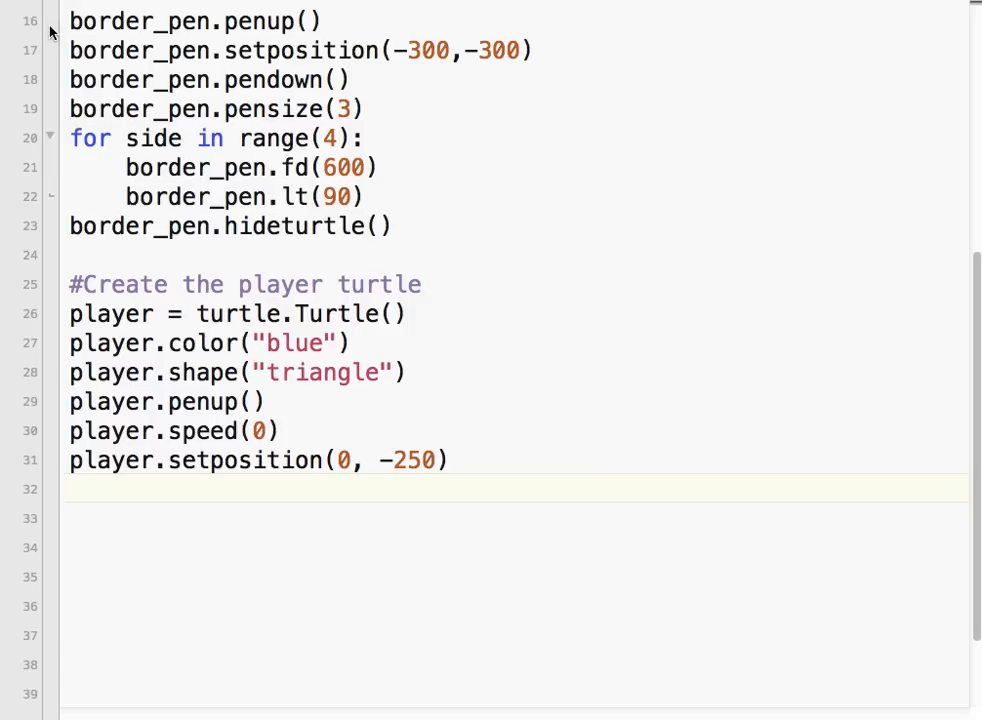
click(452, 460)
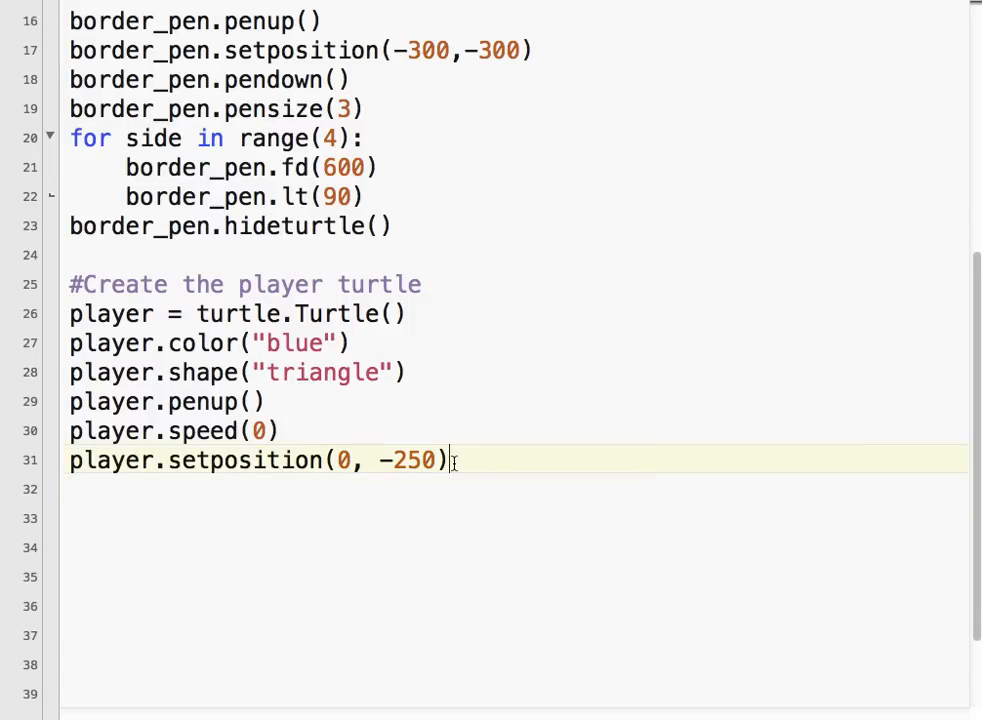
text(player.set)
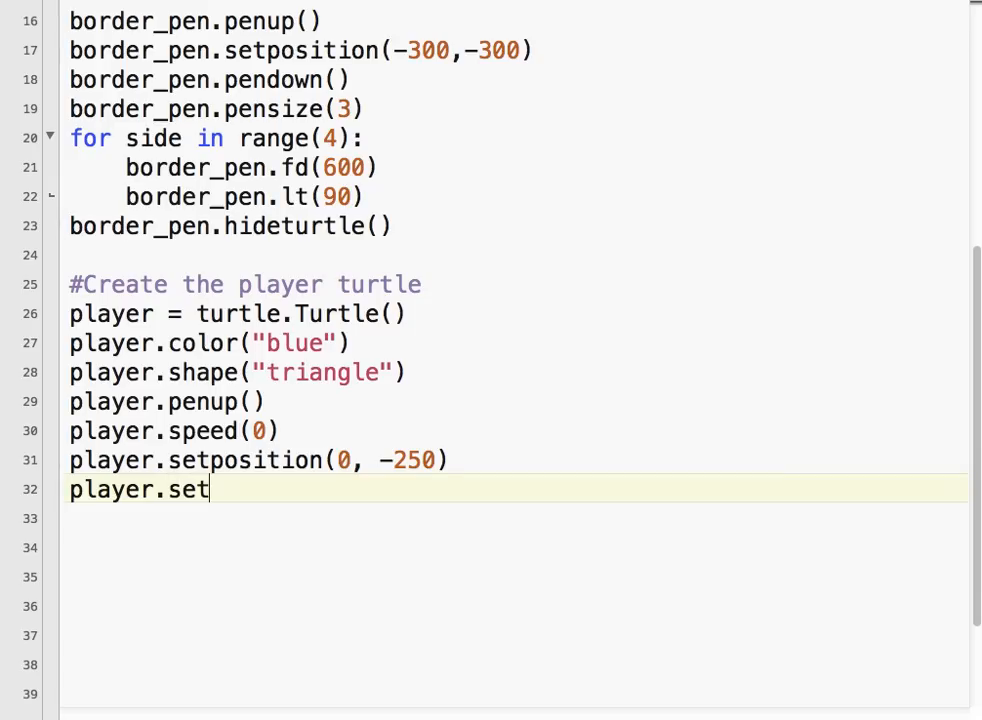
text(heading(90))
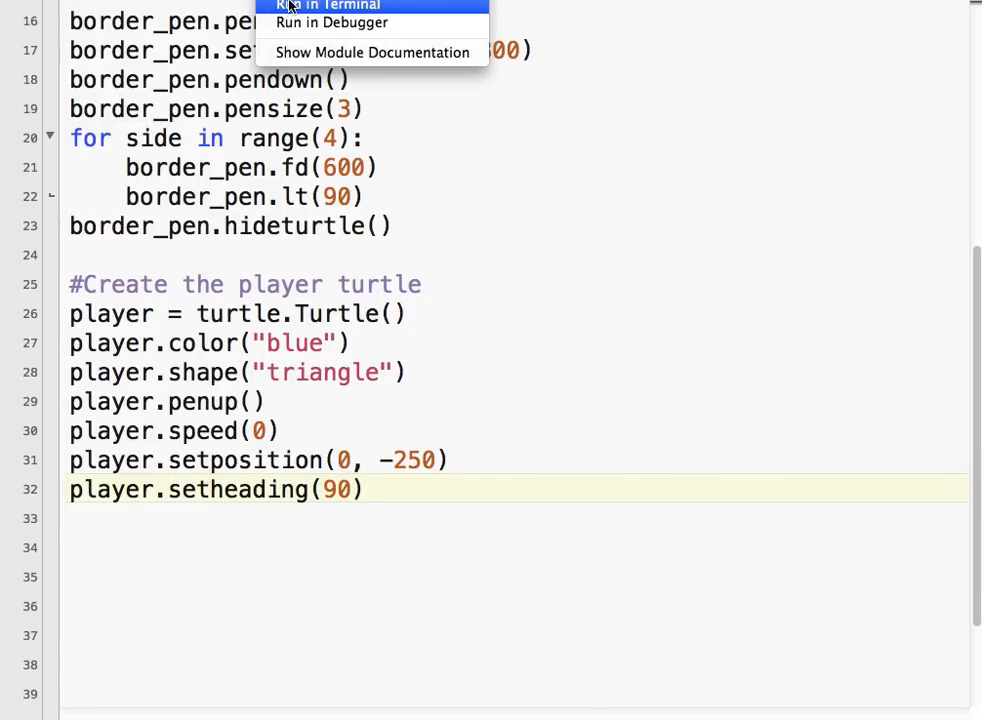
- Run the updated script to show the upward-pointing blue player inside the border
click(328, 4)
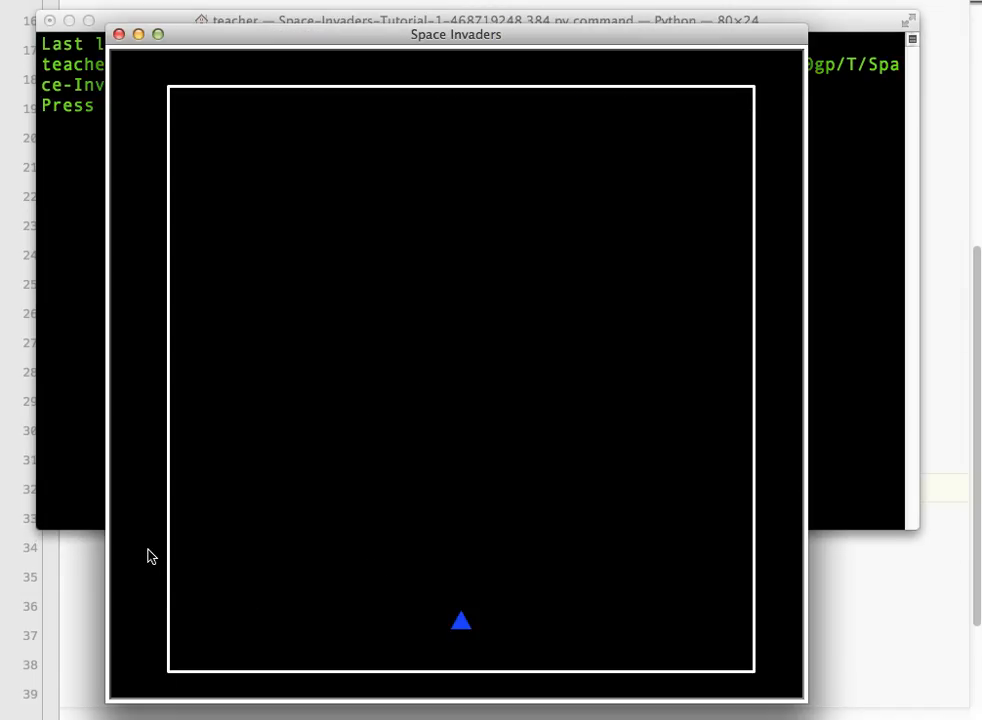
mouse_move(804, 252)
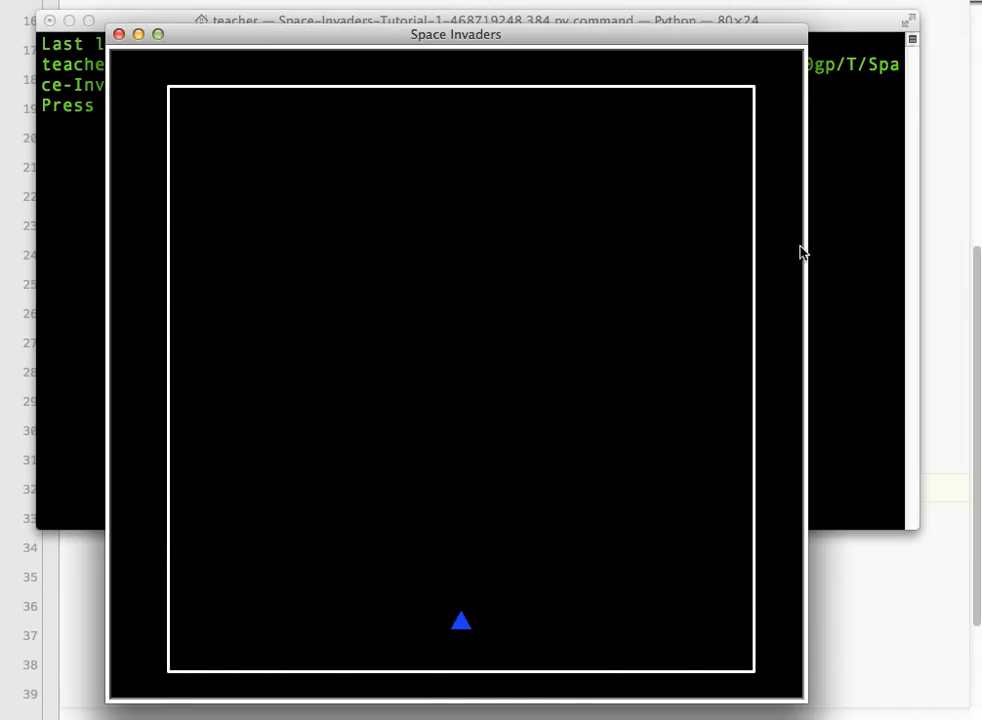
mouse_move(464, 656)
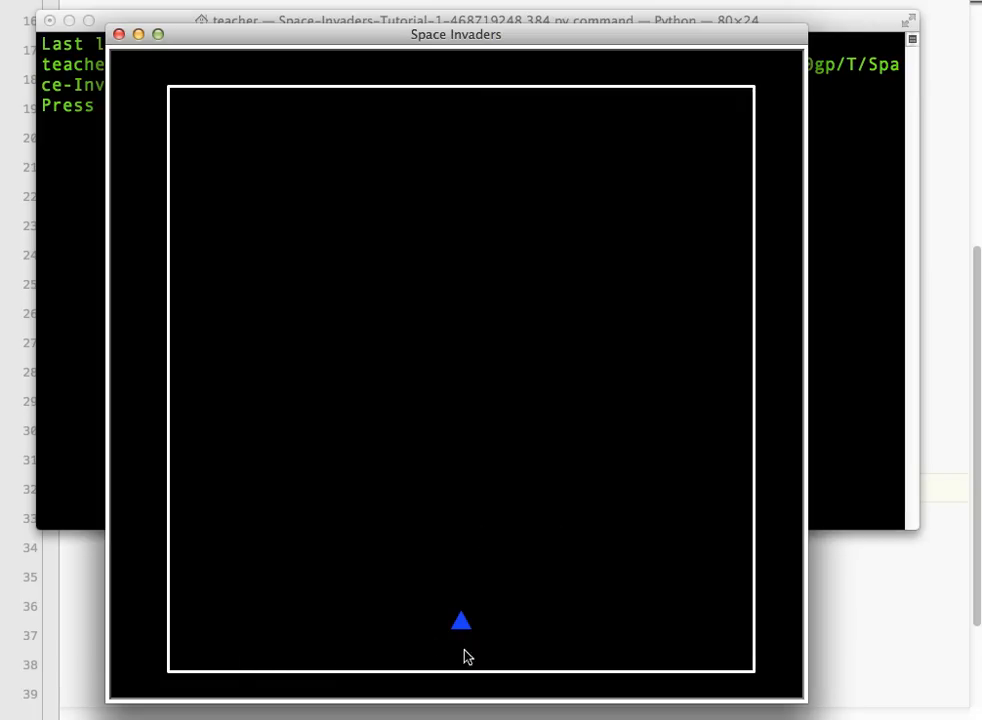
mouse_move(478, 648)
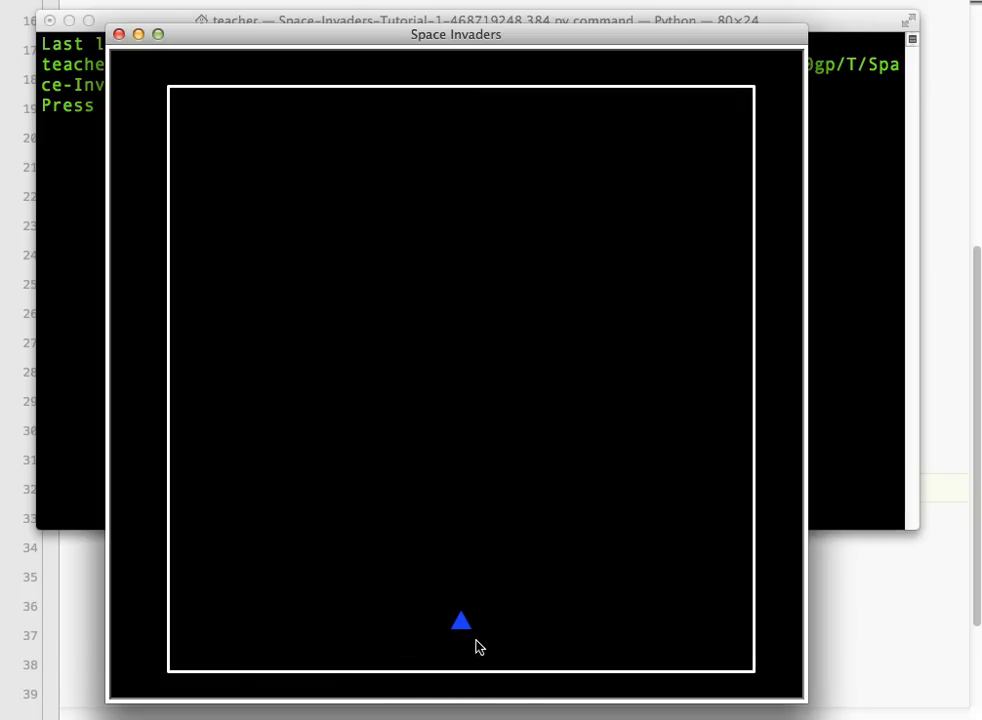
mouse_move(484, 624)
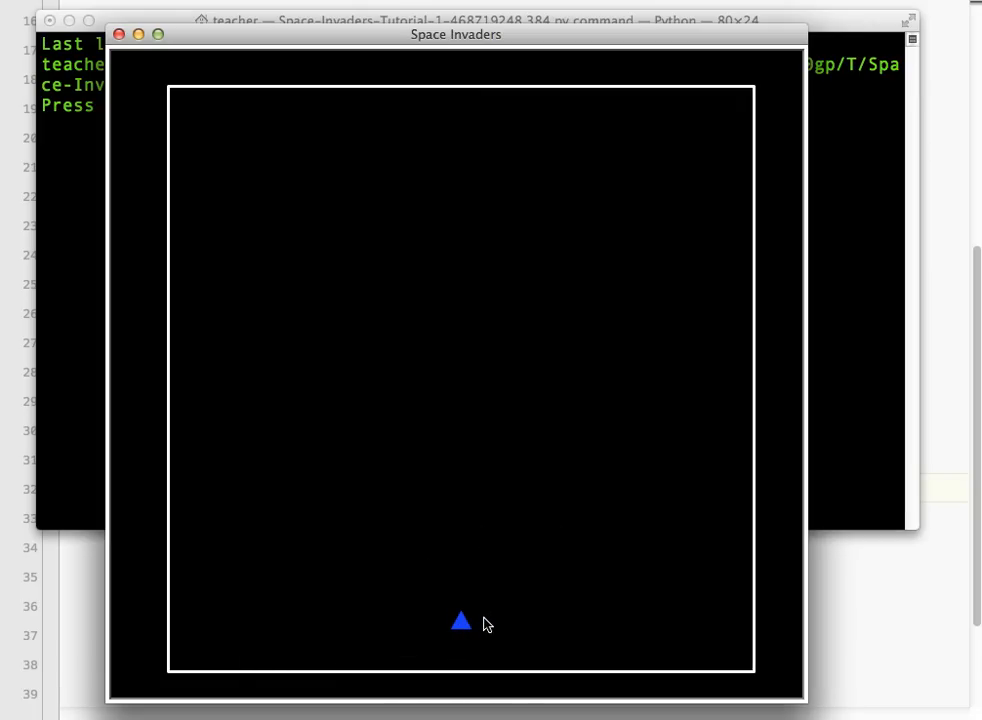
mouse_move(260, 178)
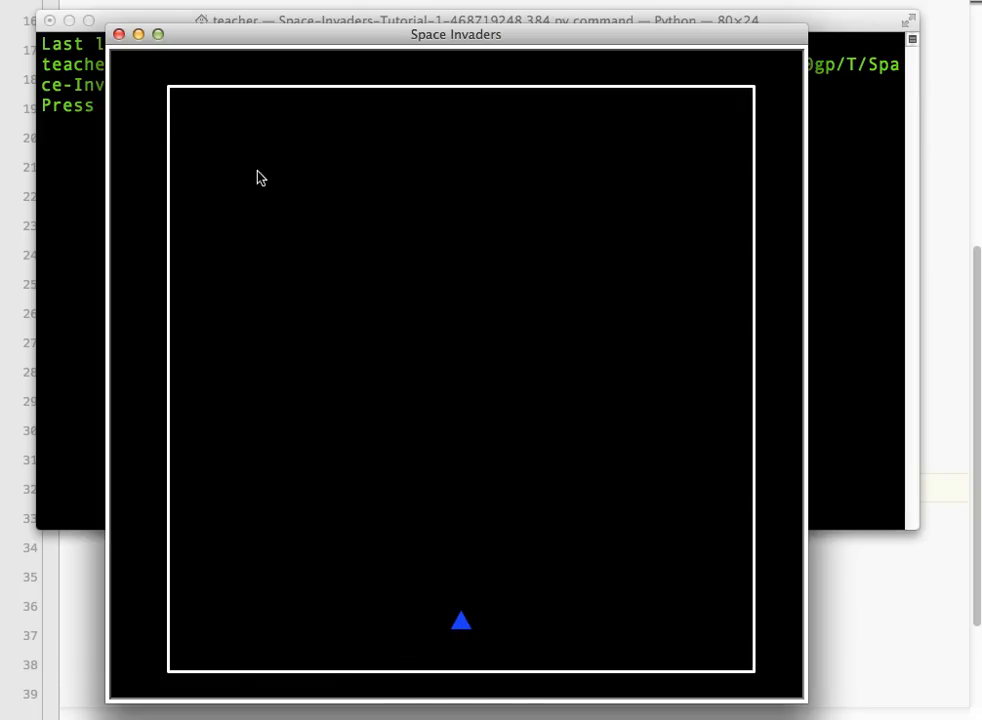